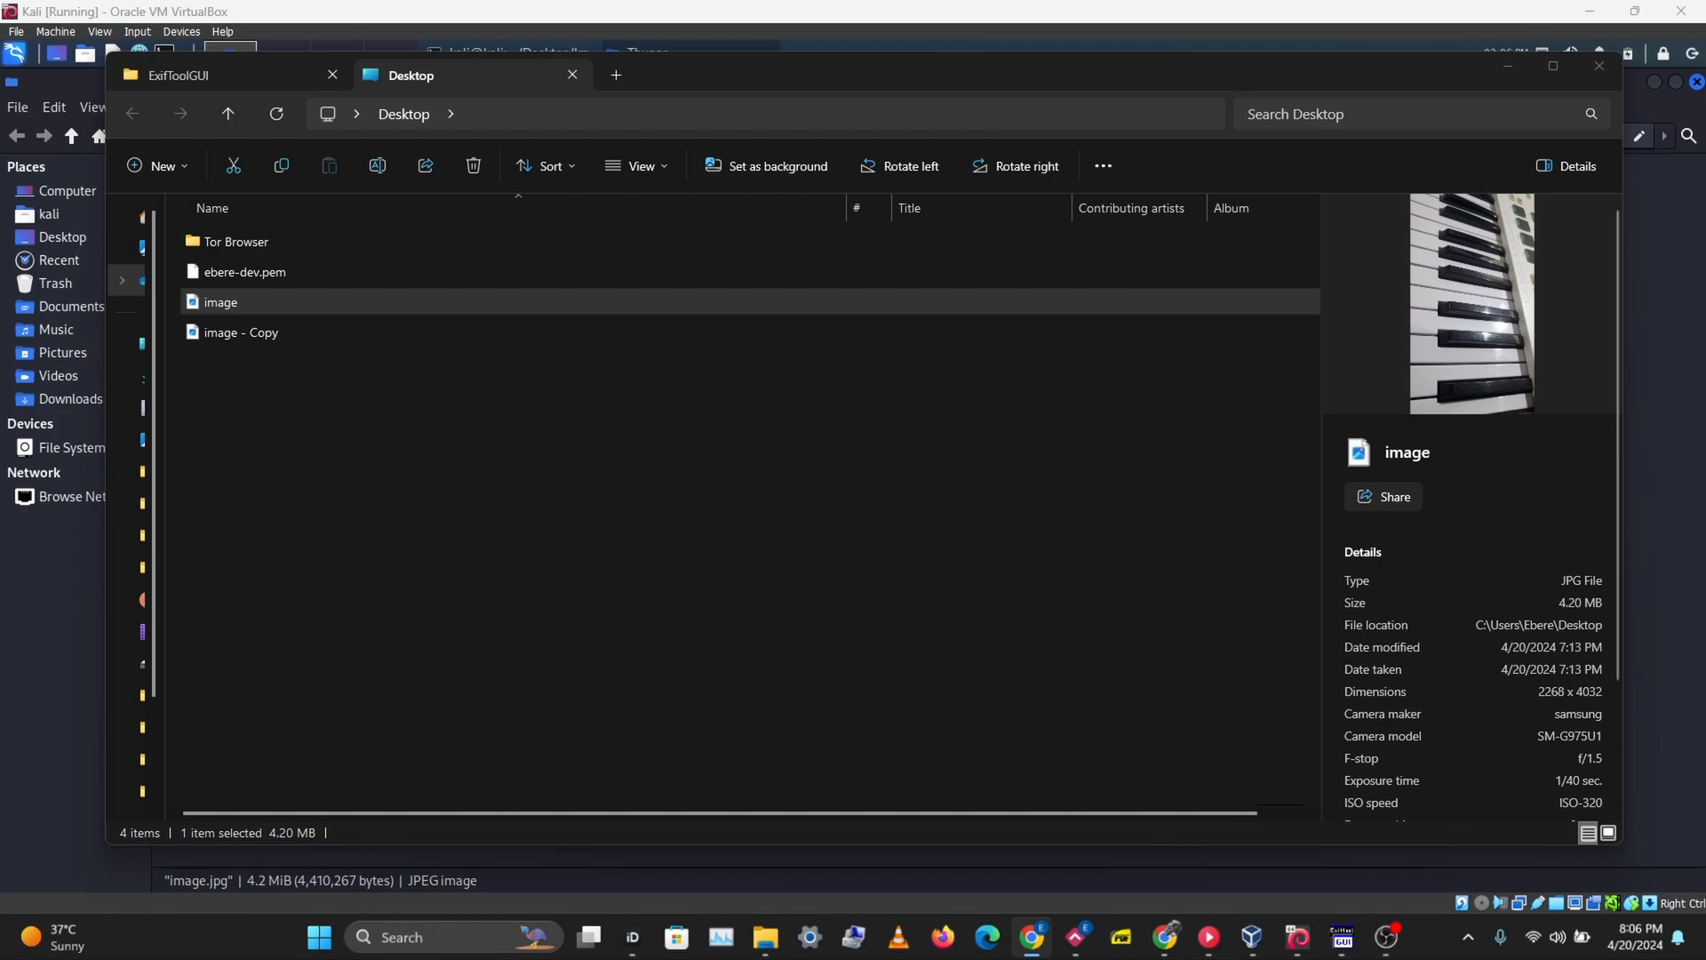
mouse_move(5, 316)
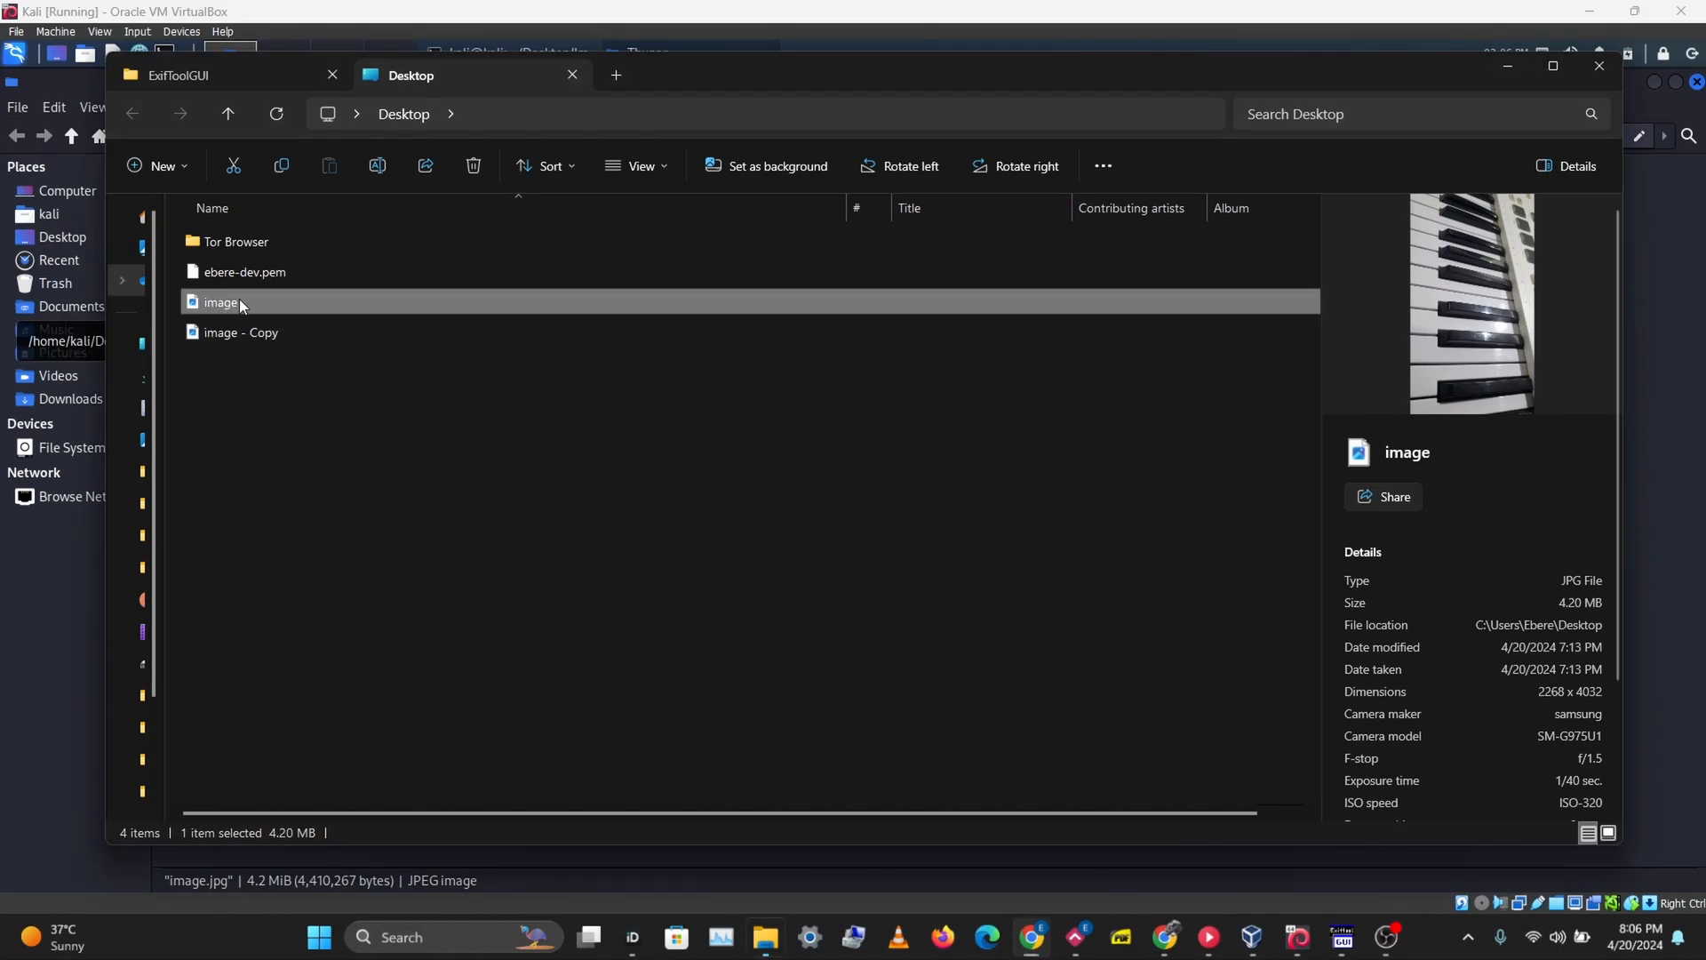
- Inspect the image file's Properties details, including its recorded exposure time
right_click(221, 301)
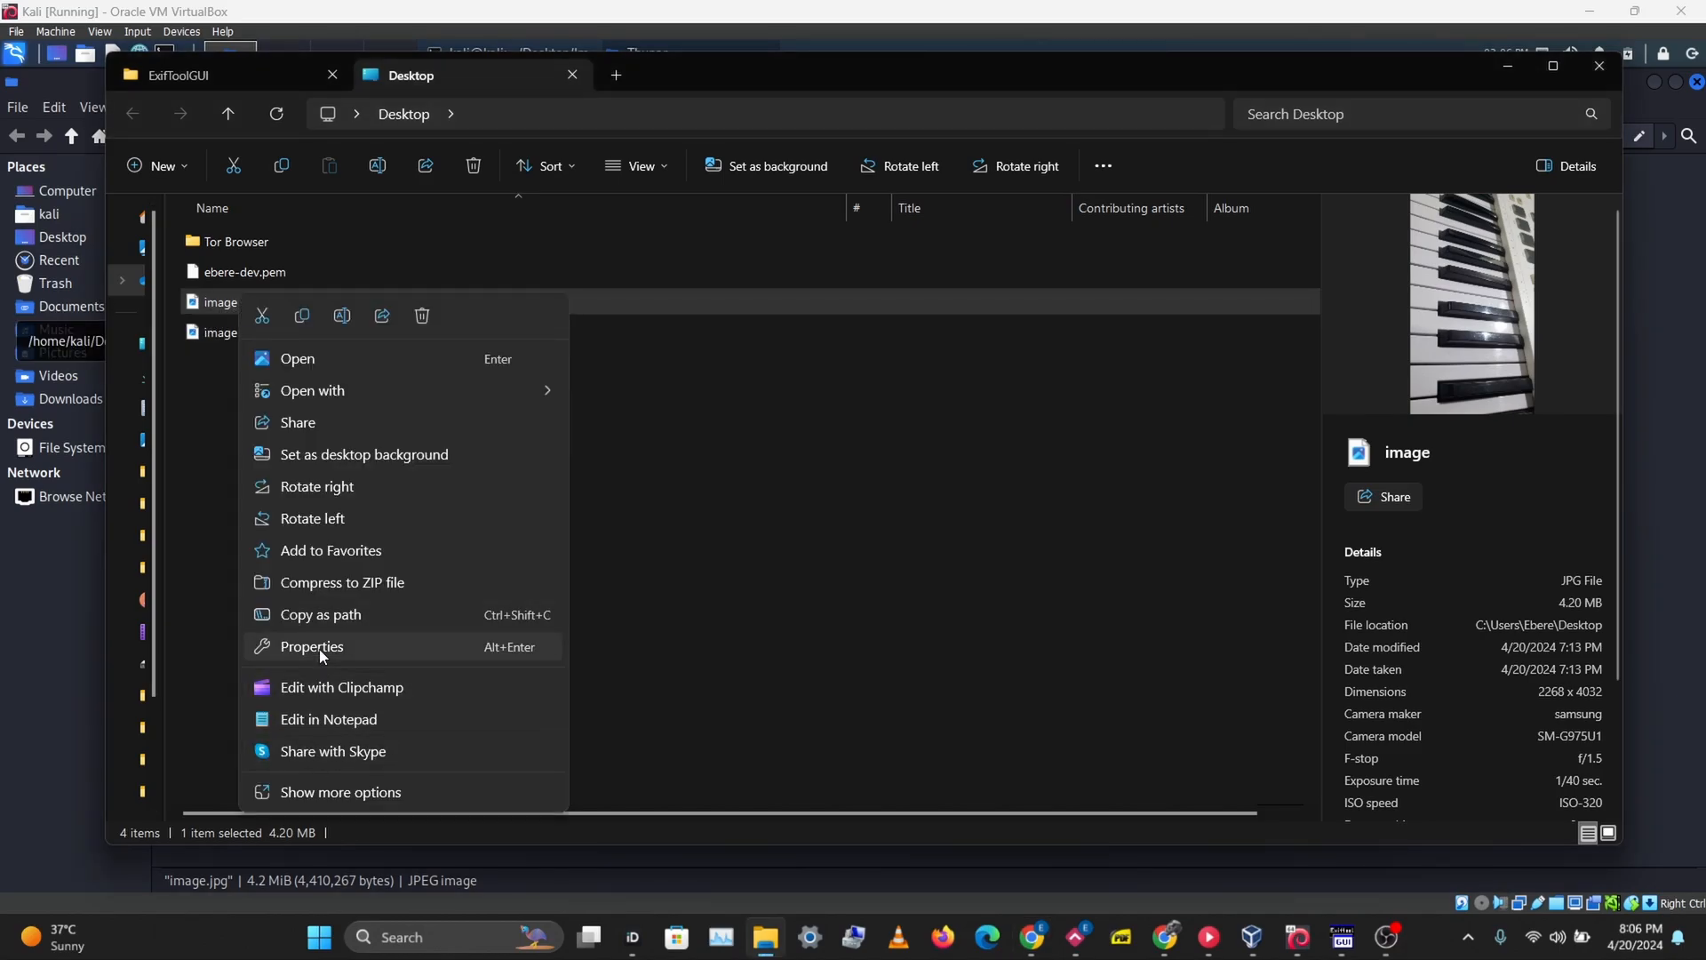
click(311, 646)
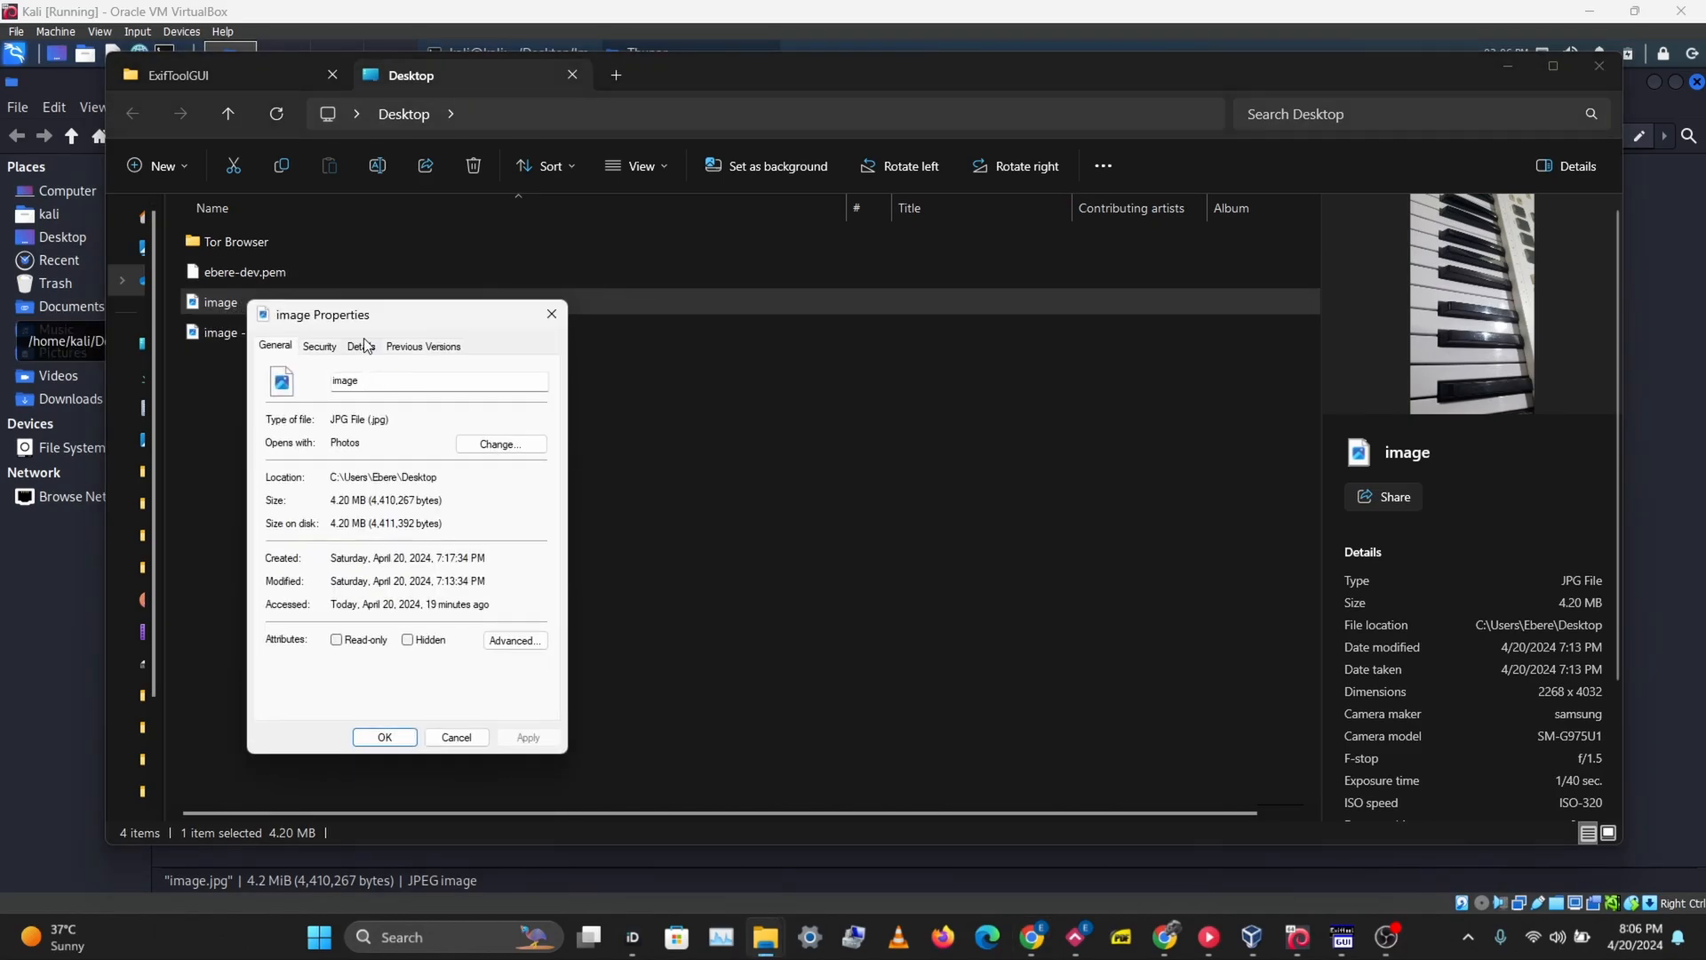
click(360, 346)
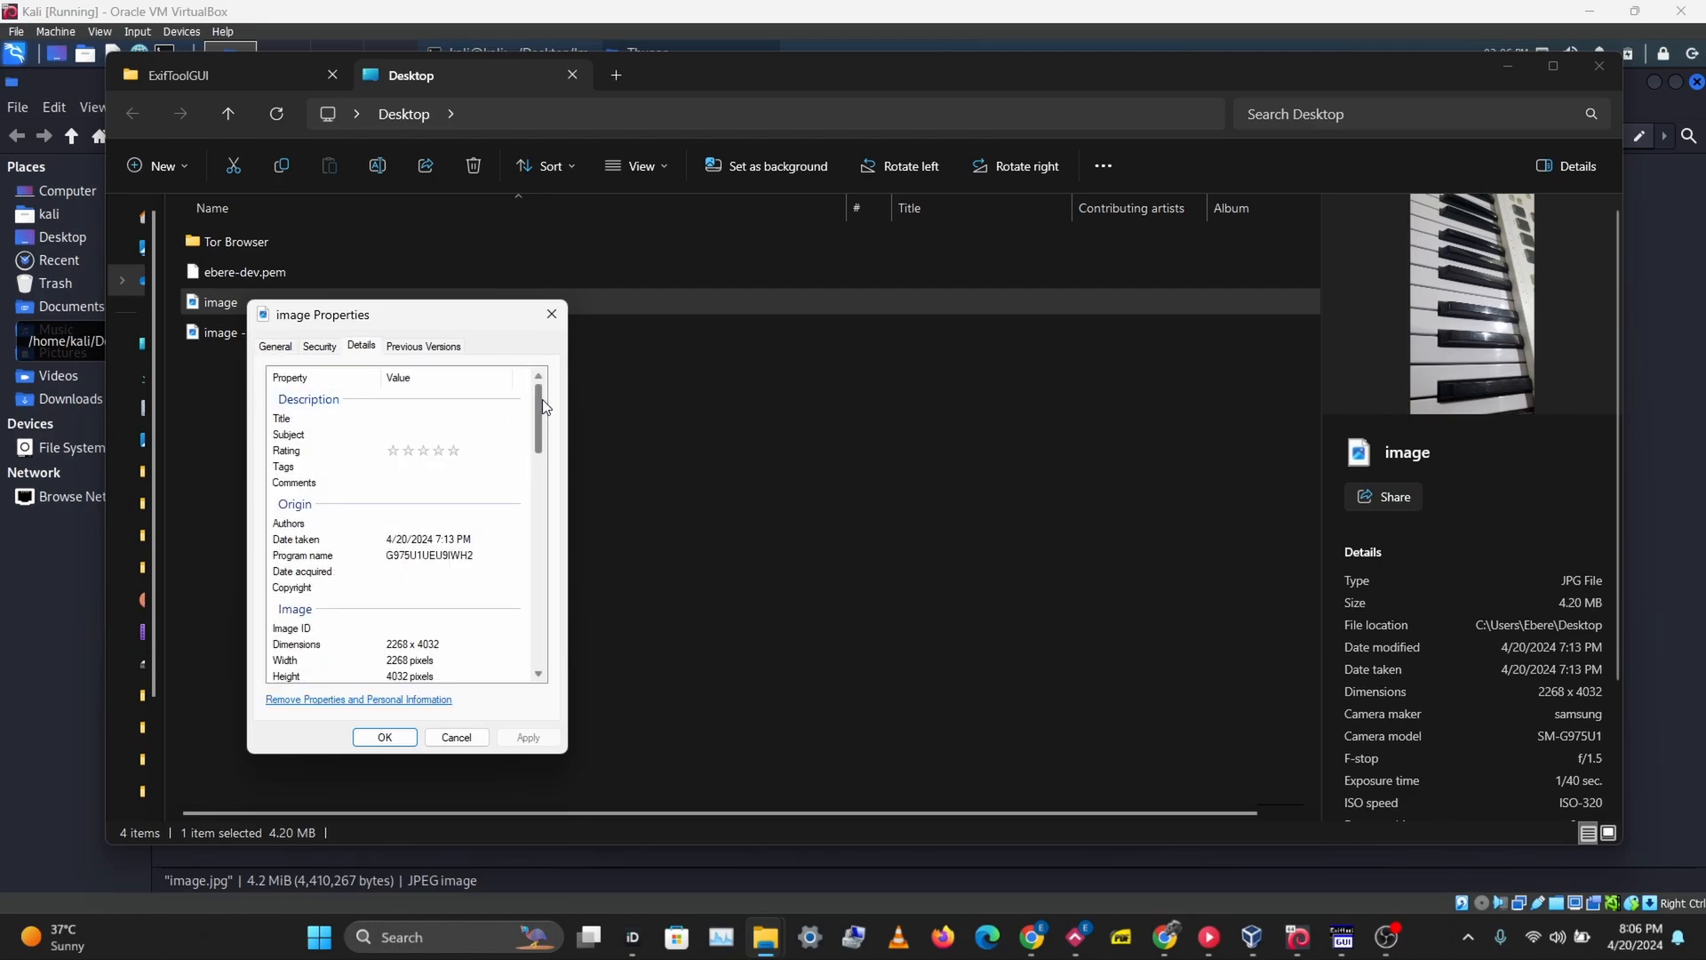
scroll(down, 3)
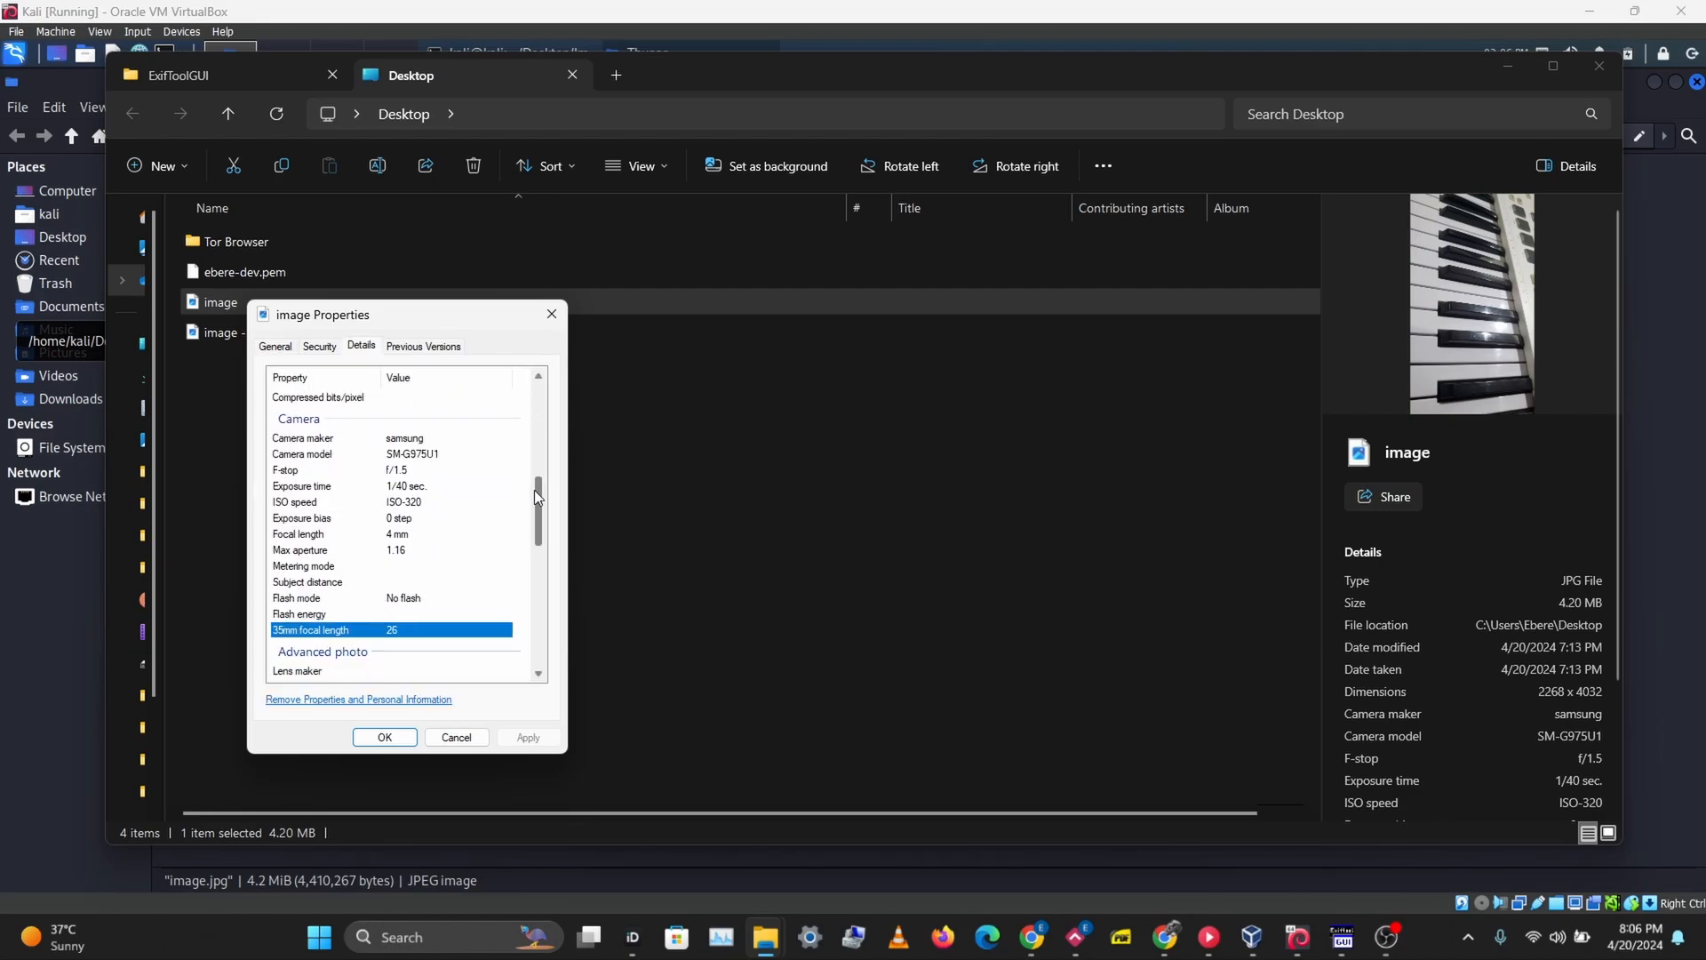
click(446, 437)
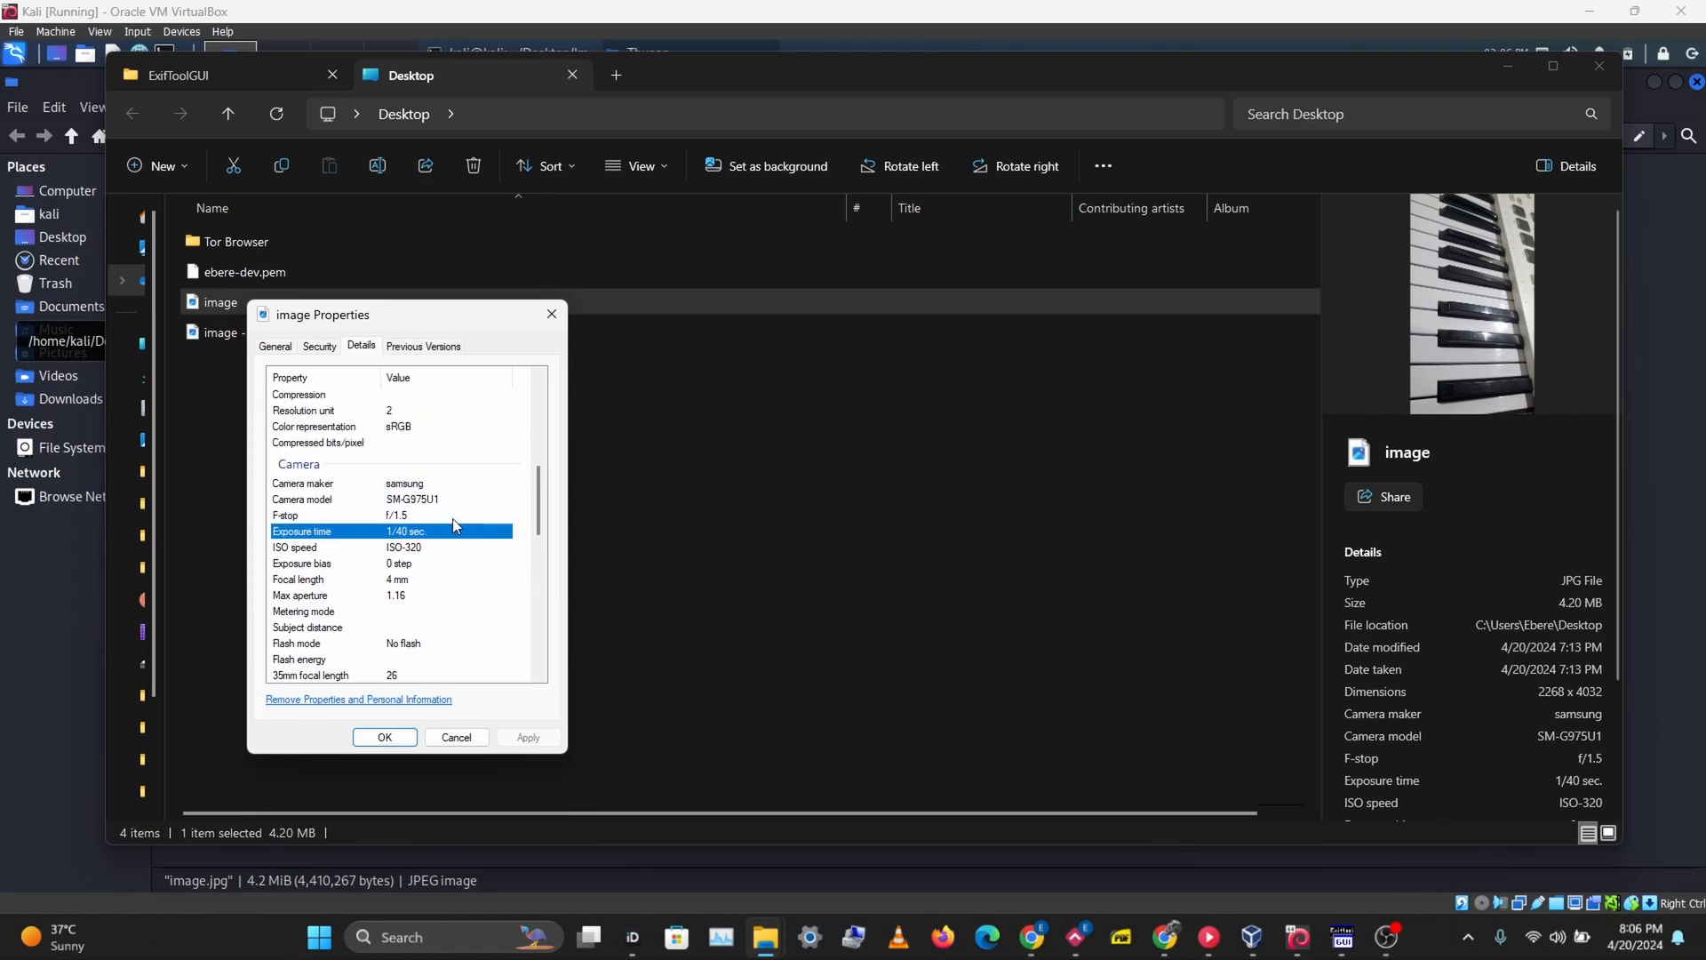
mouse_move(478, 447)
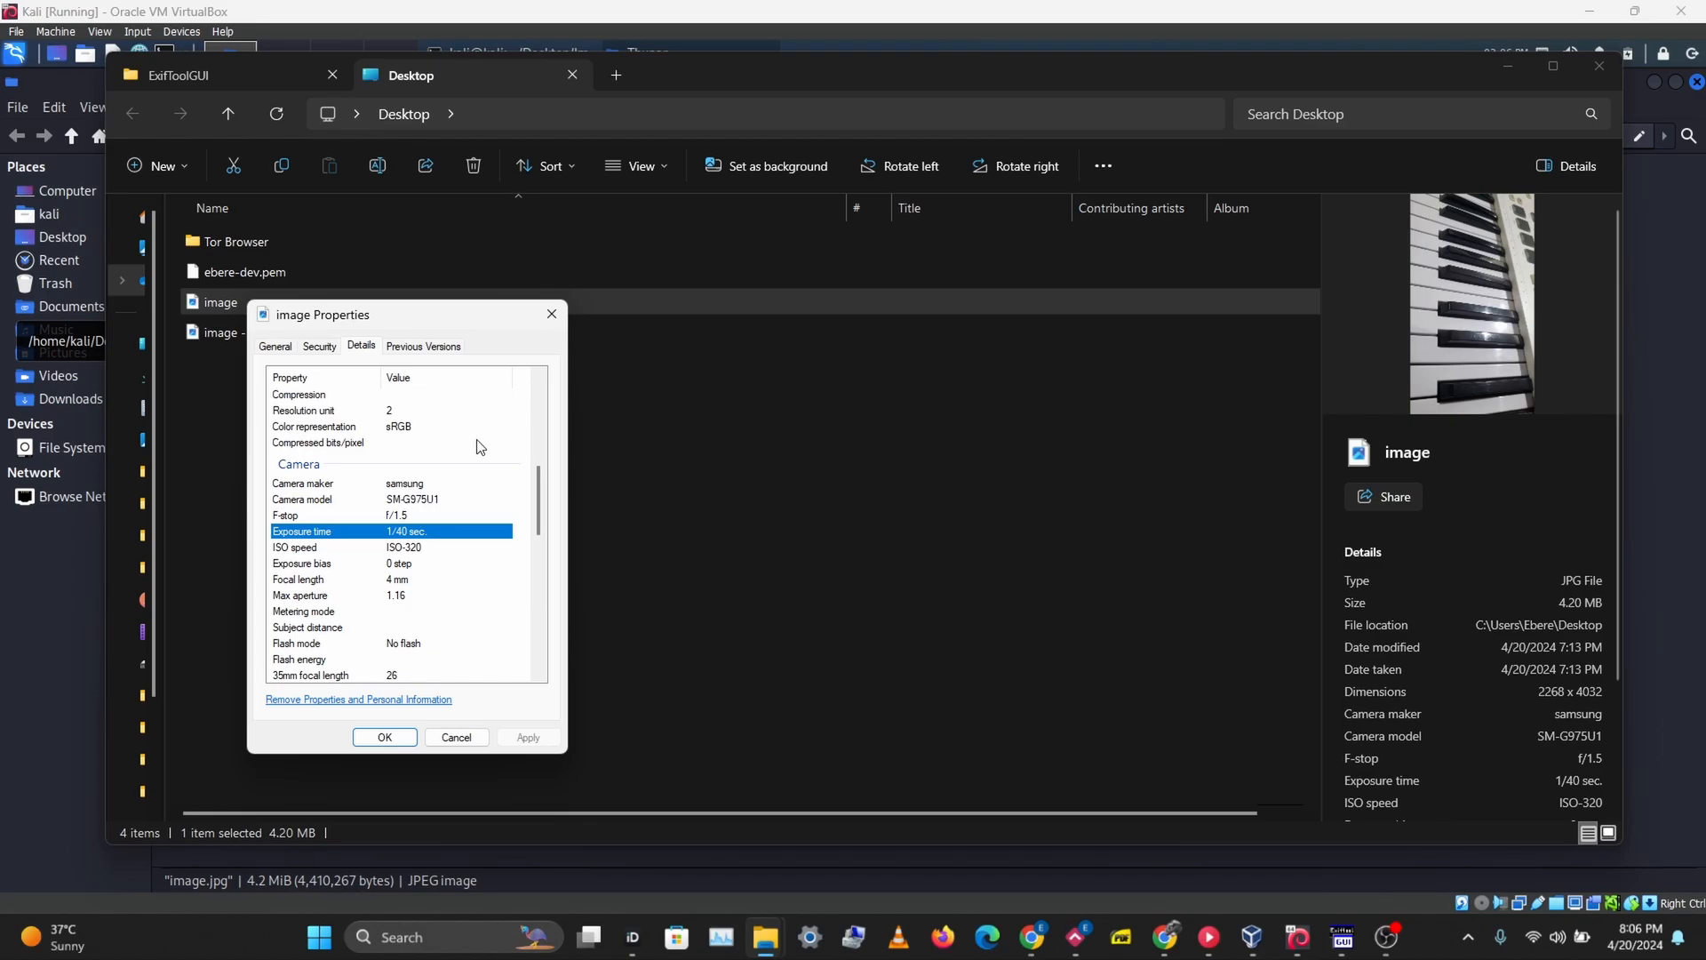
mouse_move(544, 287)
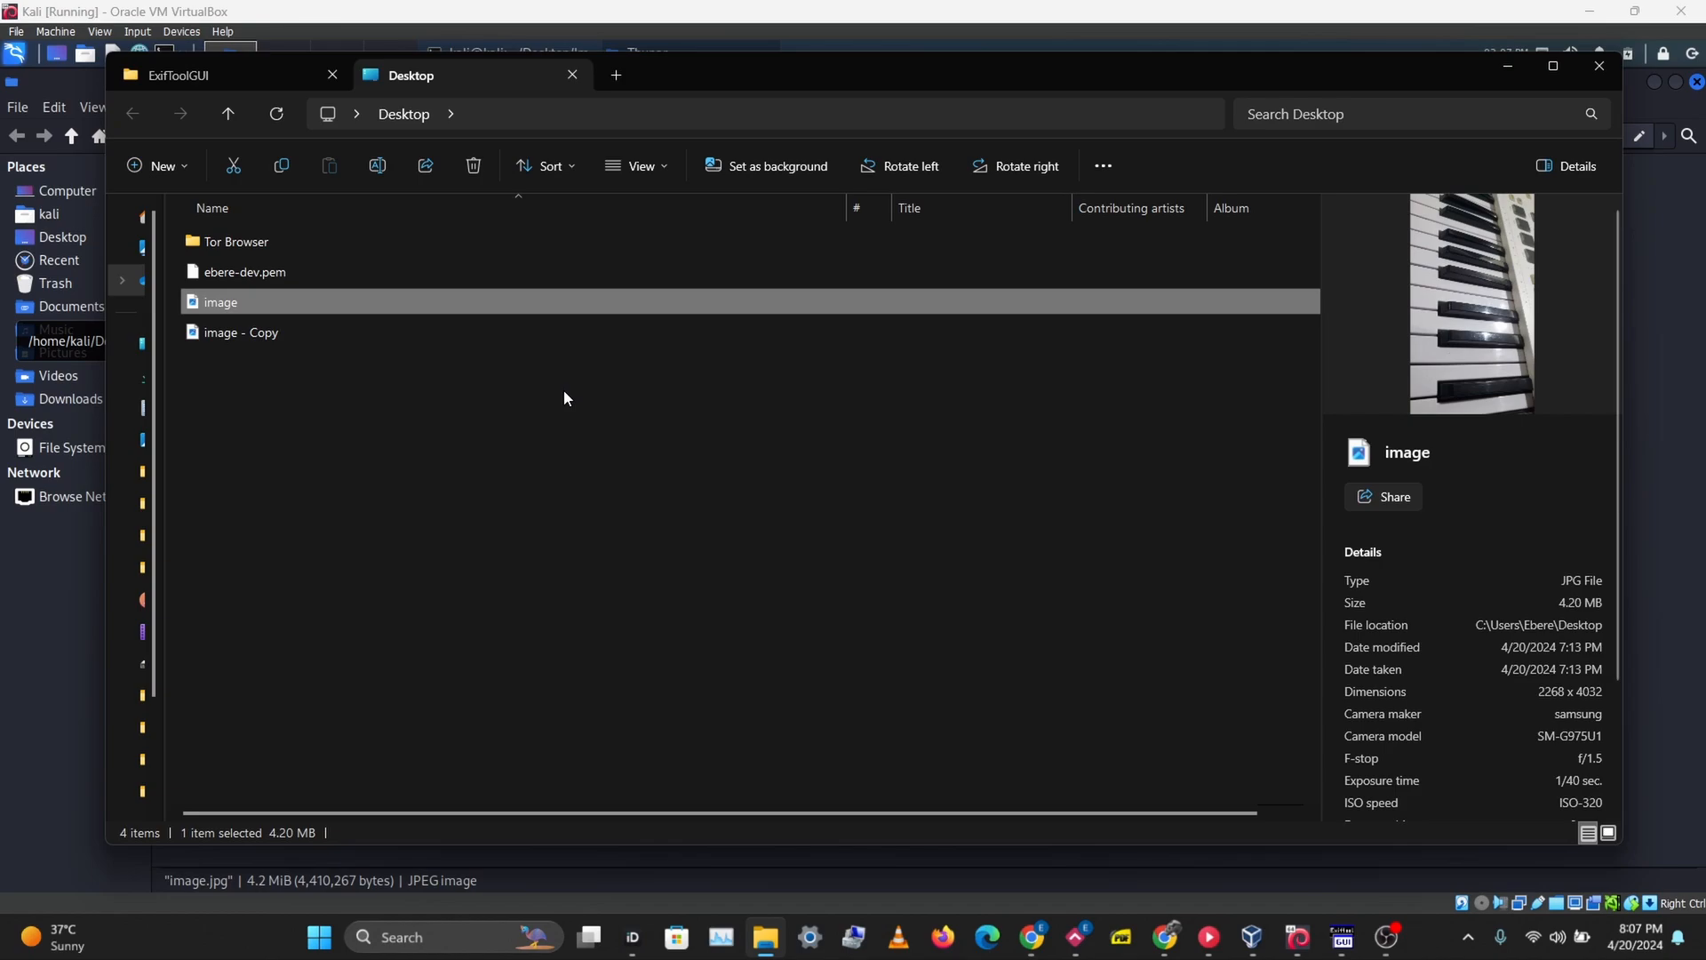
- Bring Chrome forward and scroll through the ExifToolGui GitHub releases page
click(56, 941)
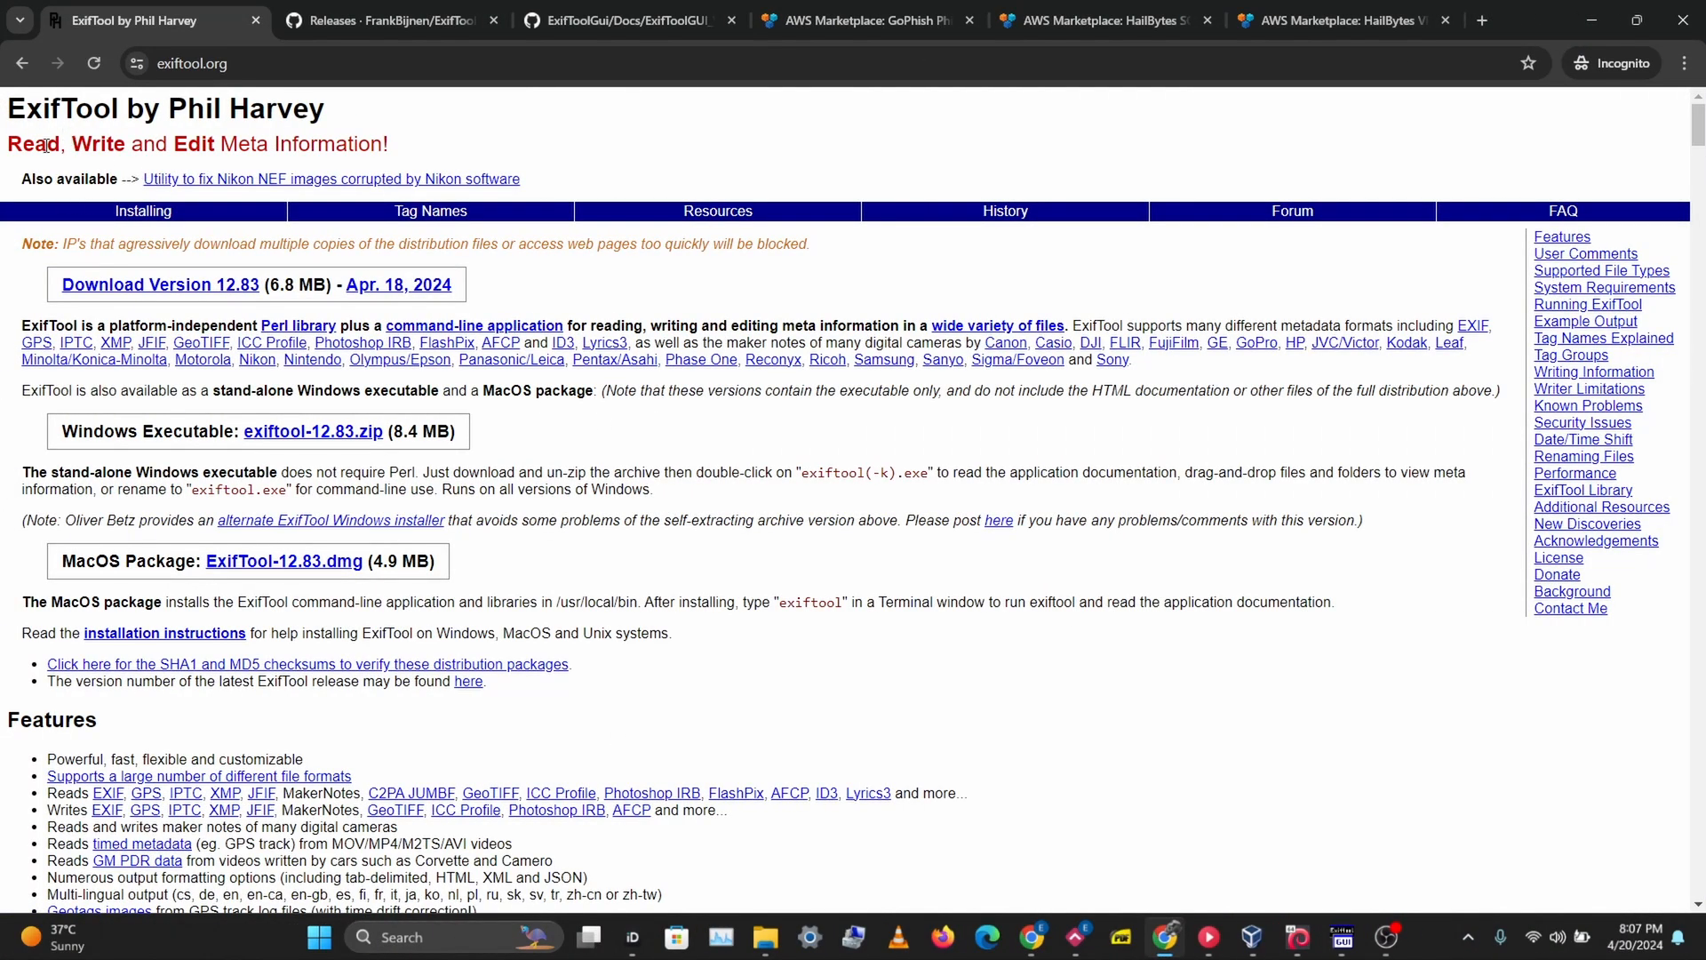
mouse_move(474, 399)
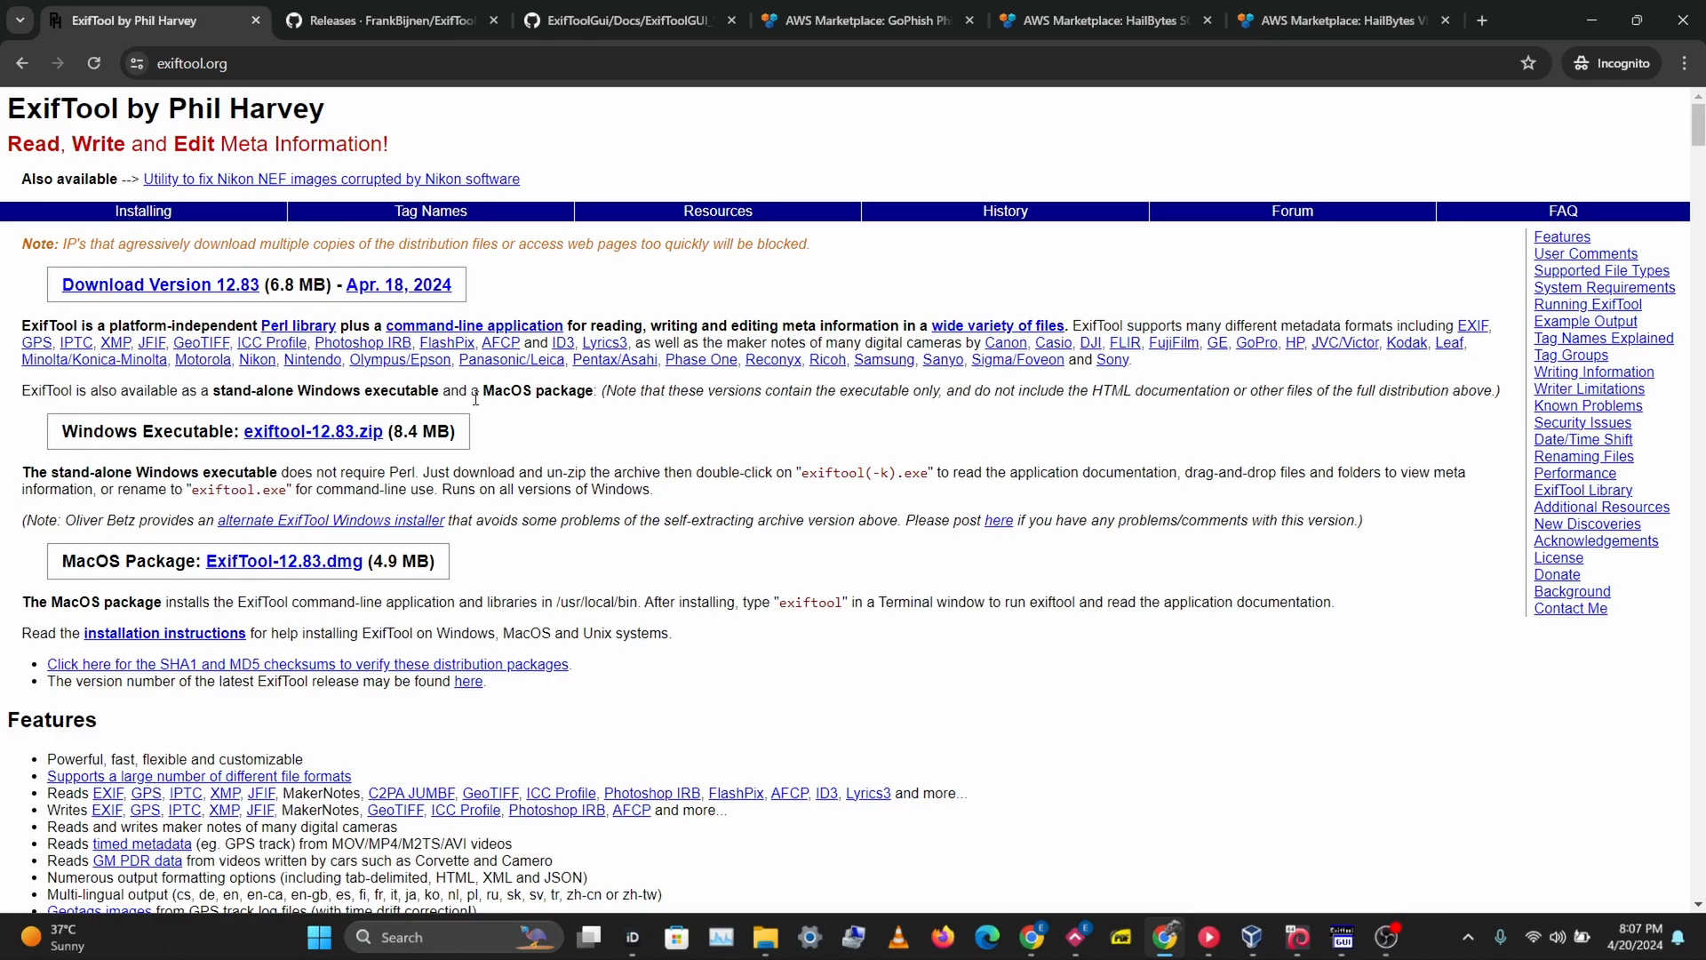
click(388, 19)
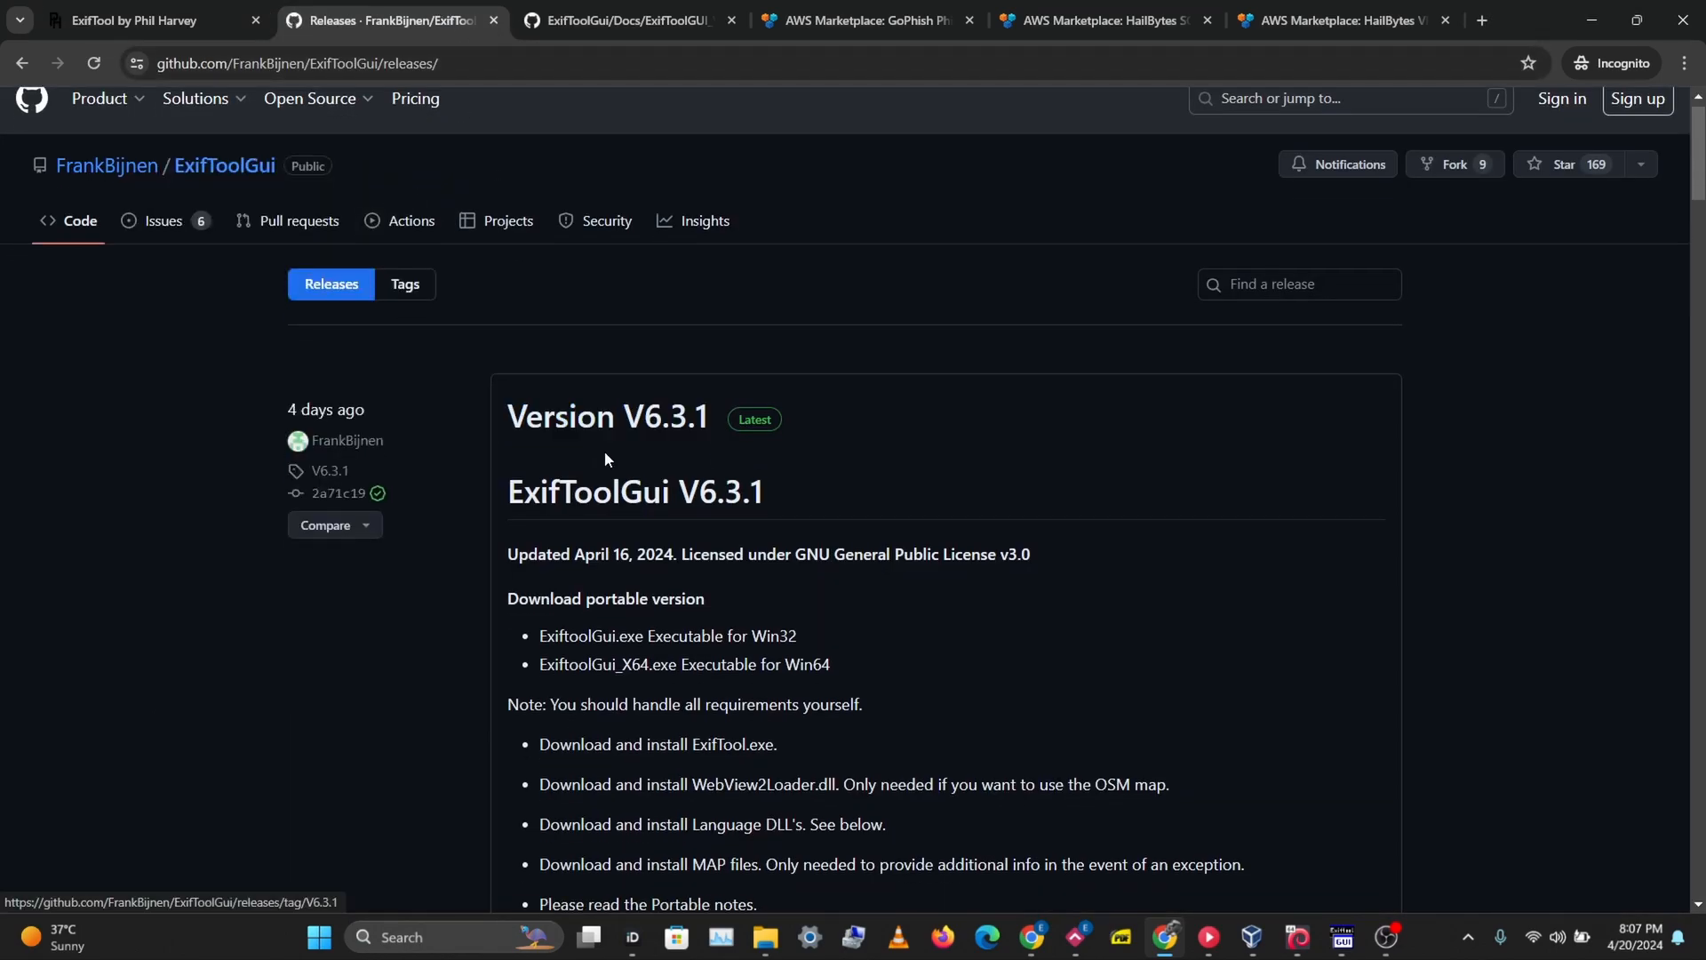
scroll(down, 3)
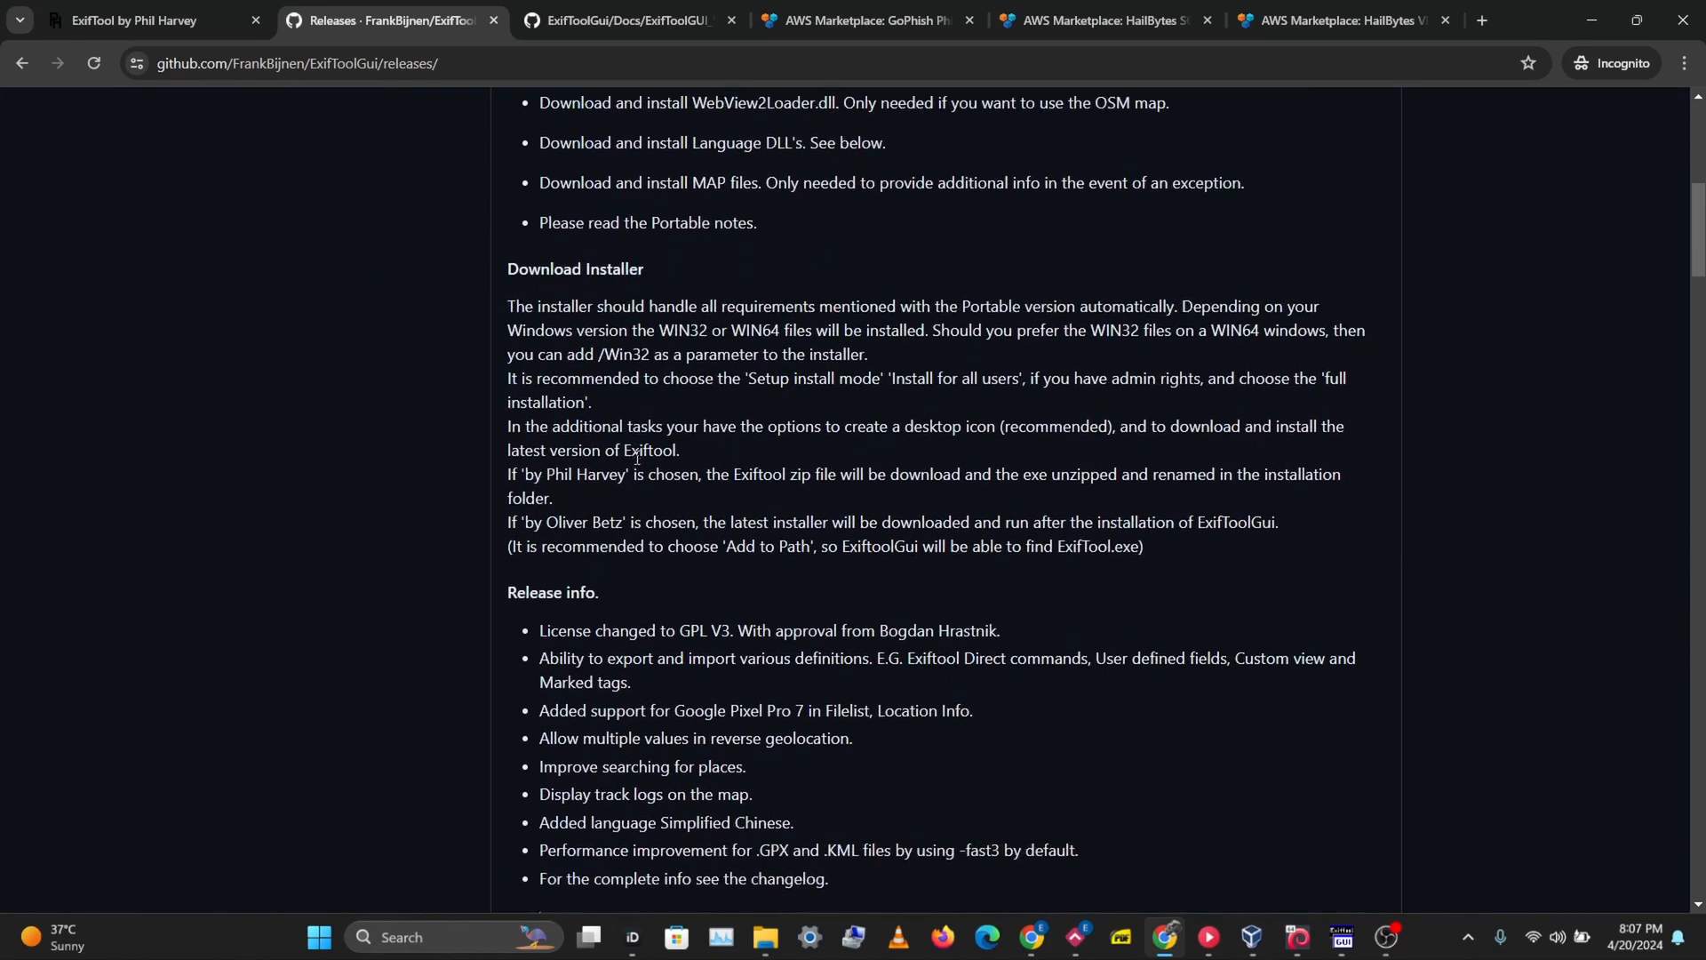
scroll(up, 3)
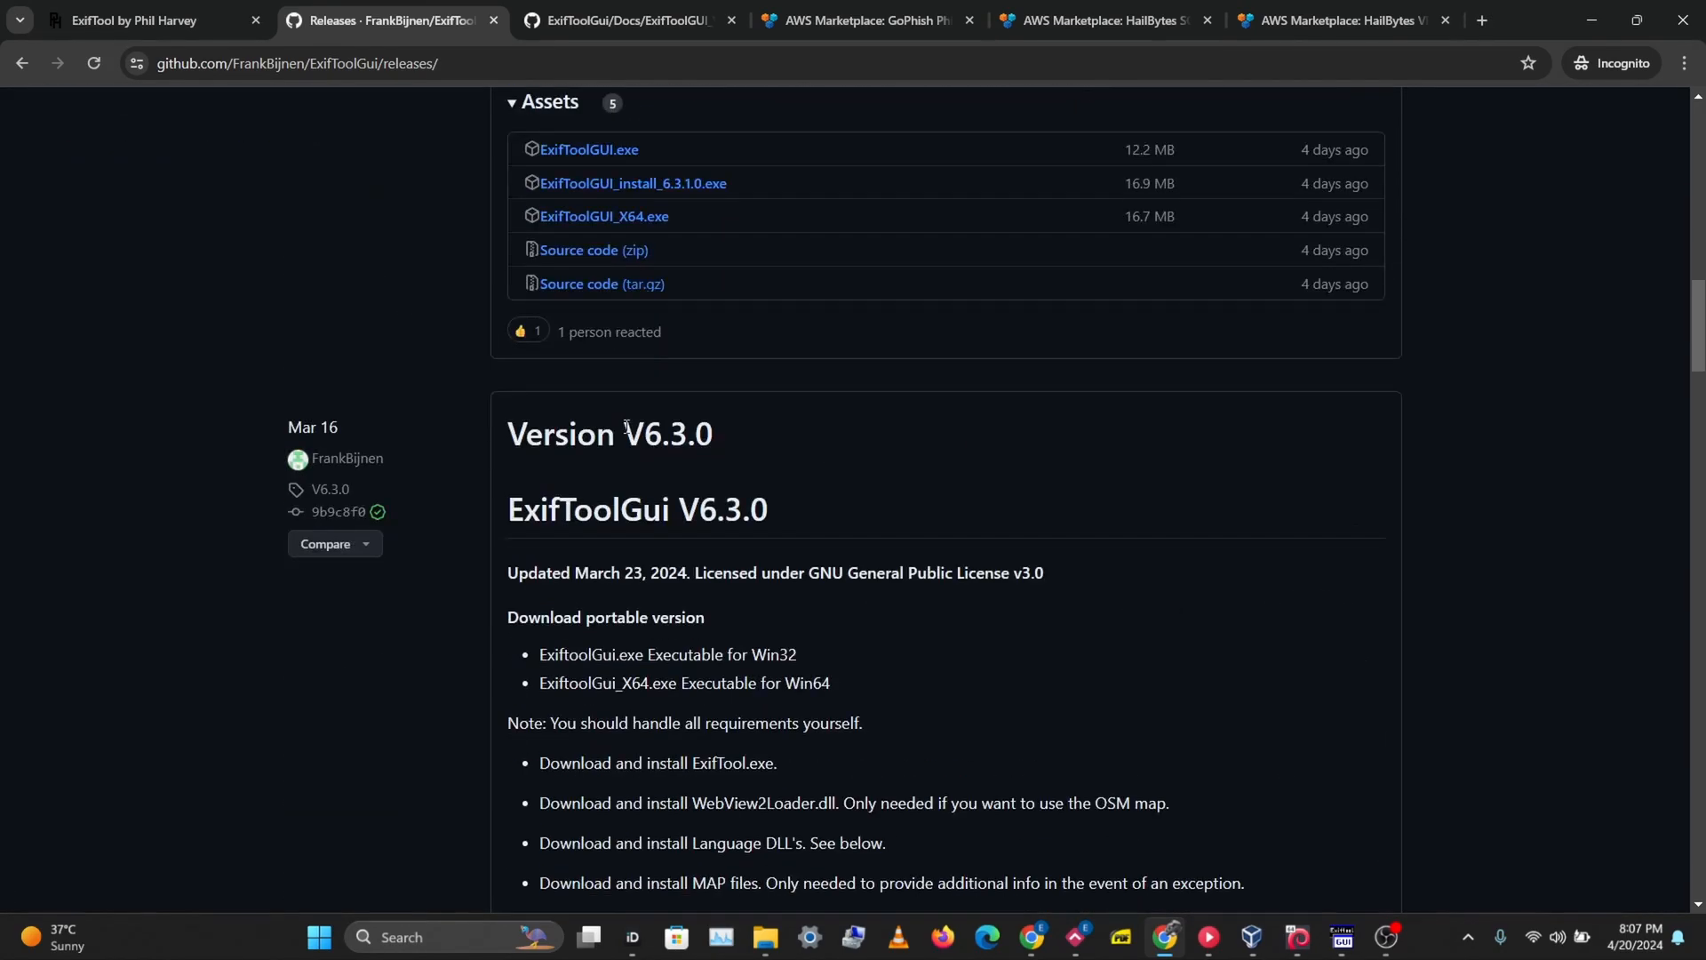
scroll(up, 3)
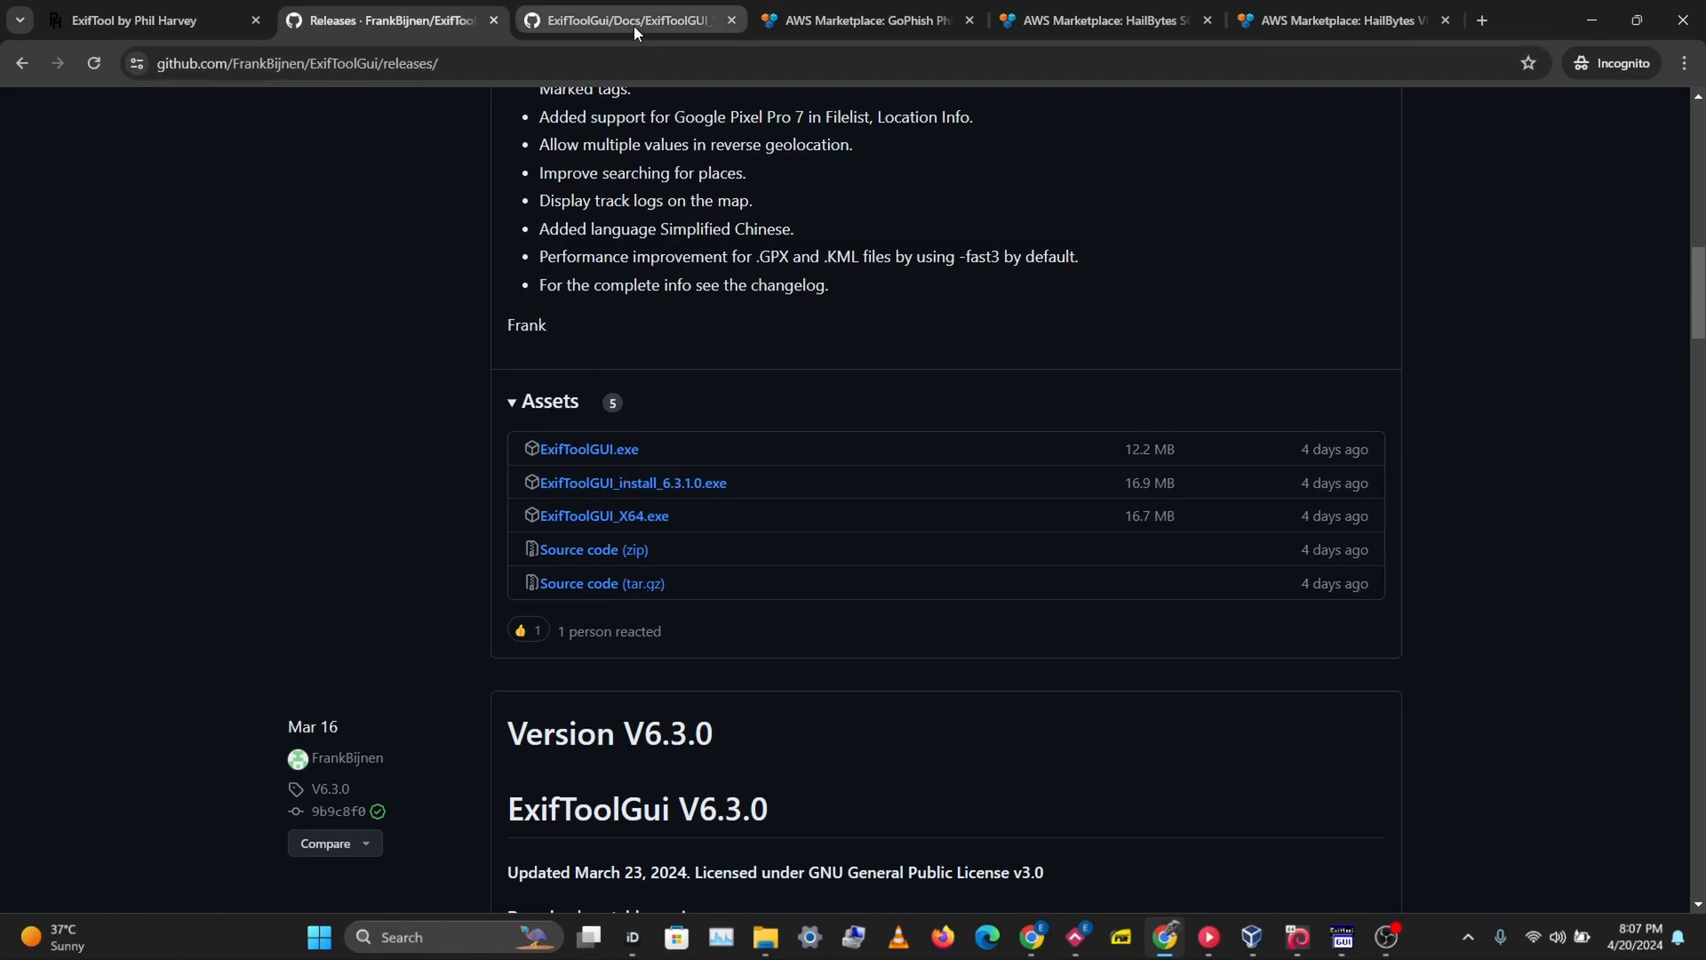
- Revisit the ExifTool home page, then open the ExifToolGUI_V6.md documentation tab
click(631, 20)
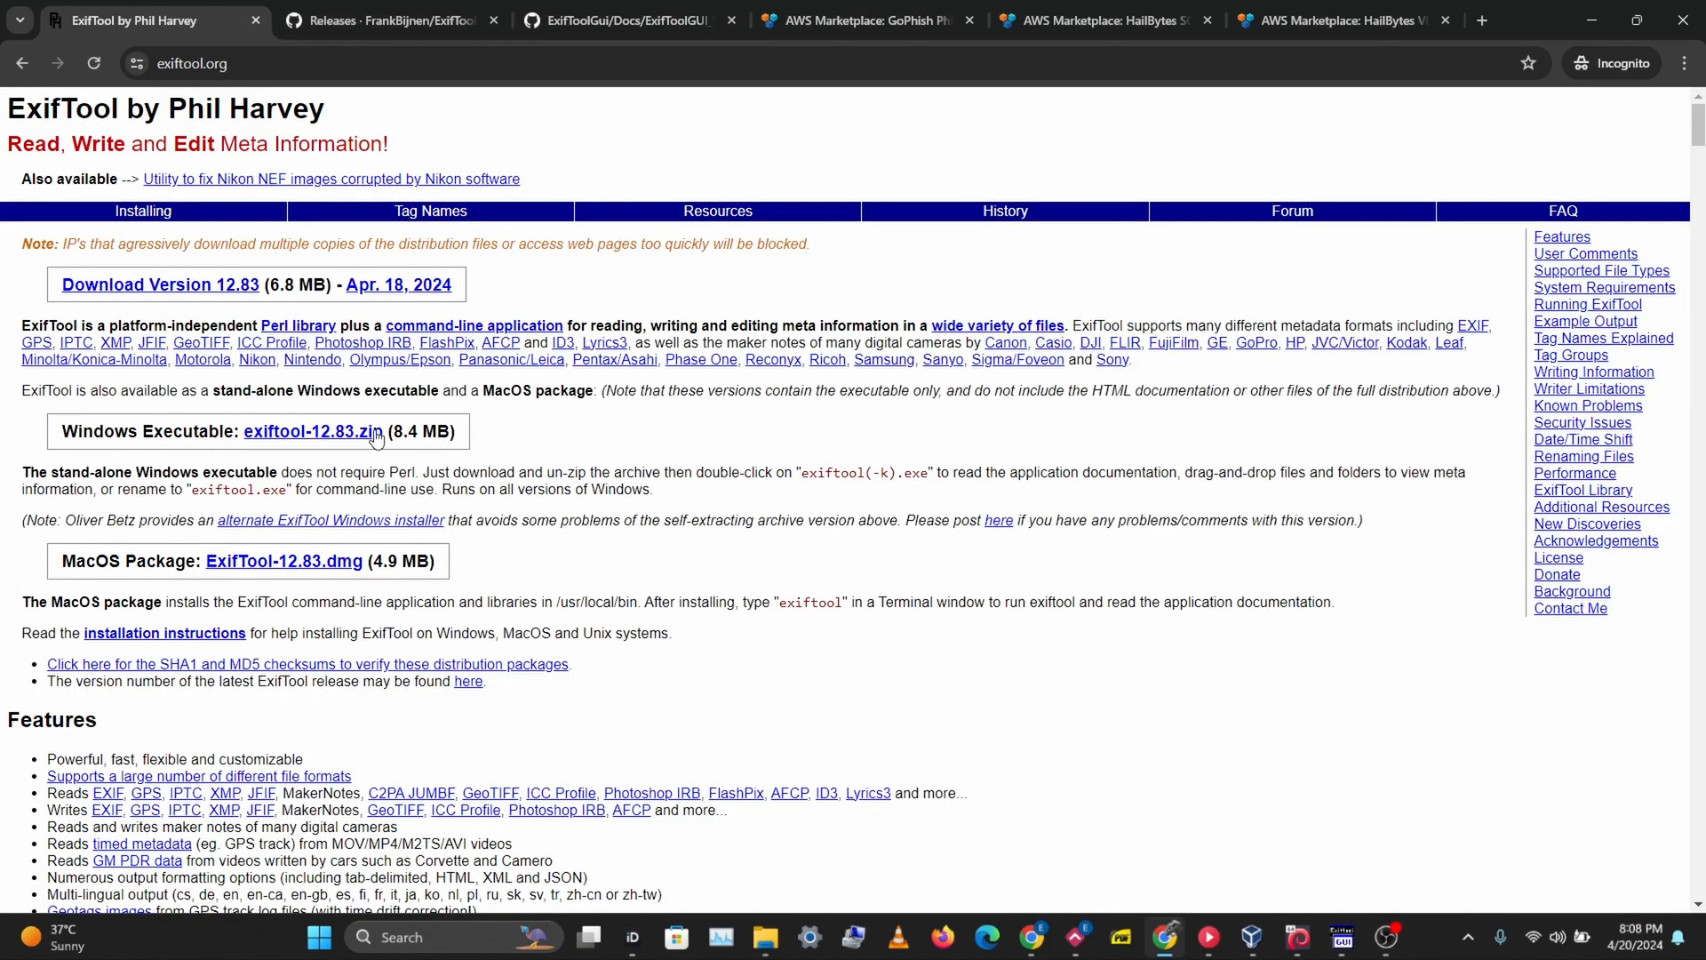
click(386, 19)
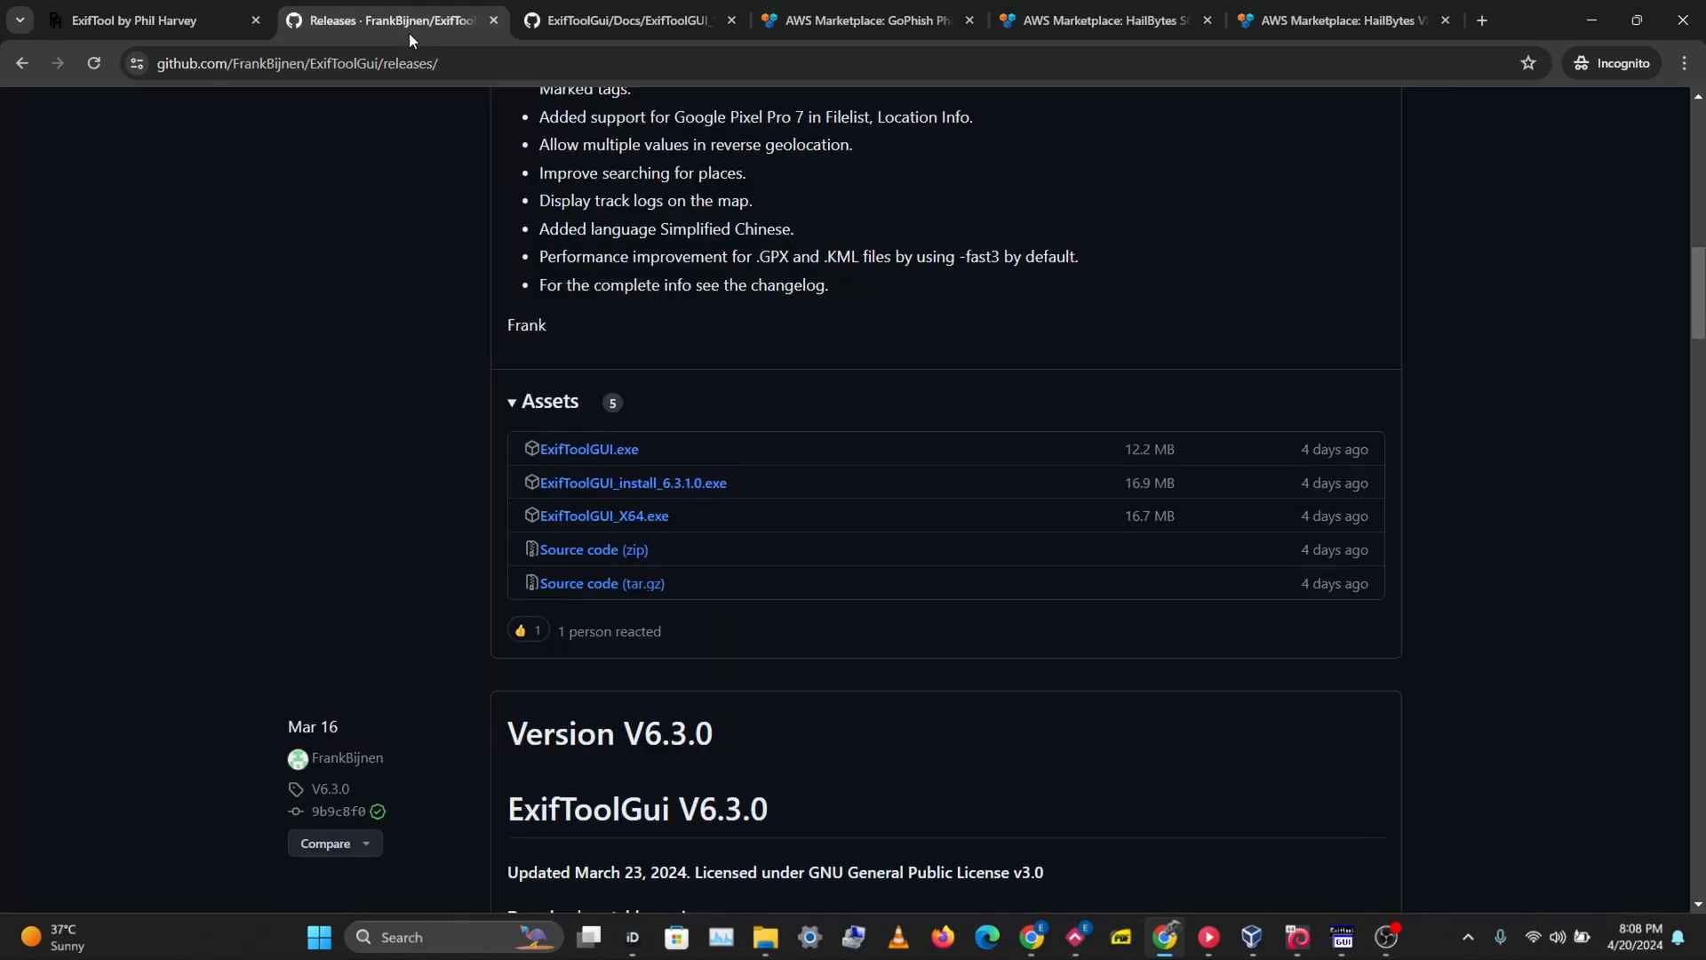
click(624, 19)
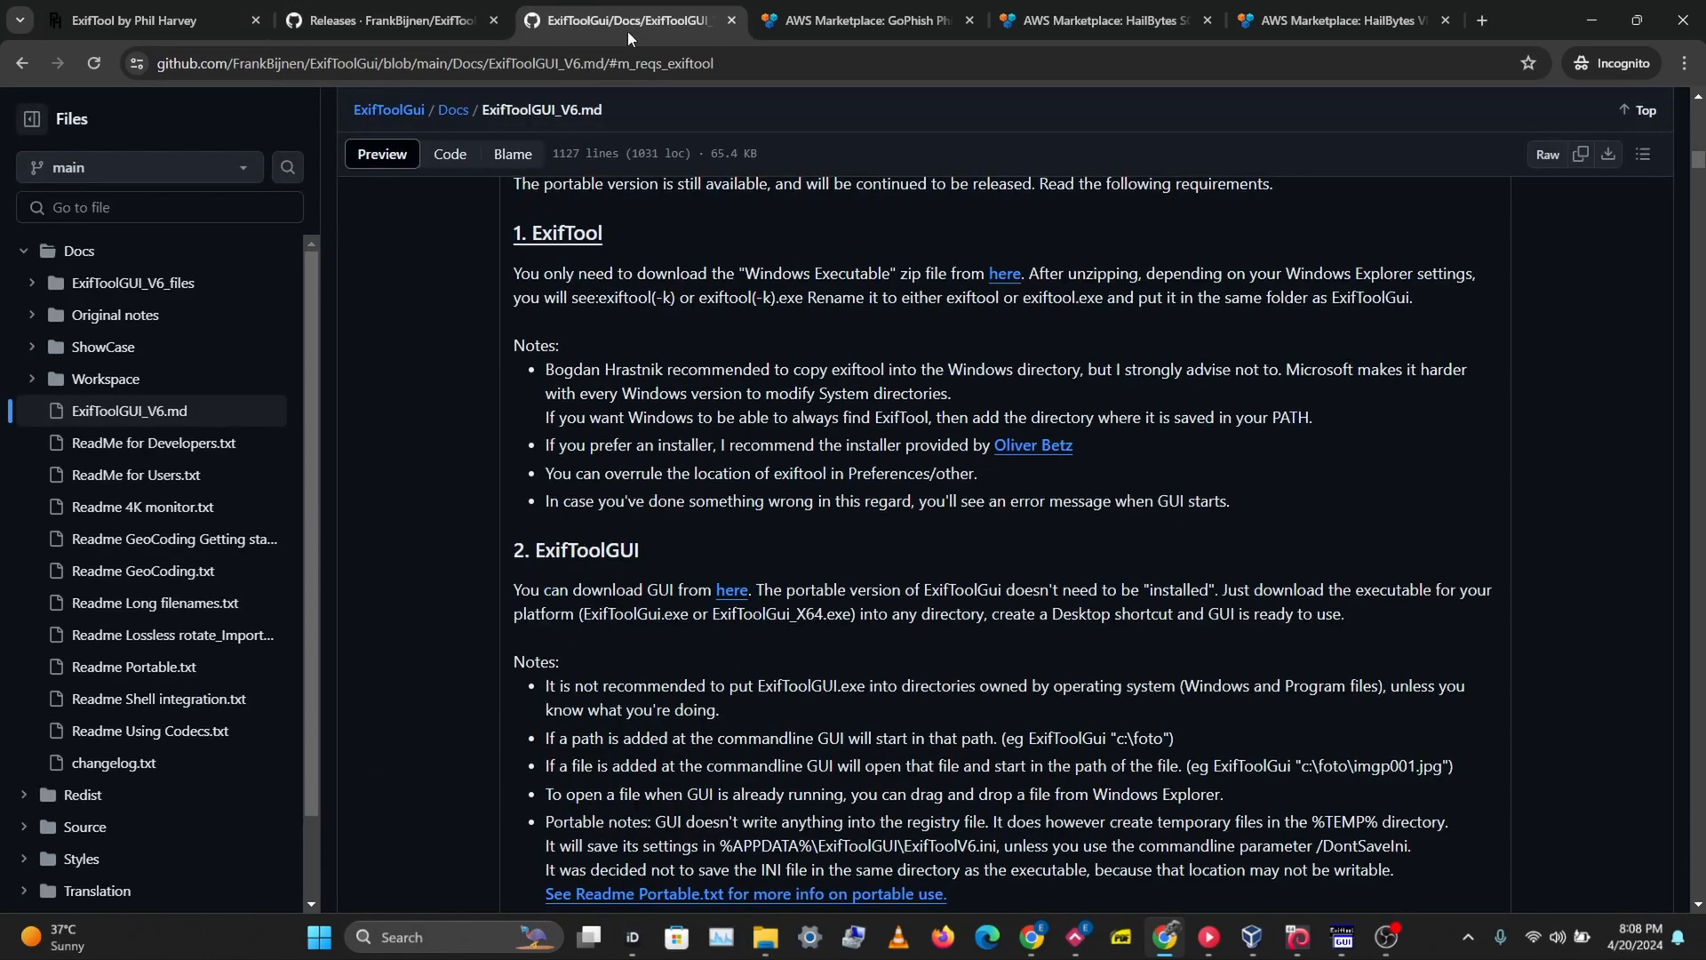
scroll(up, 3)
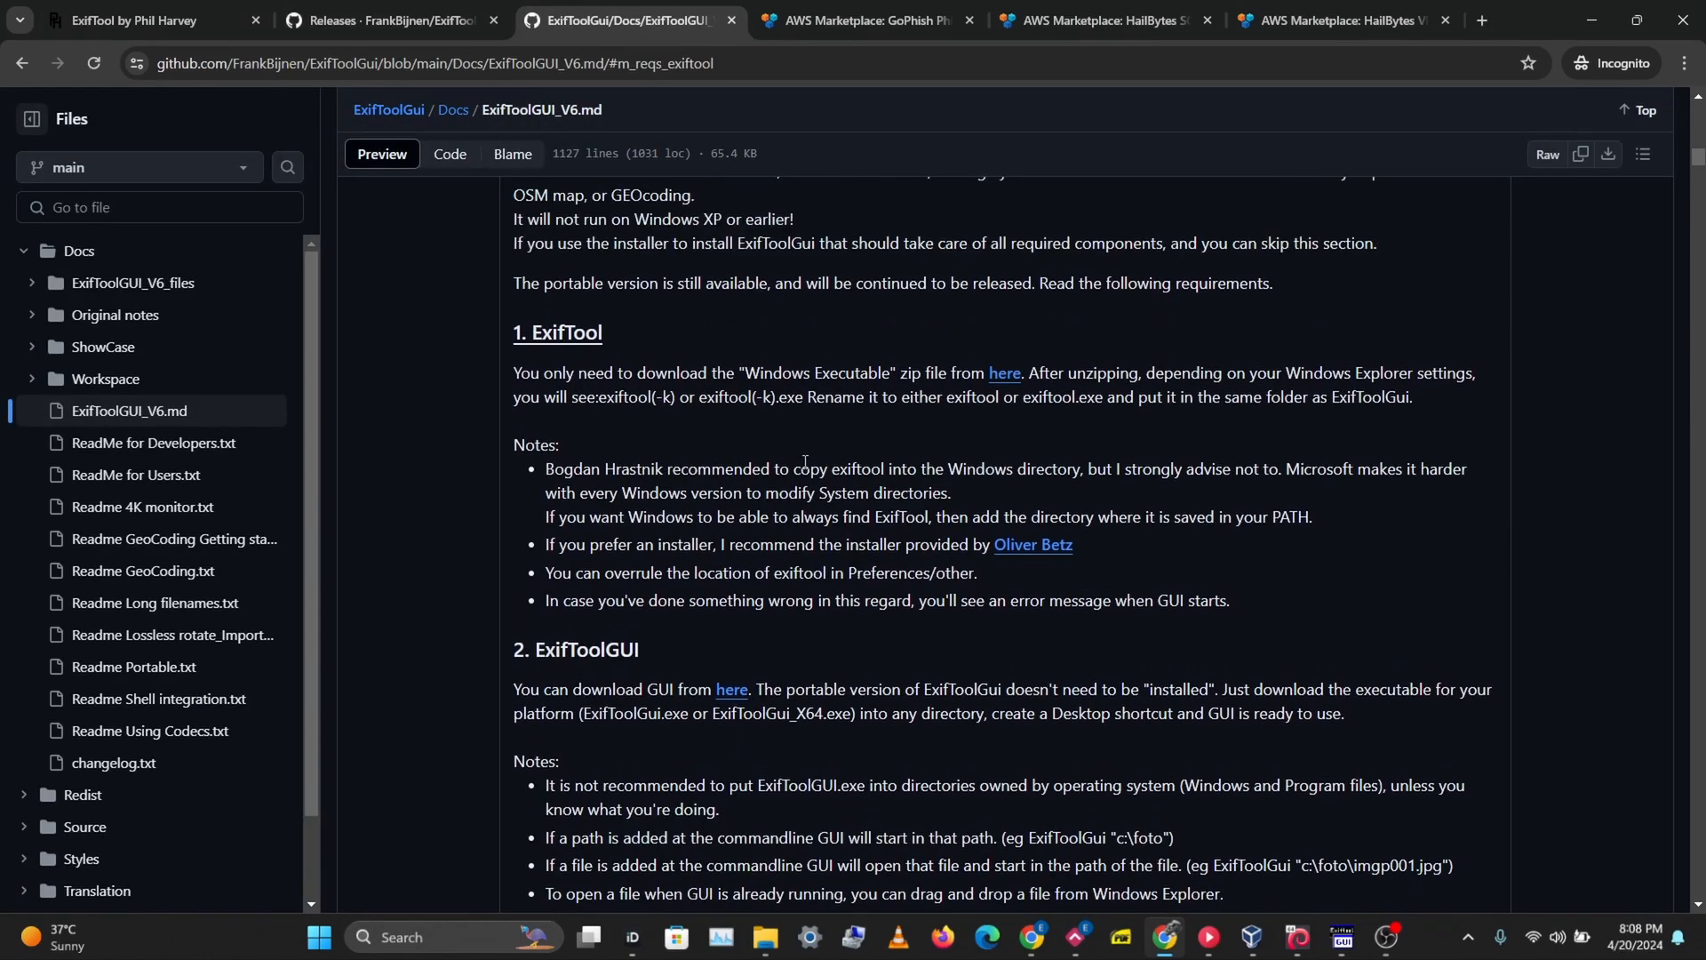
mouse_move(789, 392)
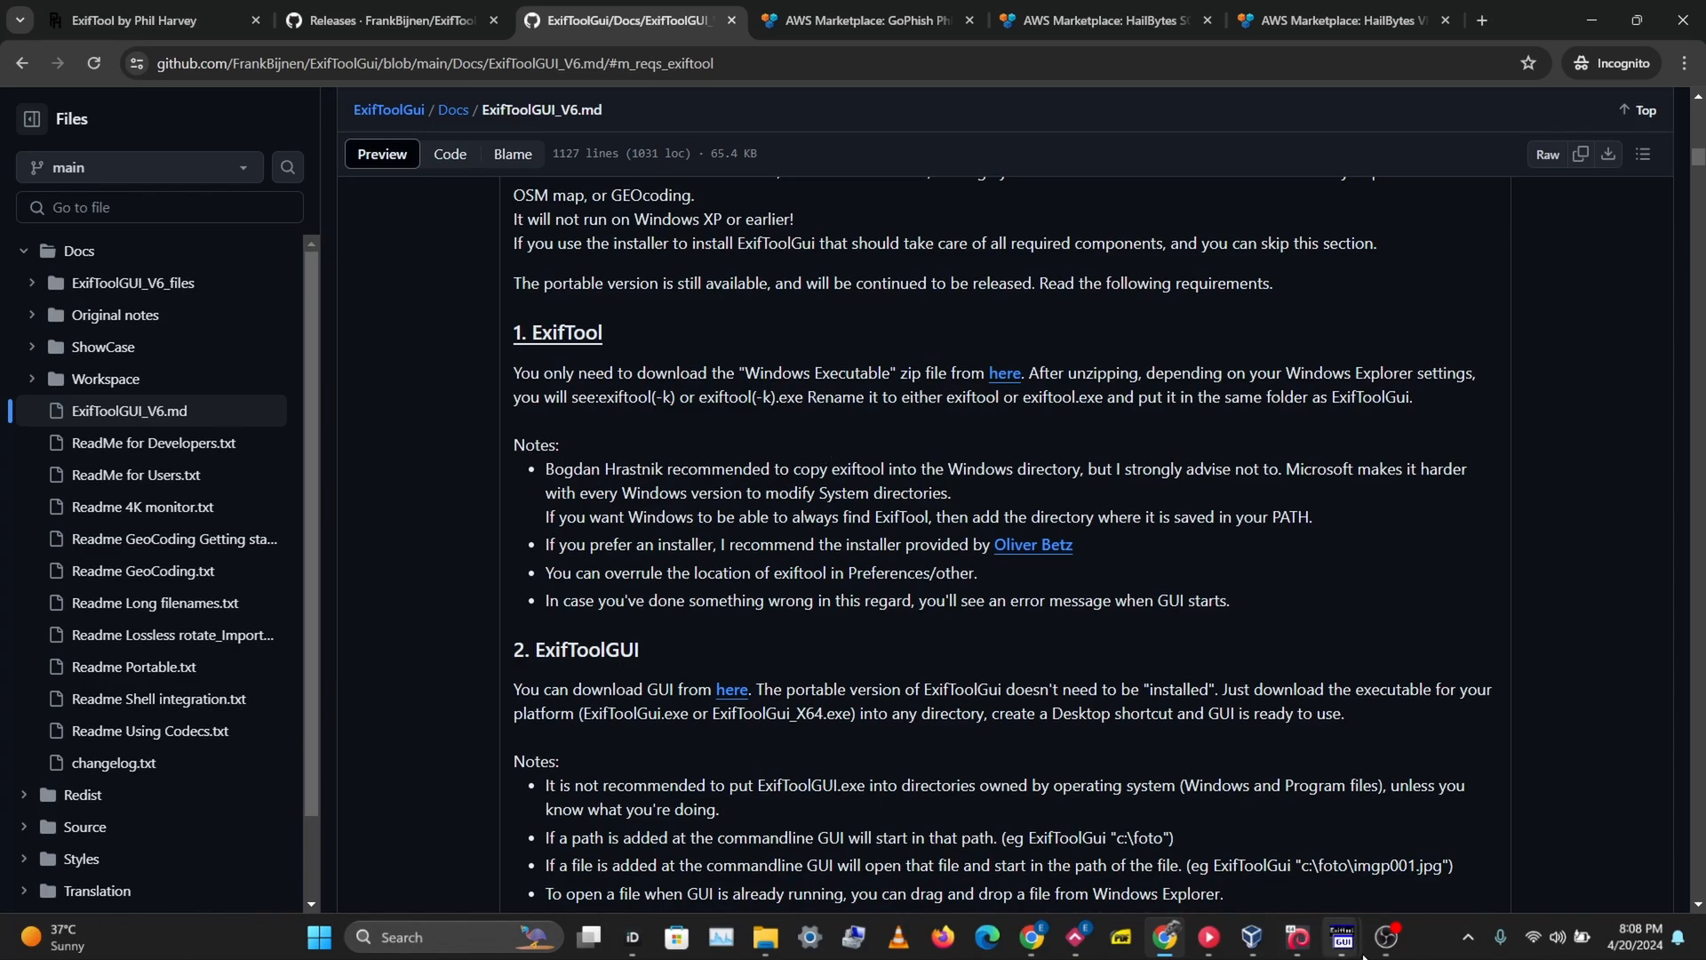
mouse_move(1341, 945)
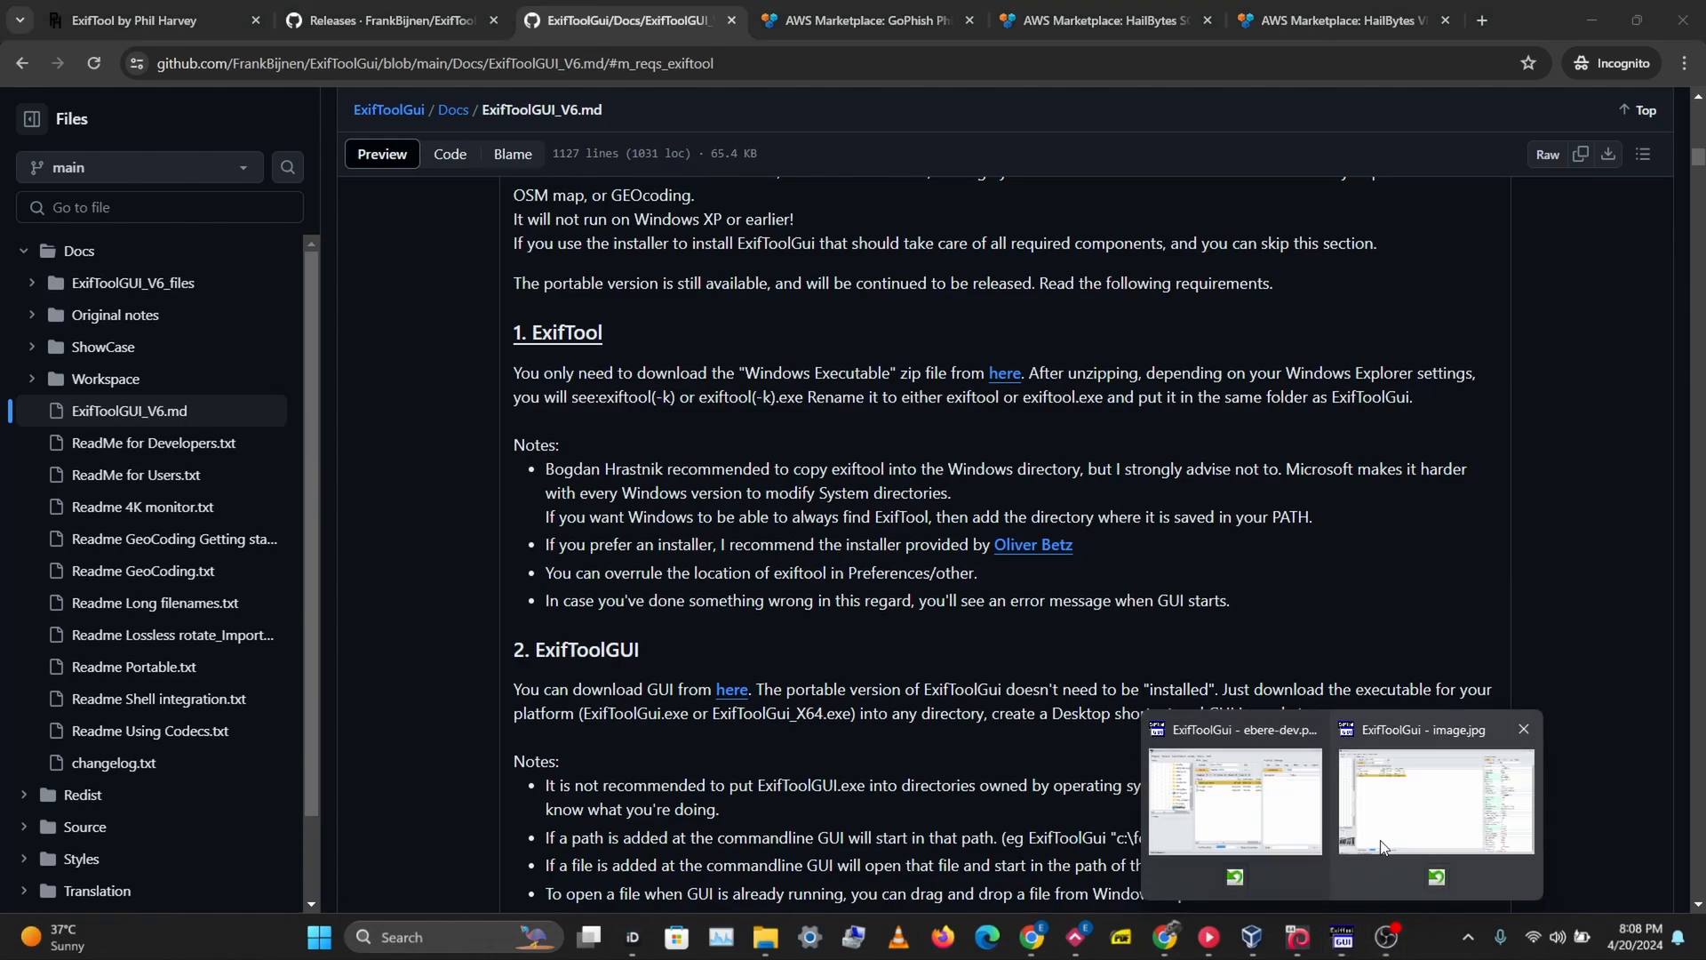
click(1435, 803)
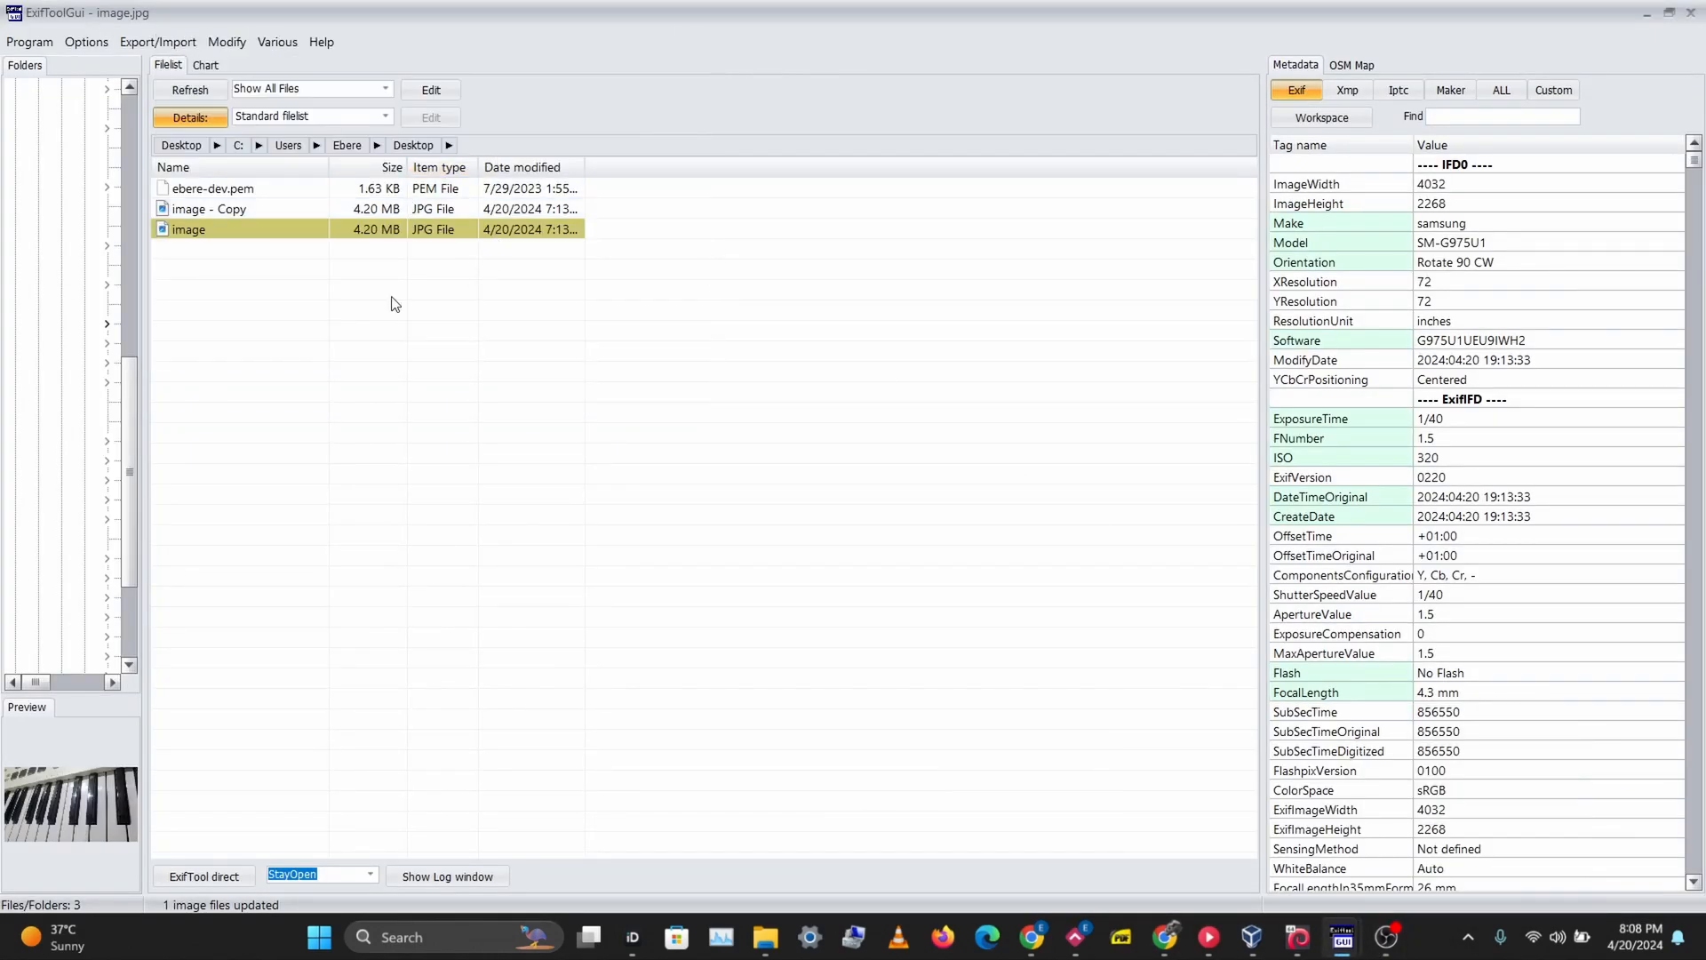
mouse_move(377, 287)
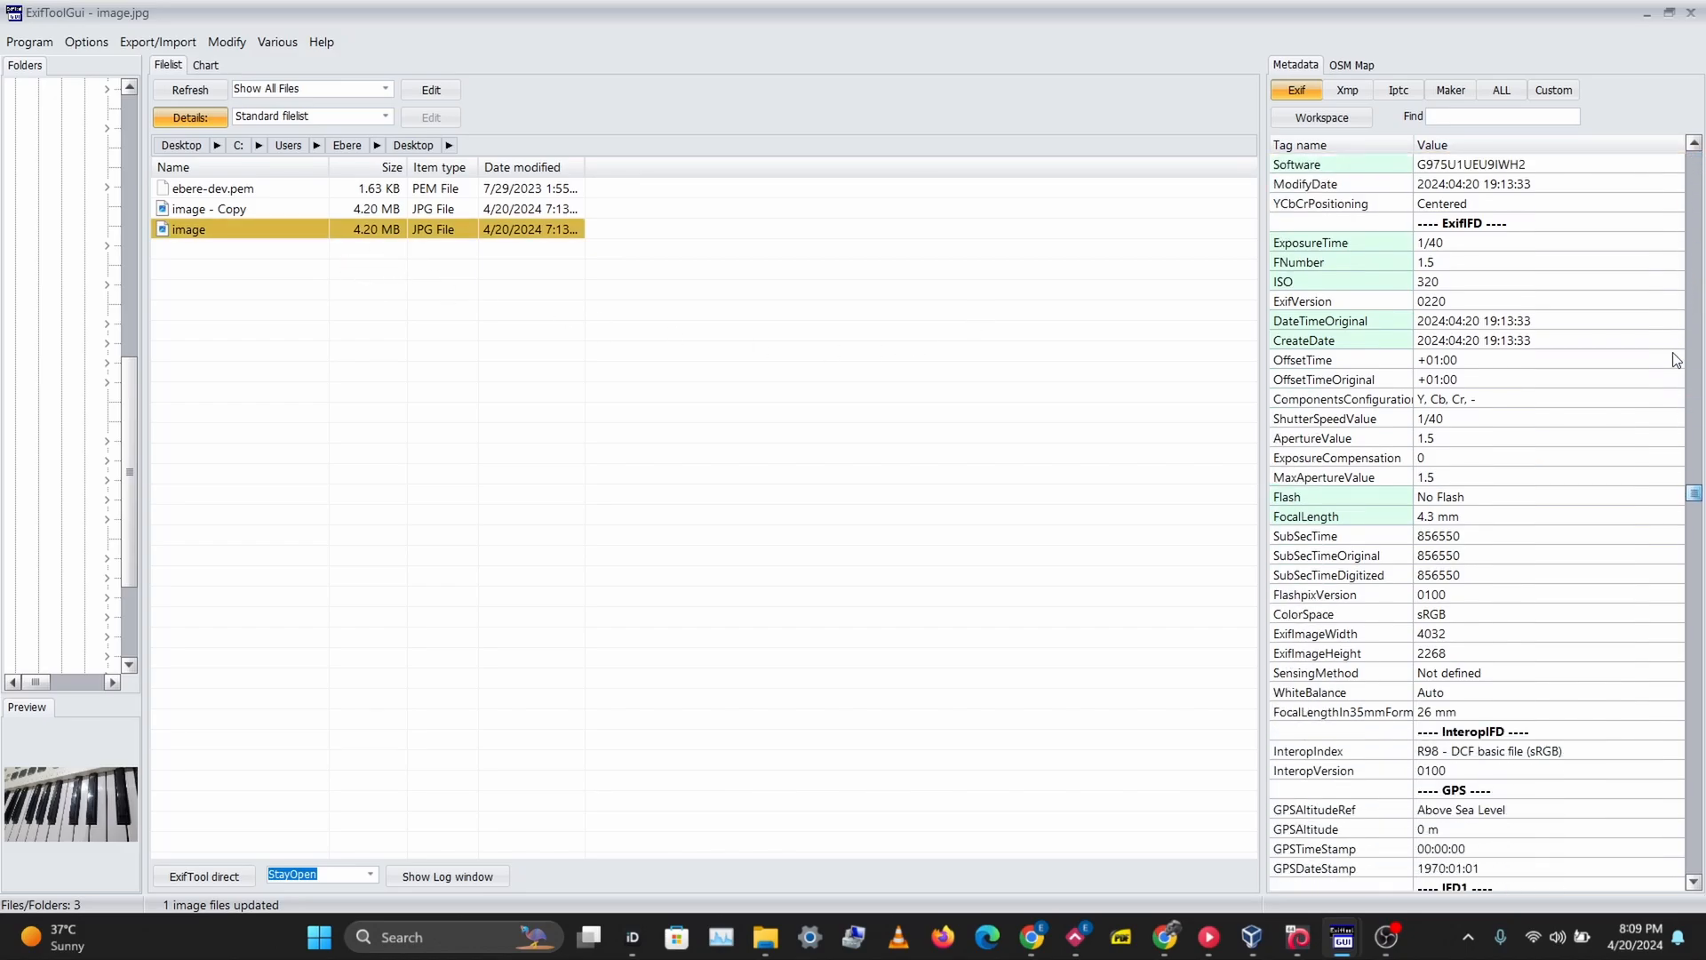
scroll(down, 3)
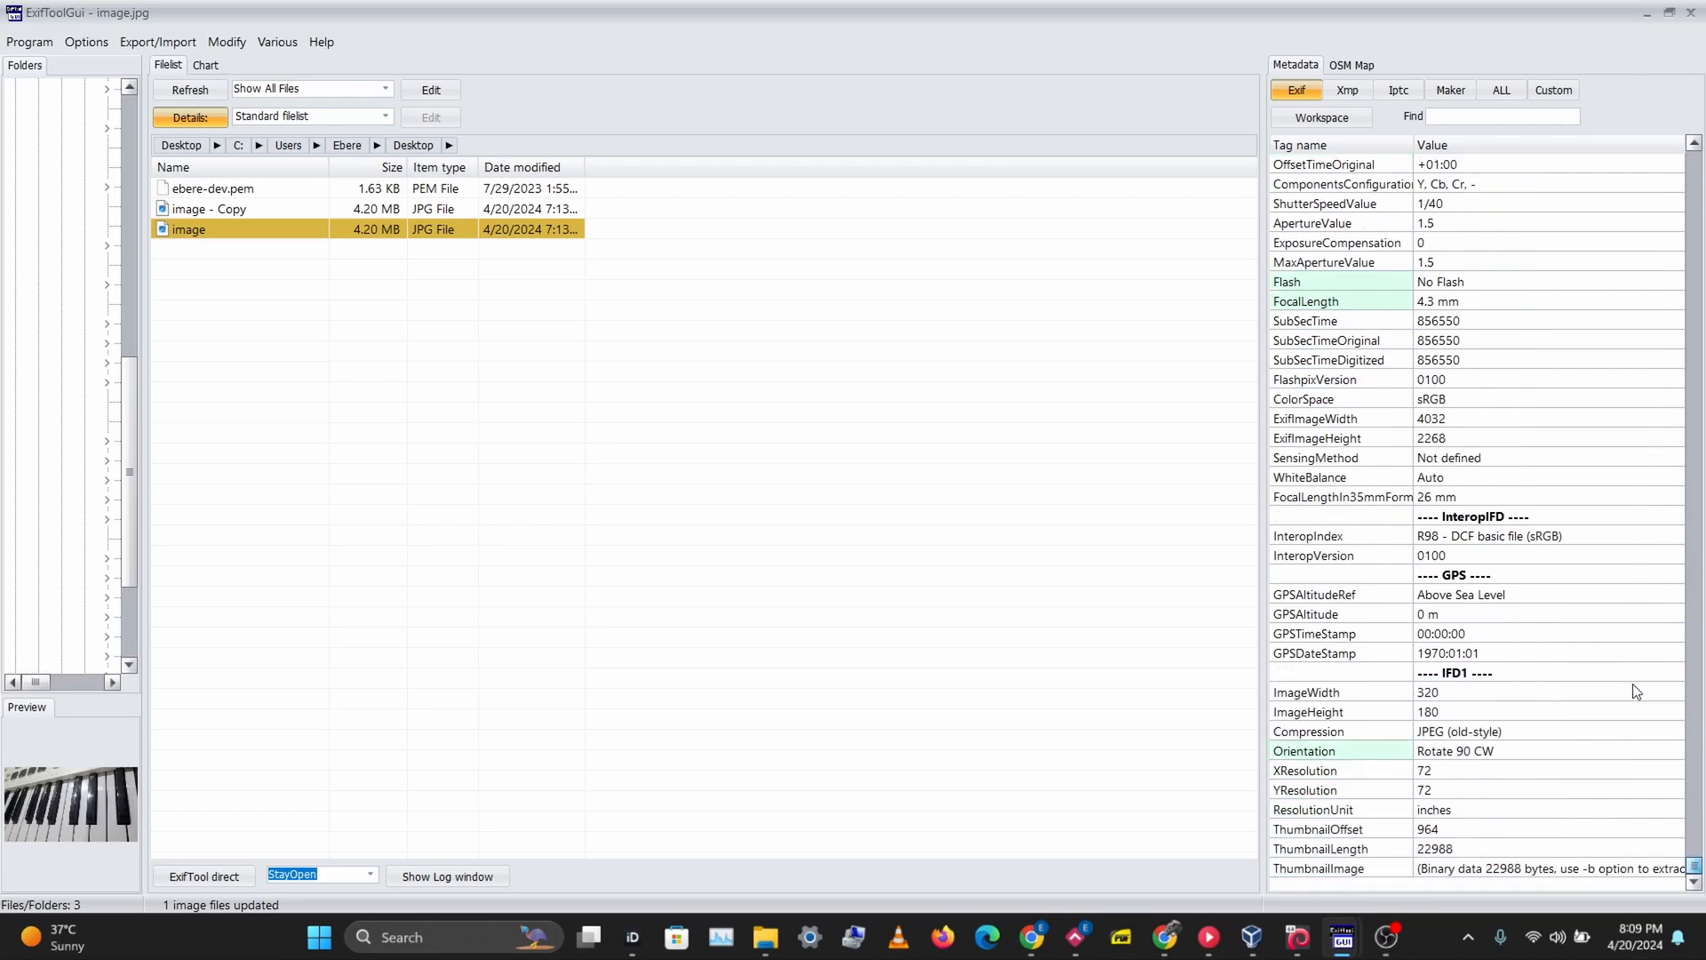
scroll(up, 3)
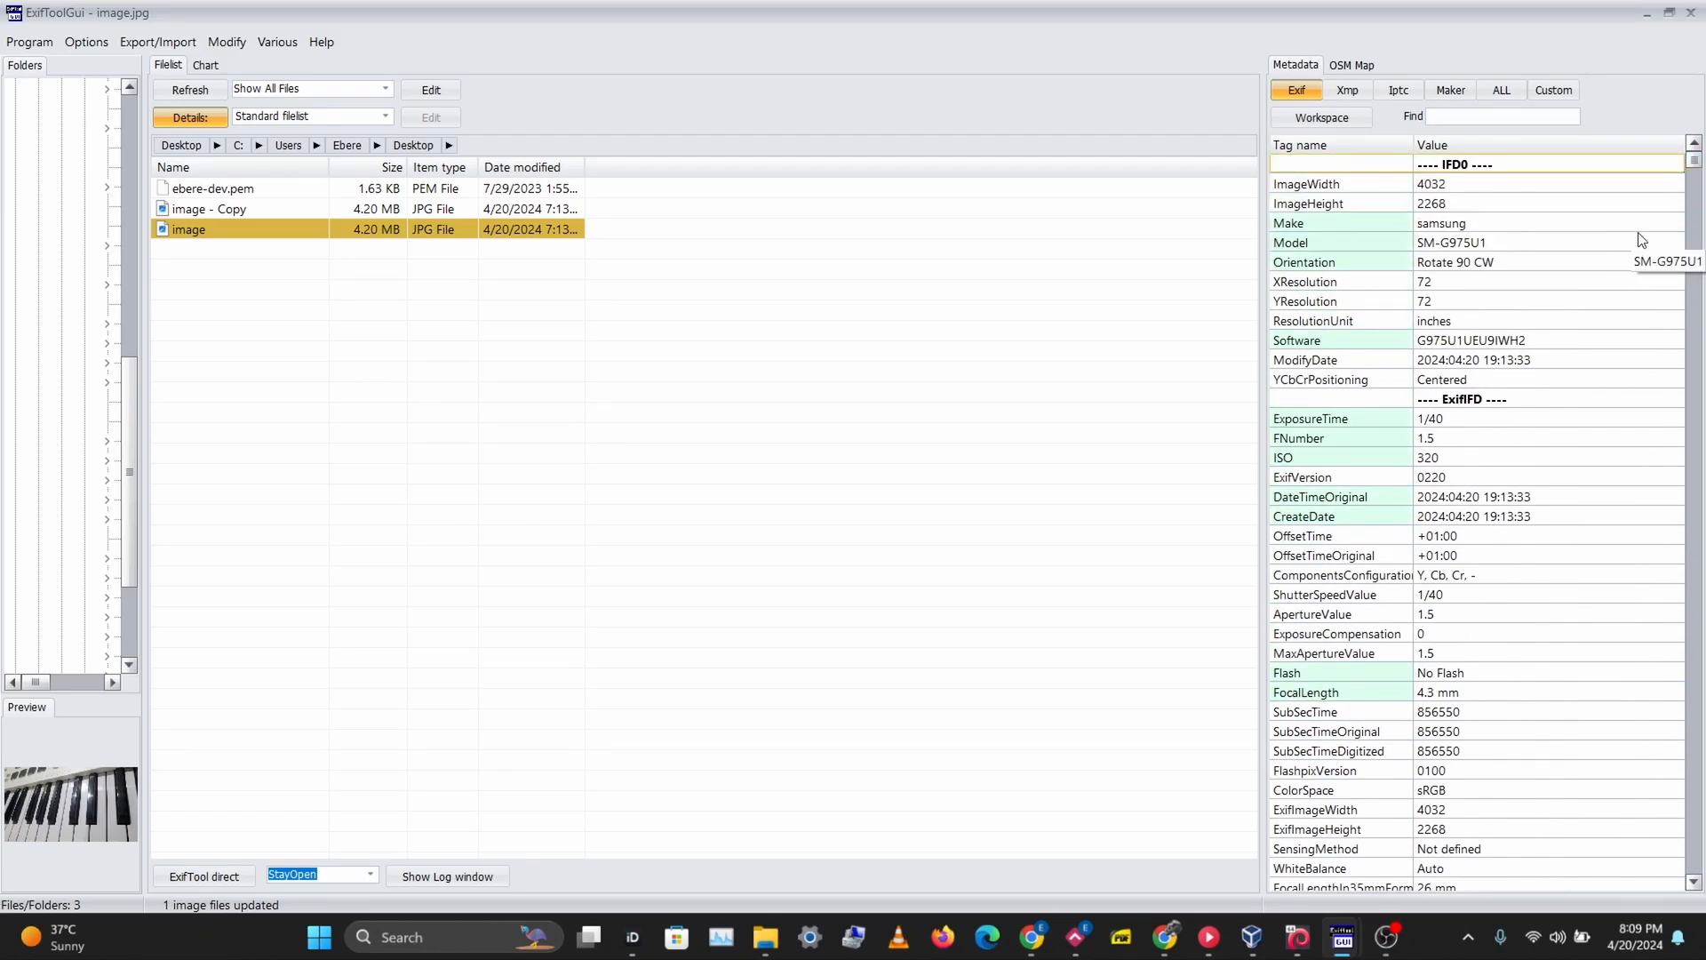
mouse_move(871, 440)
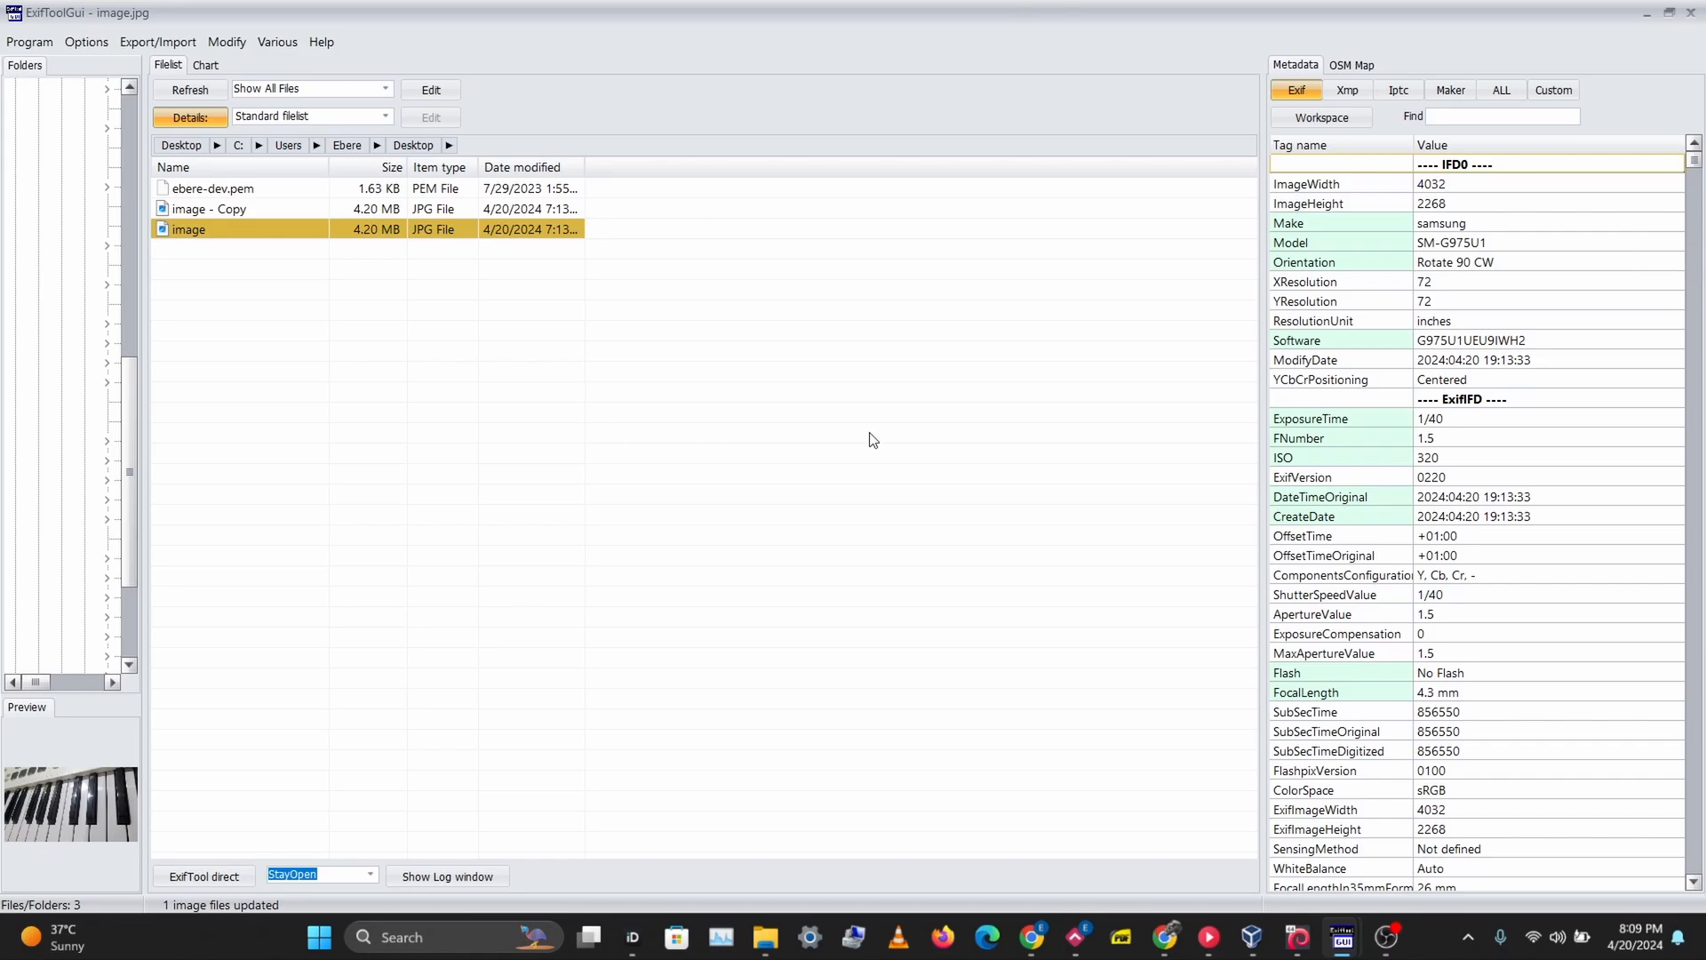
mouse_move(204, 65)
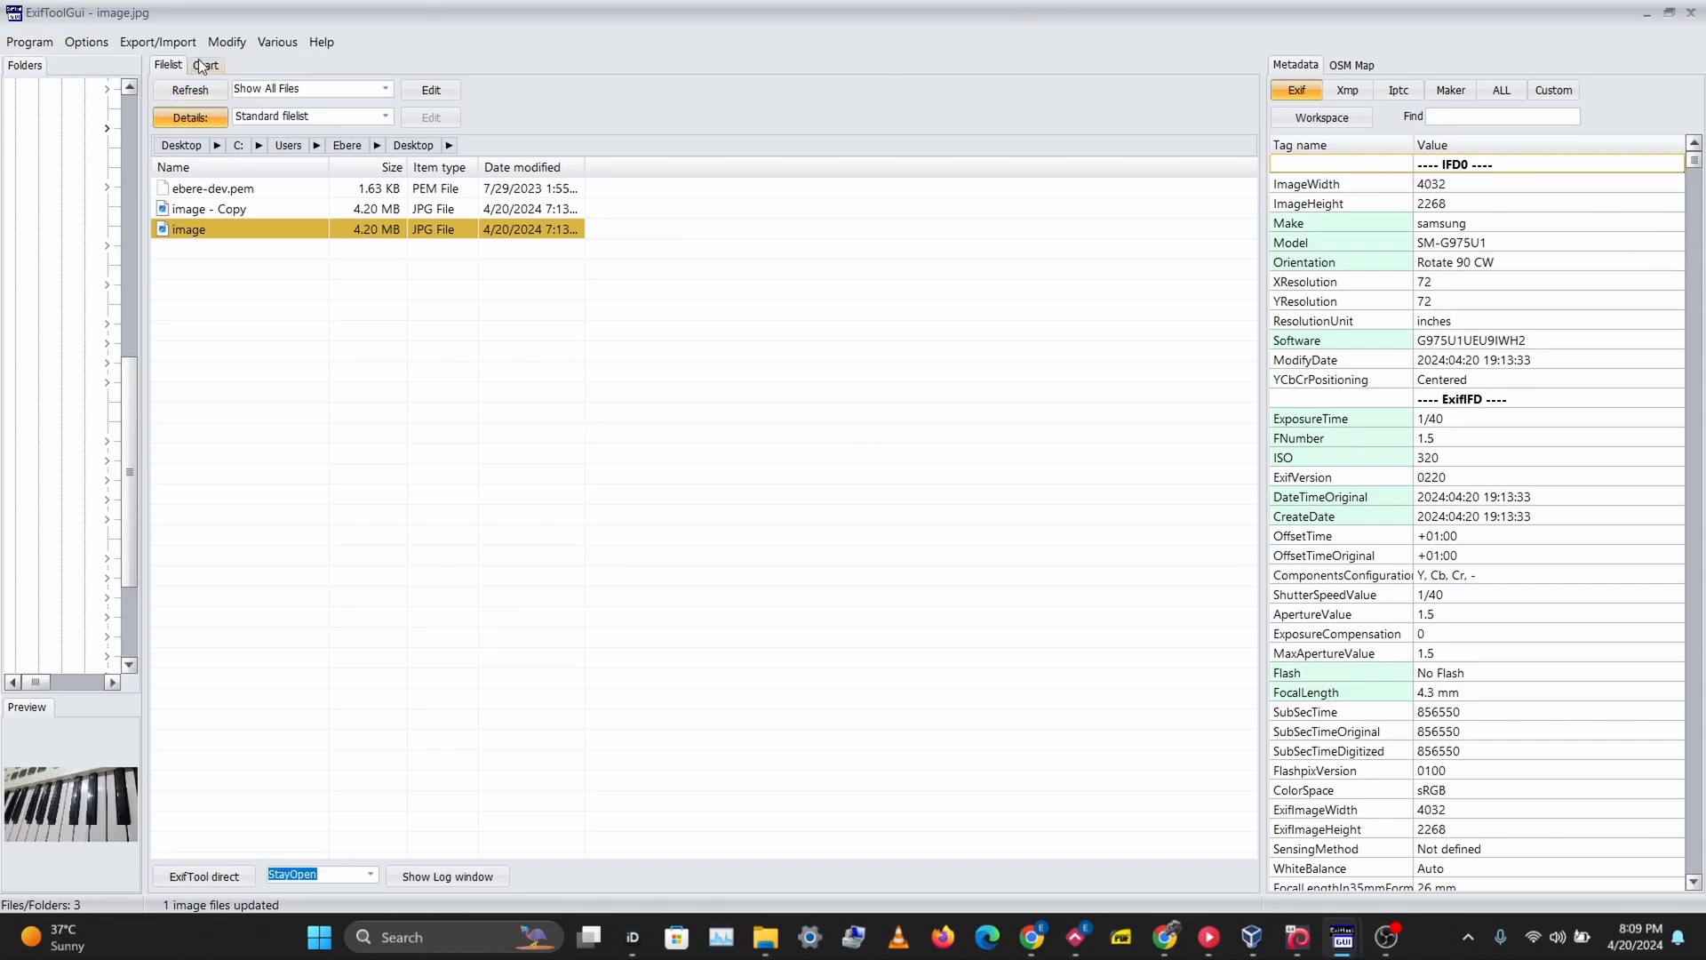
- Run Modify > Remove metadata with '-remove ALL metadata' ticked on image.jpg
click(227, 42)
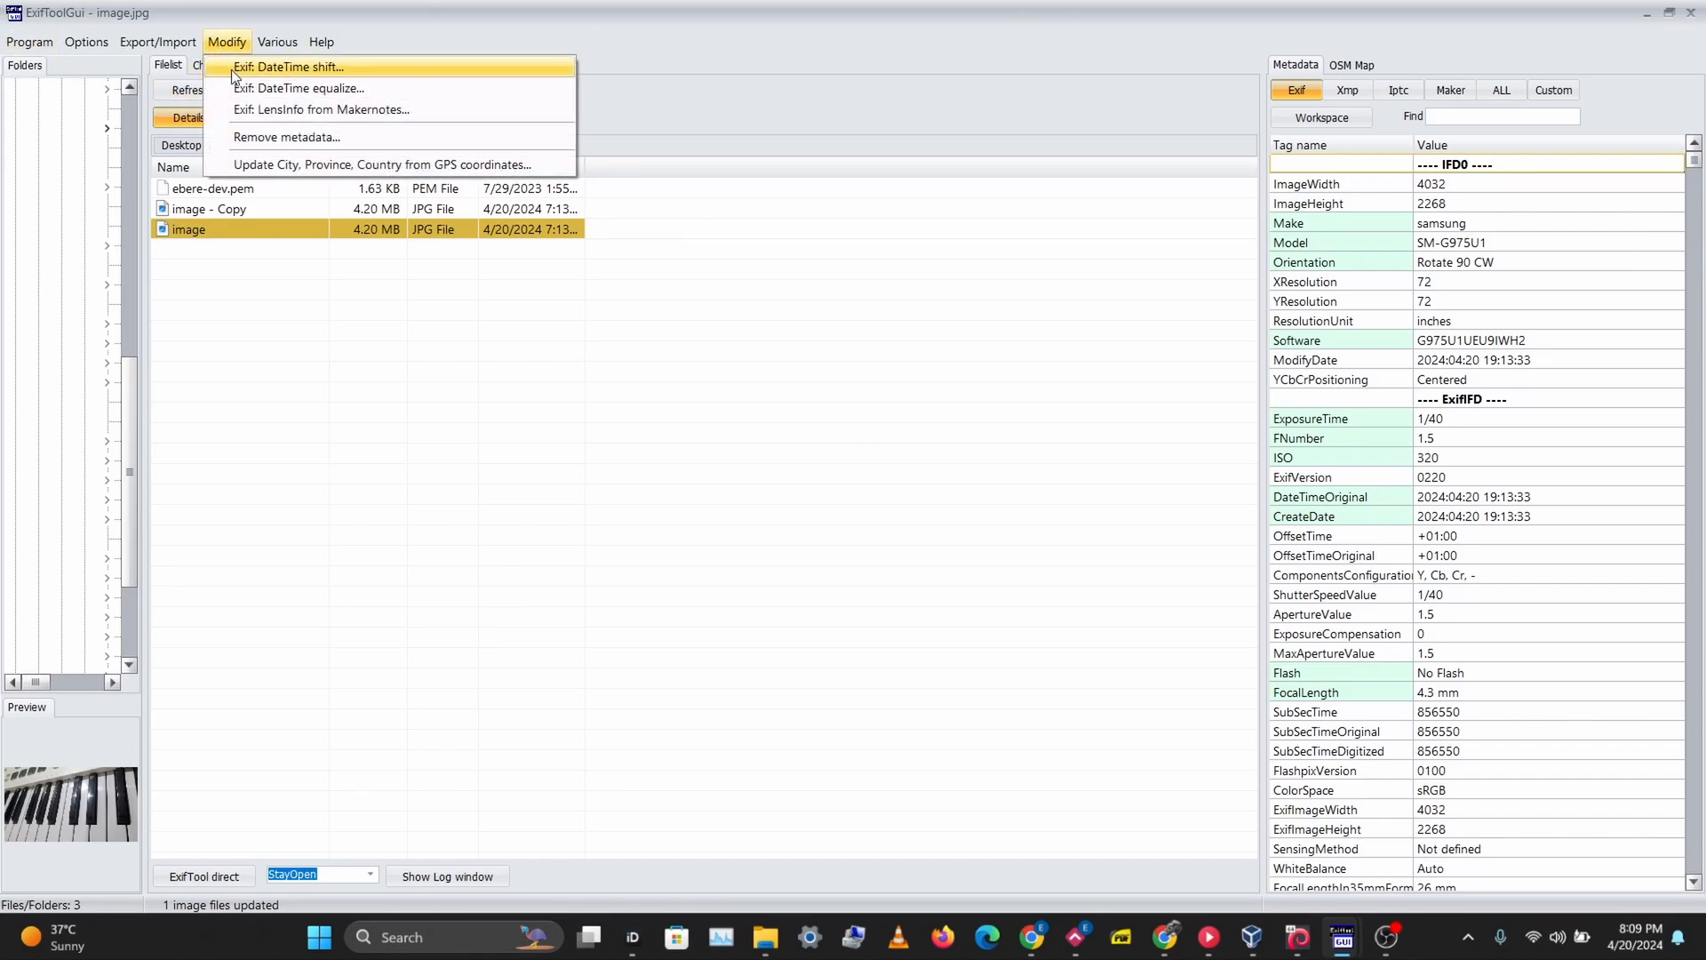
click(286, 136)
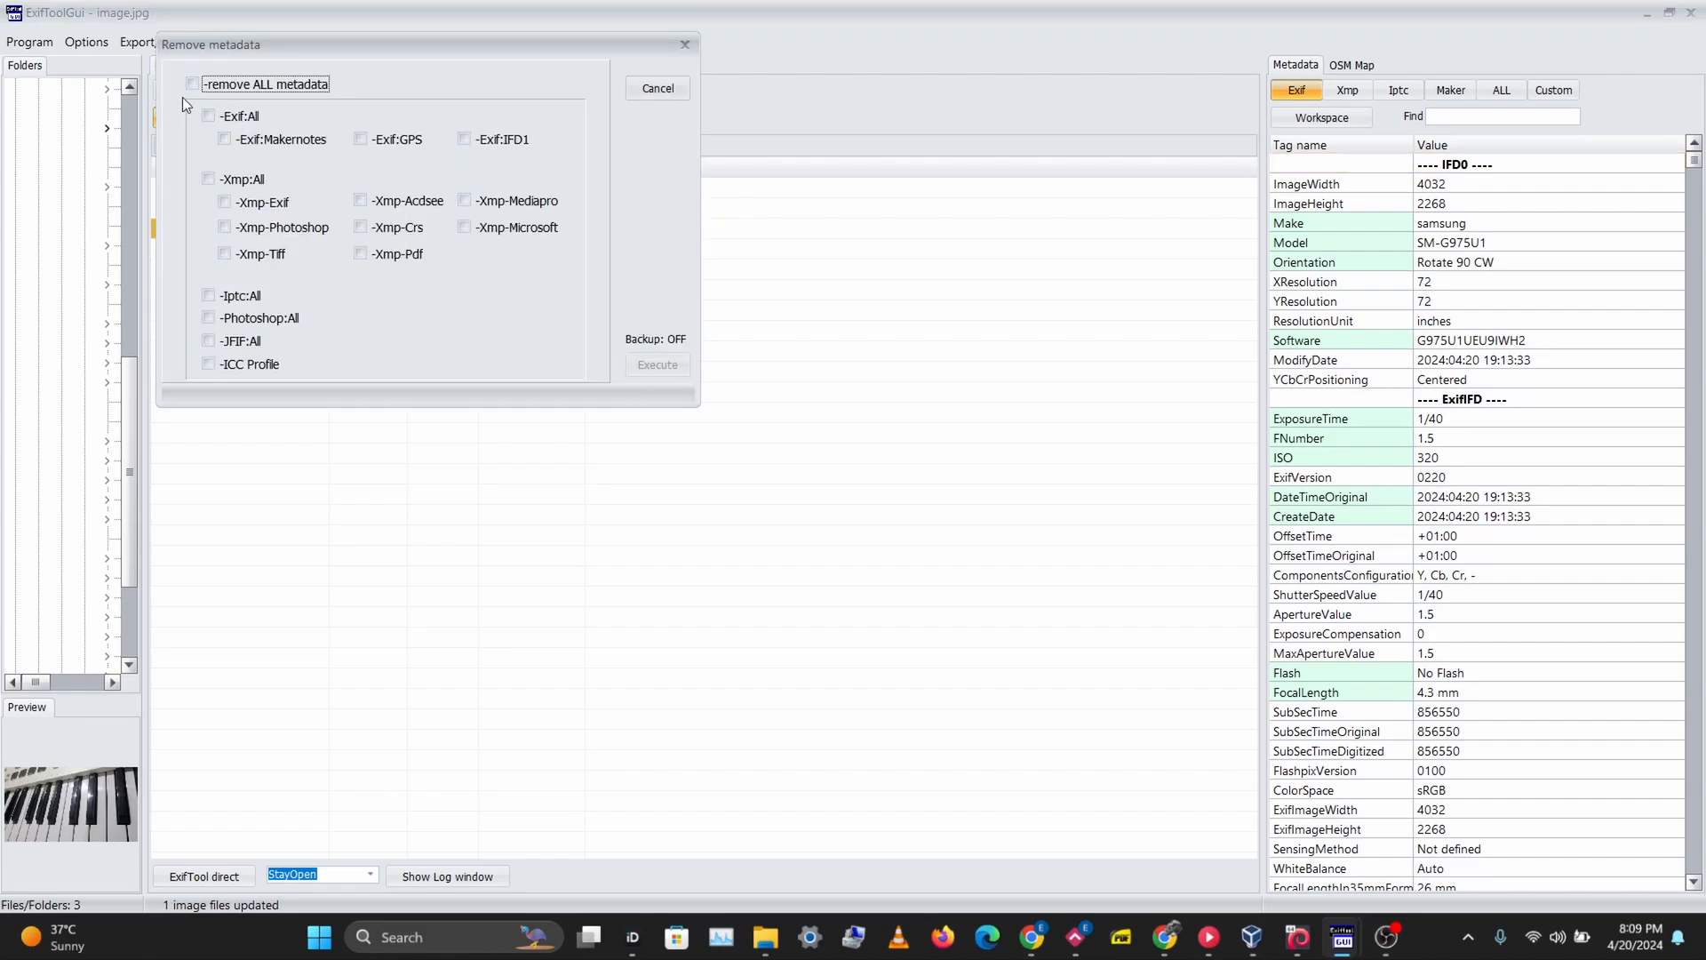
click(194, 83)
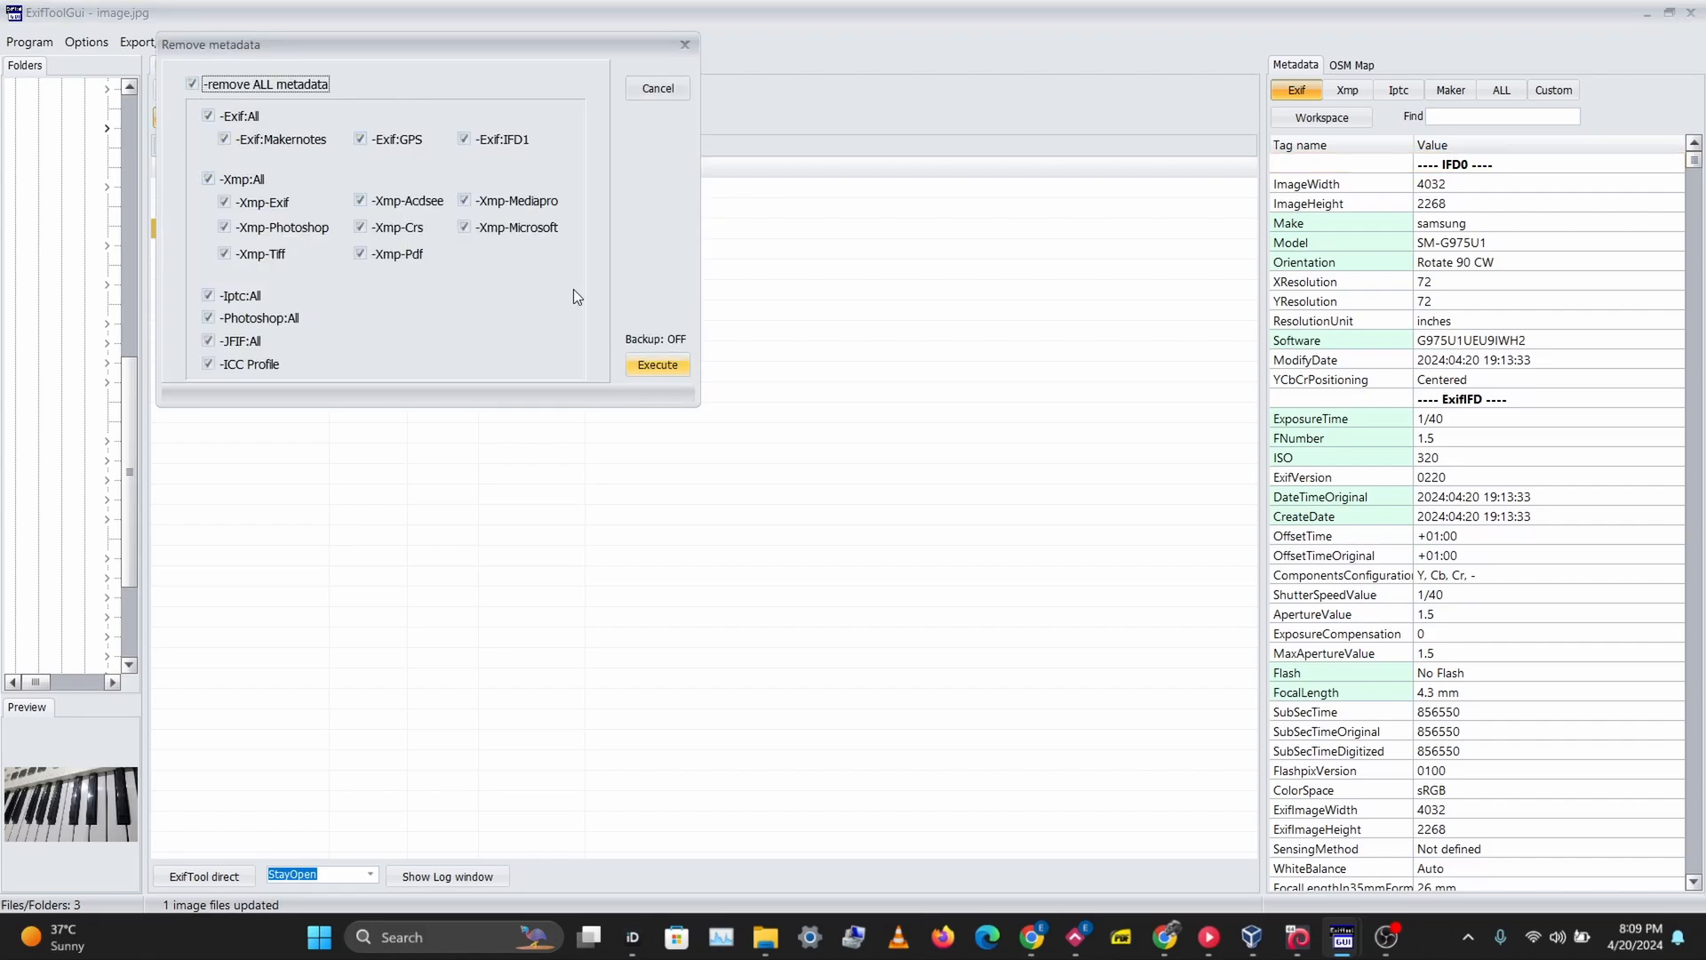
click(656, 365)
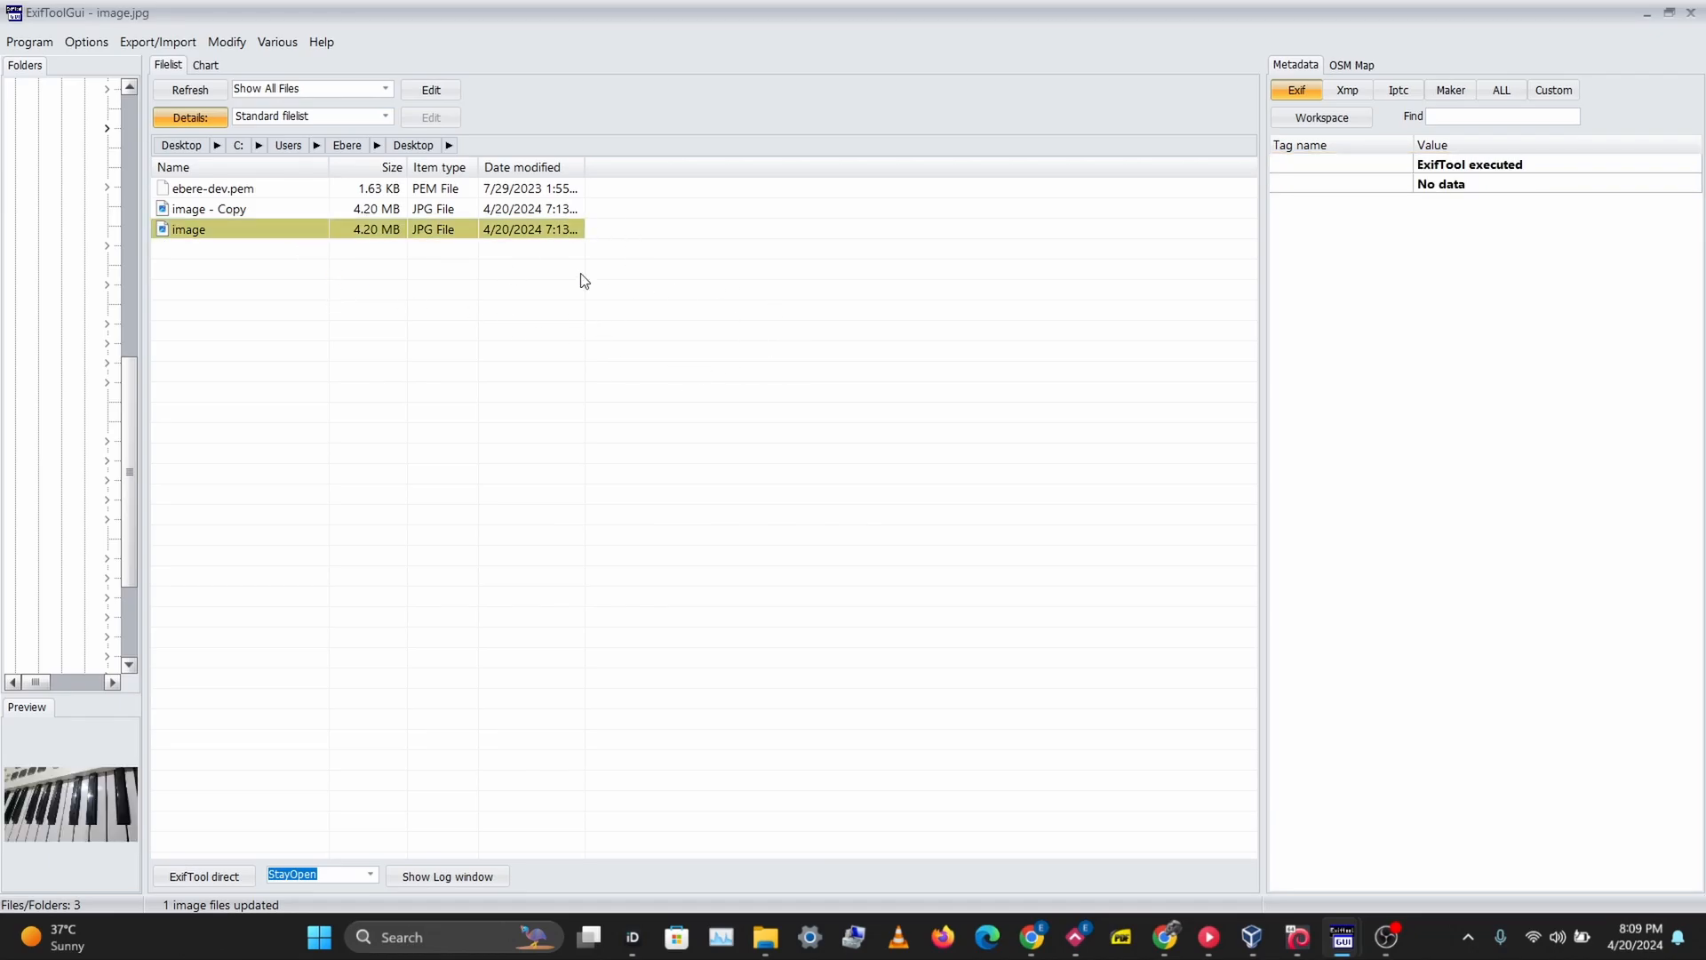
- Compare 'image - Copy' with stripped image, then browse image's Properties details in Explorer
click(208, 207)
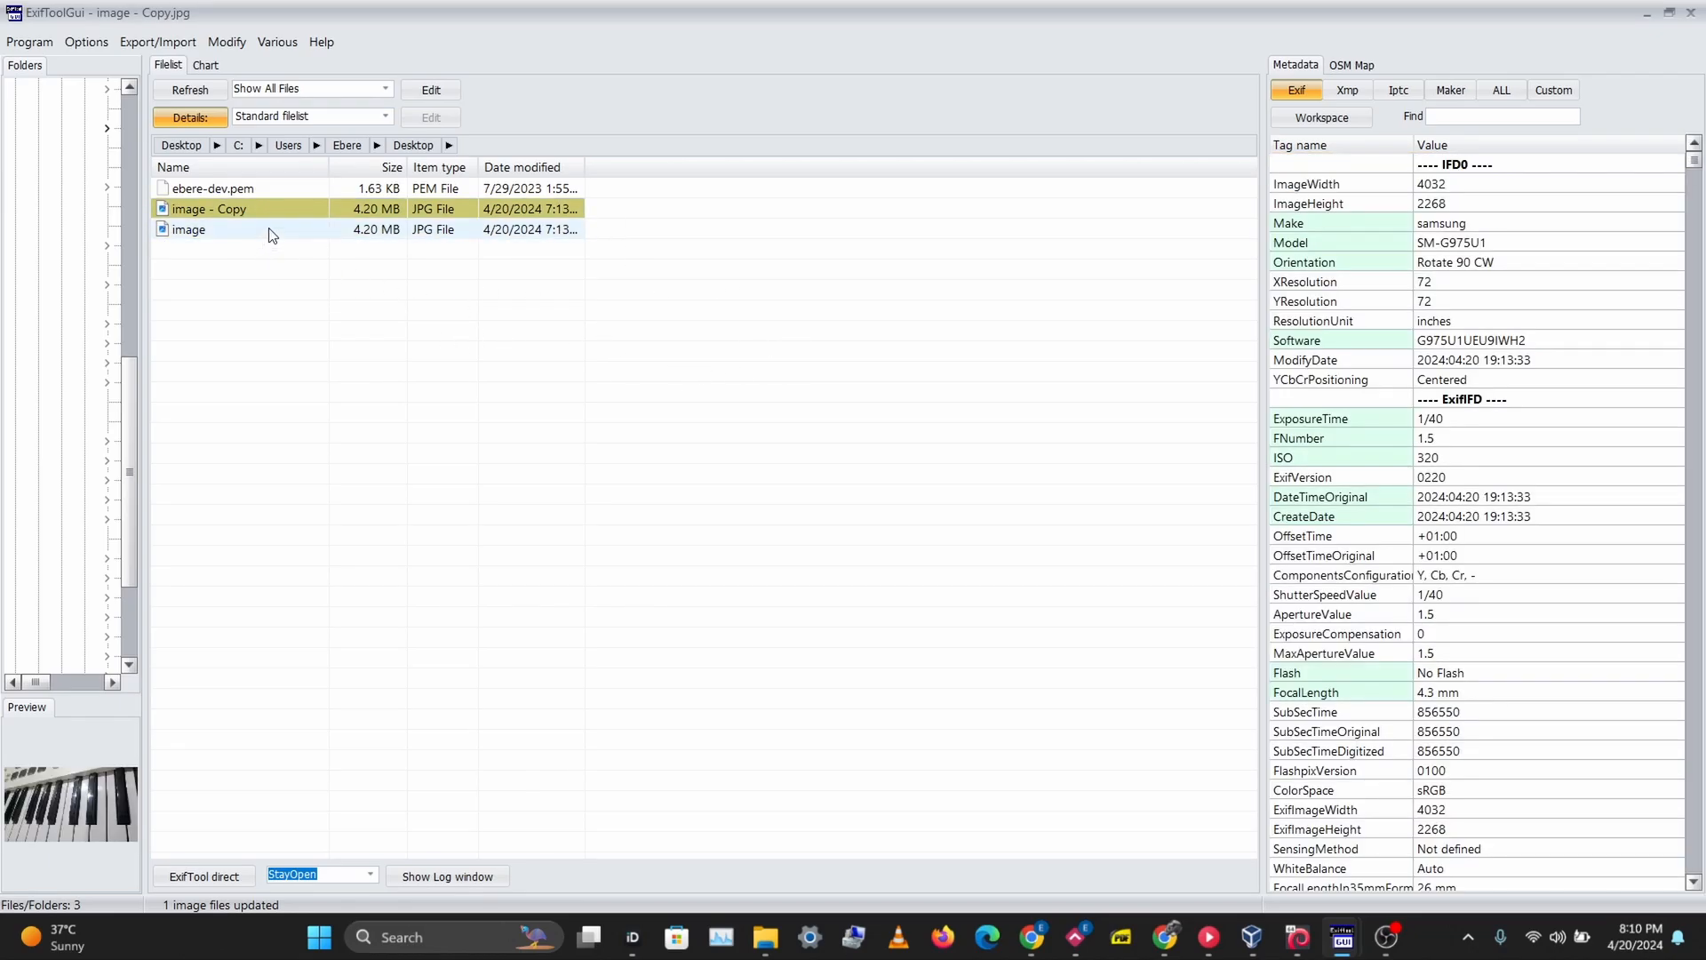
click(189, 229)
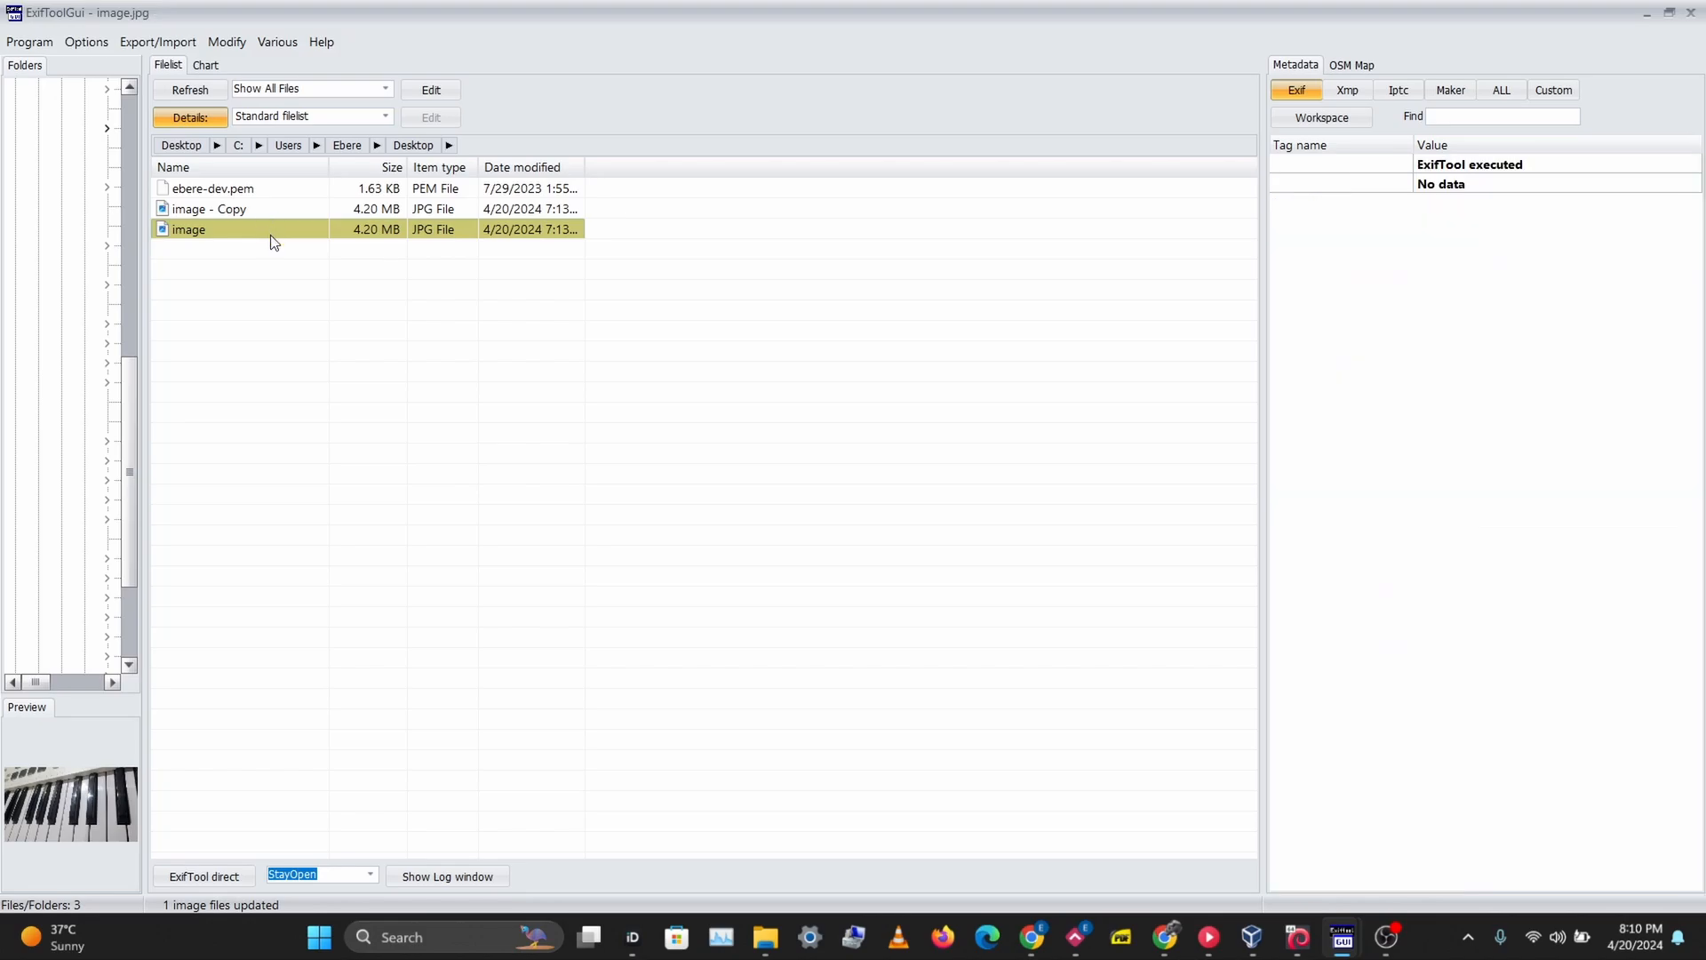
mouse_move(771, 932)
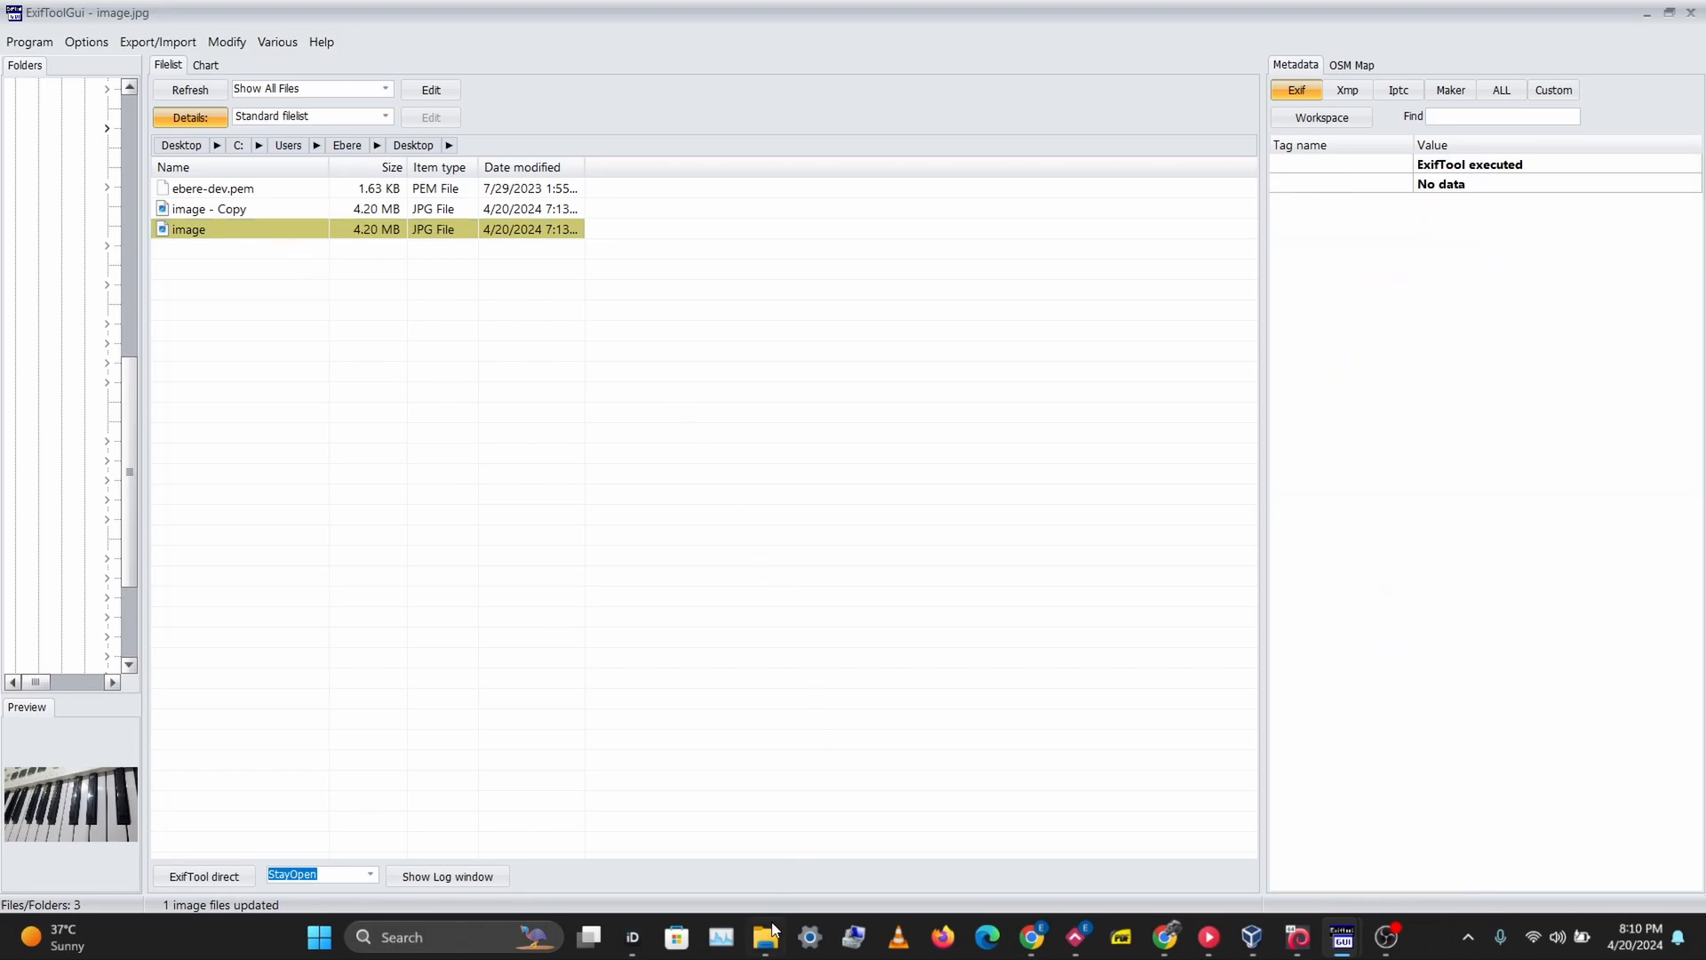
click(765, 936)
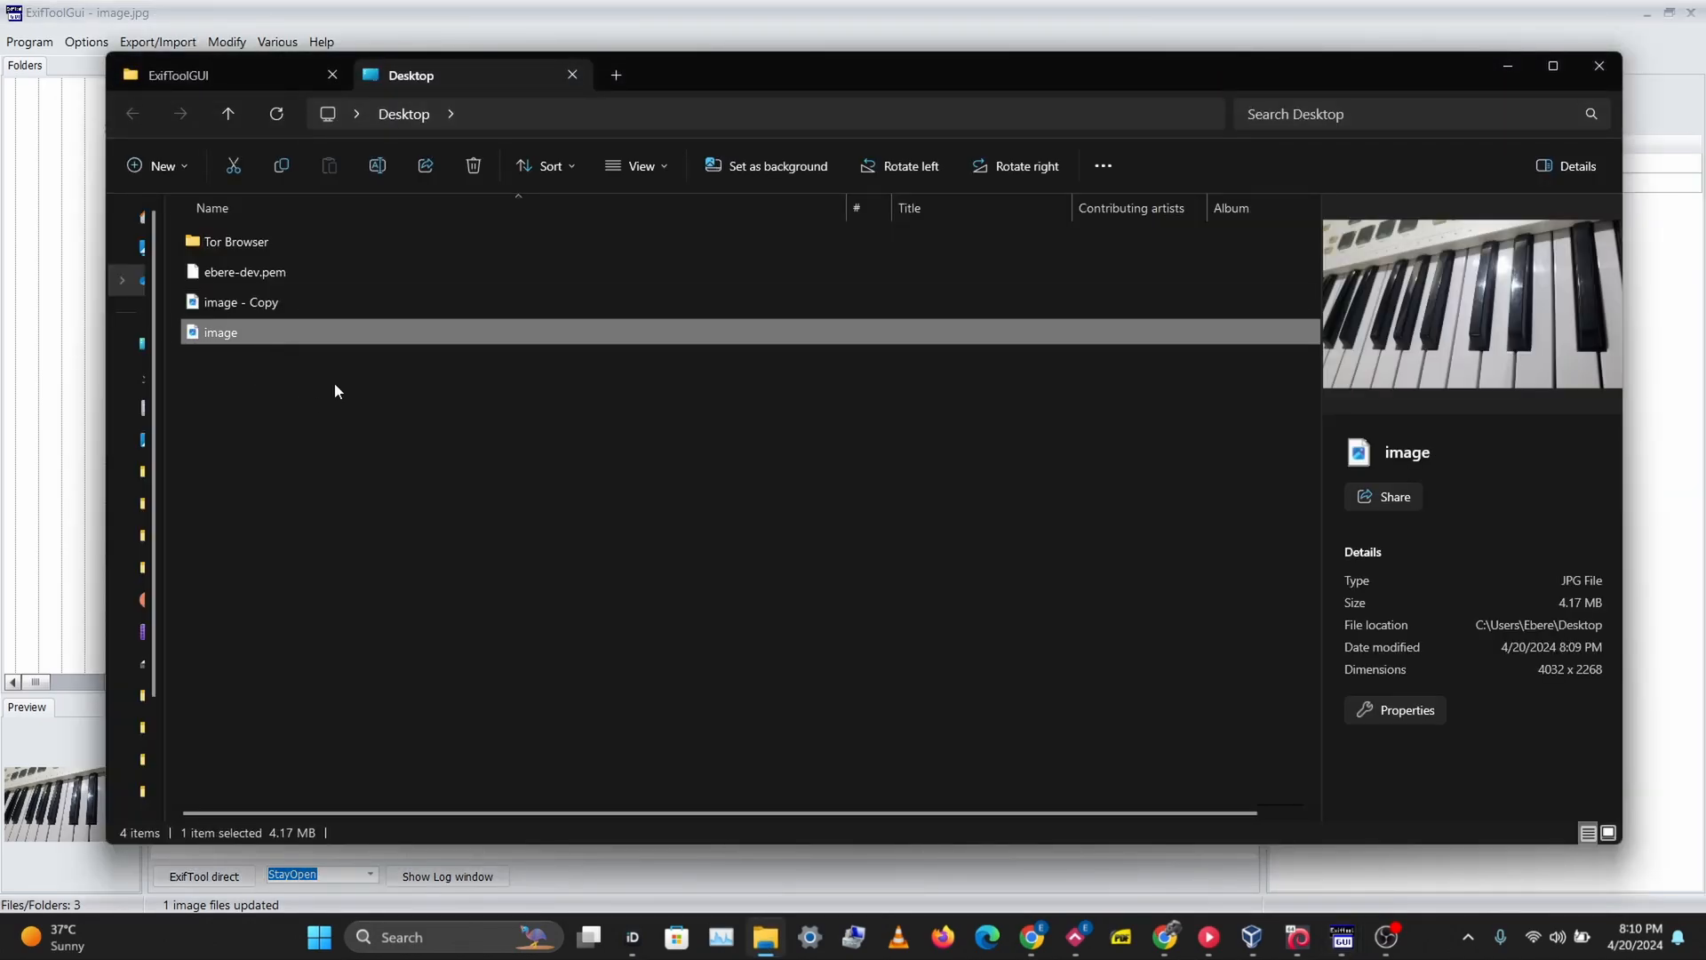
mouse_move(586, 346)
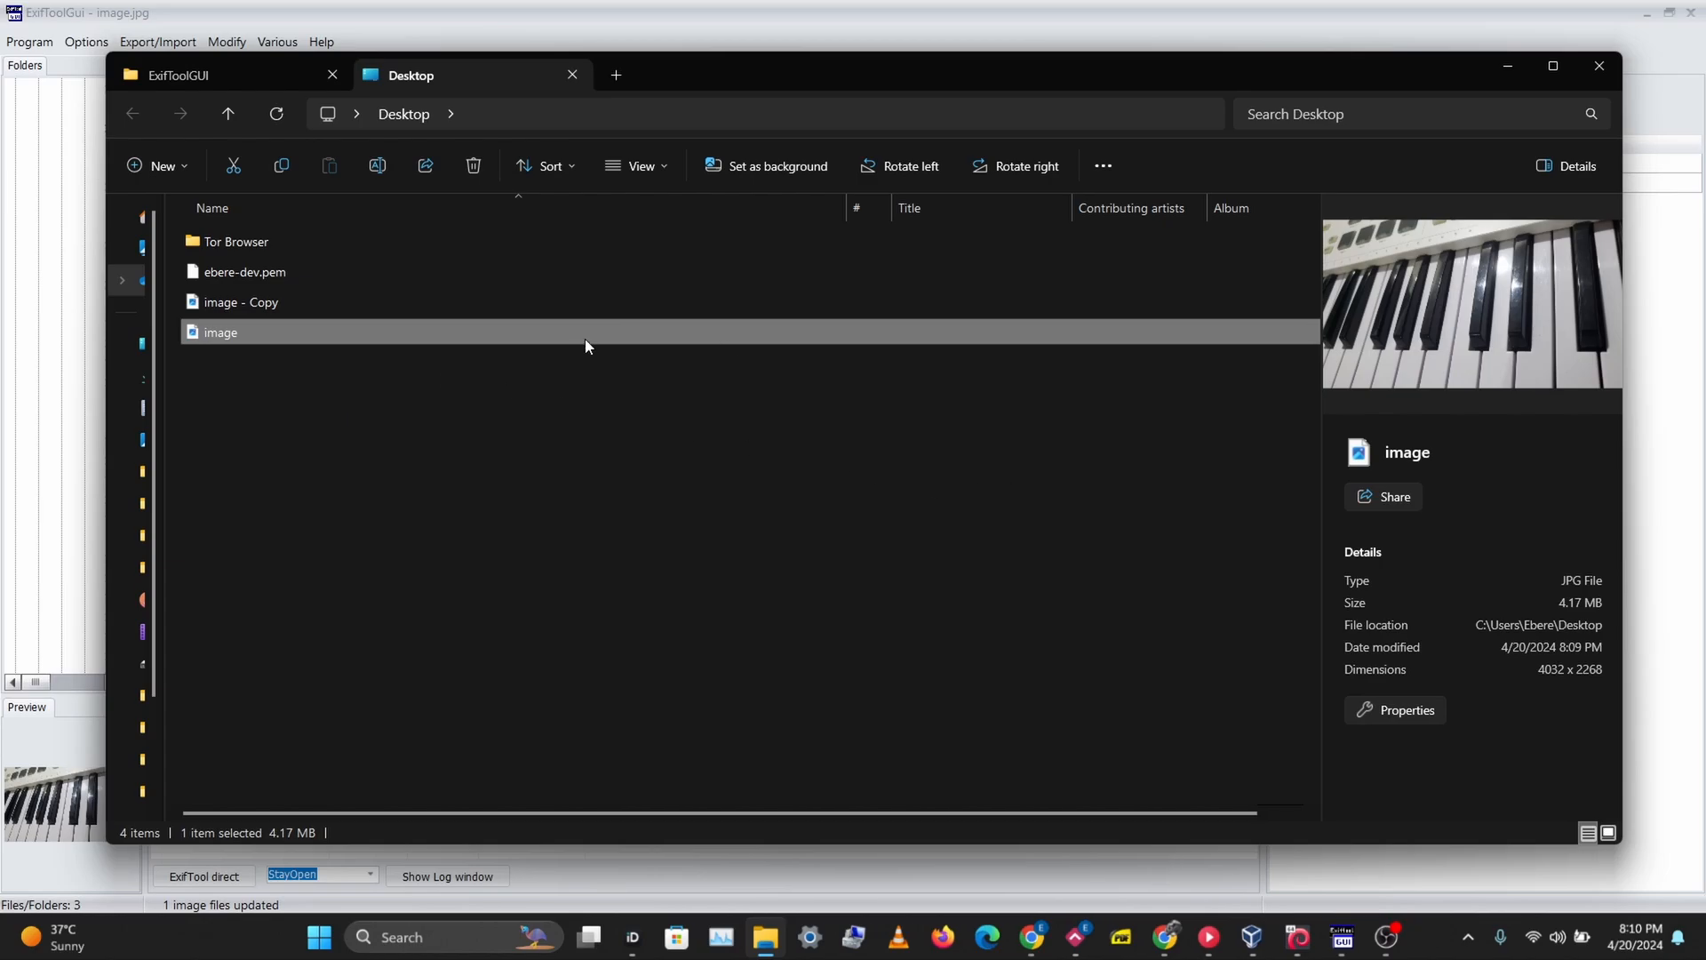
right_click(221, 332)
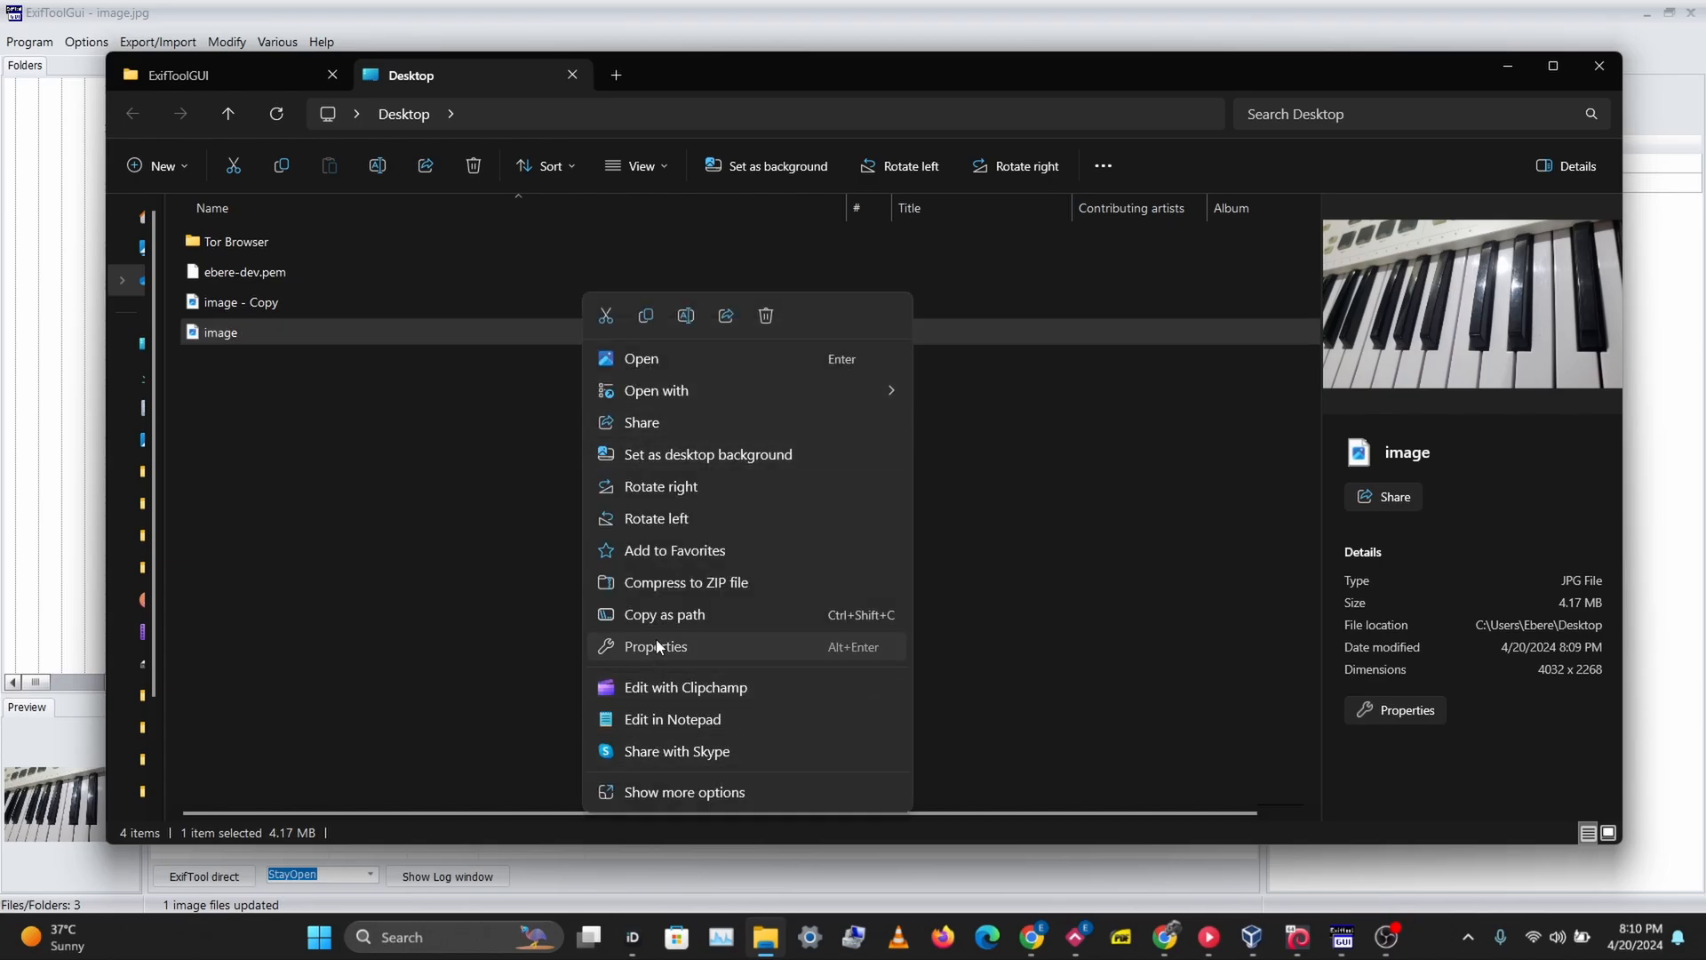
click(654, 645)
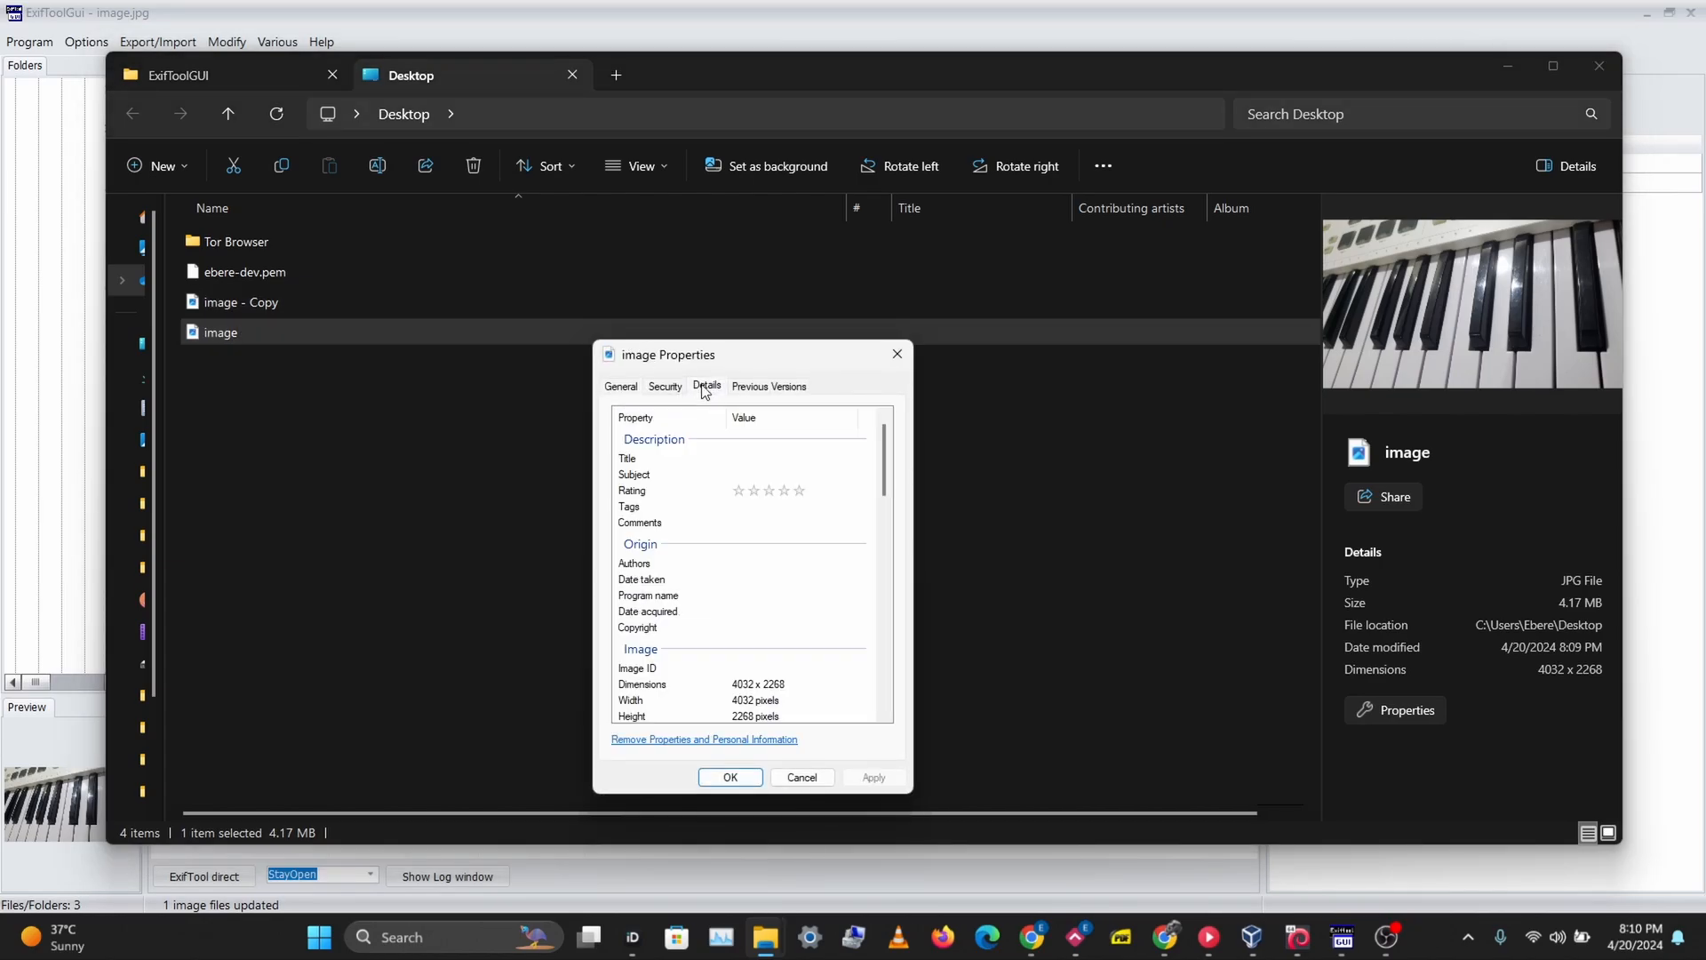
scroll(down, 3)
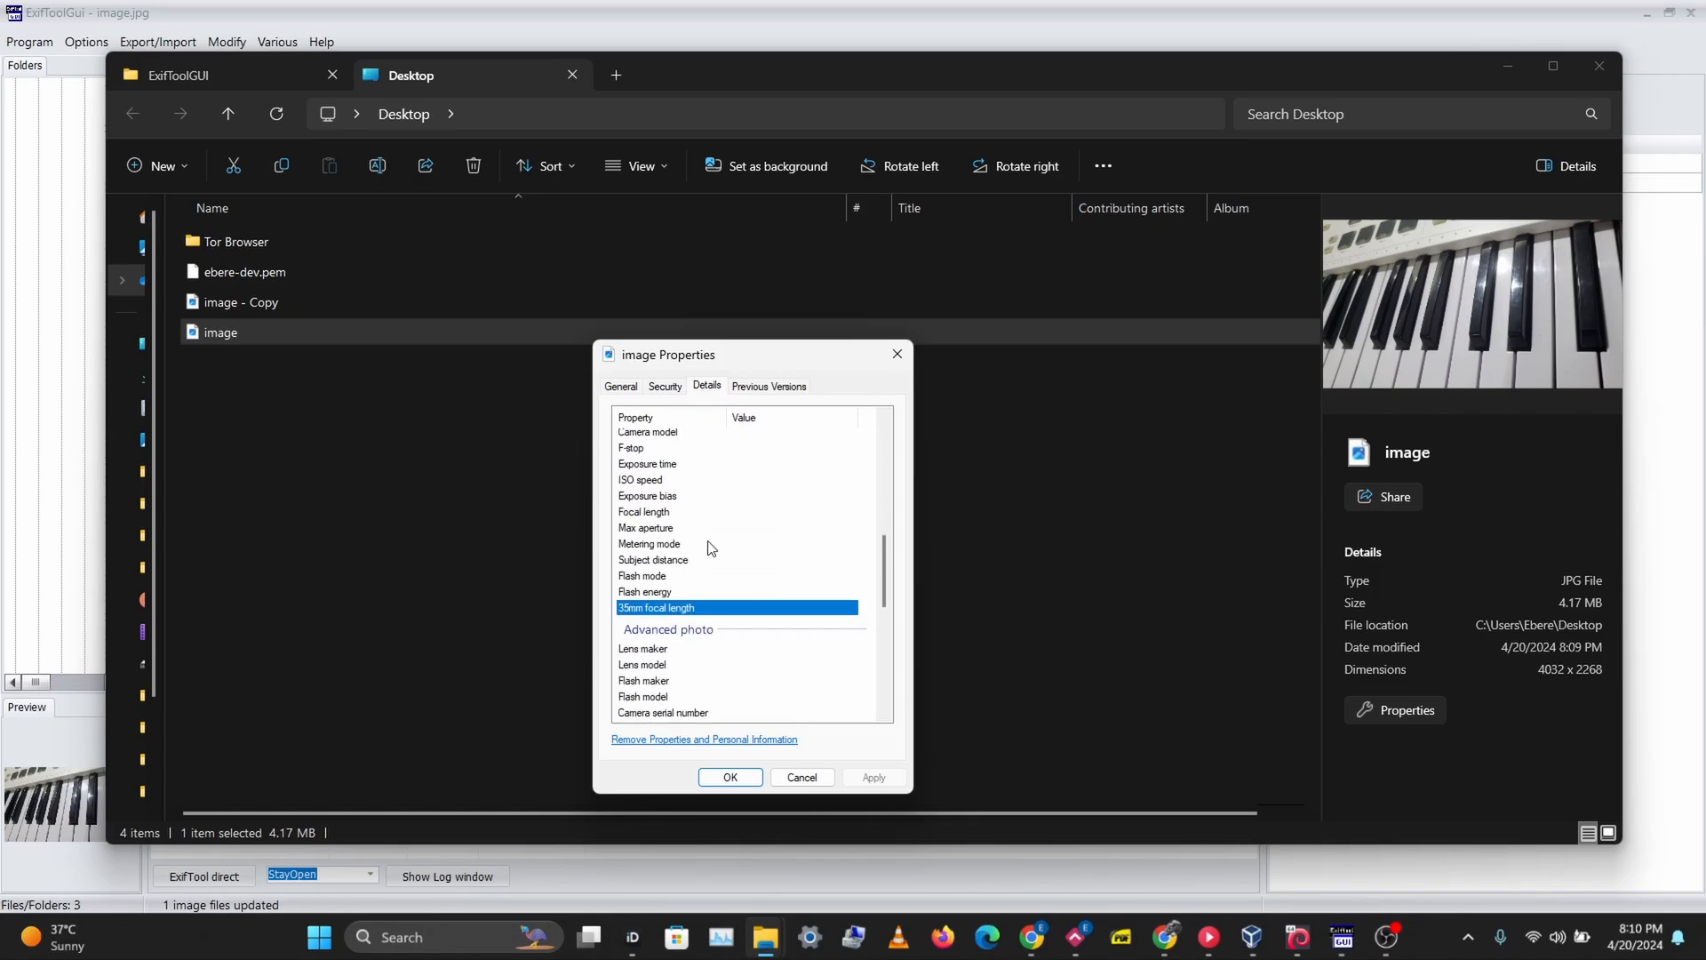
scroll(down, 3)
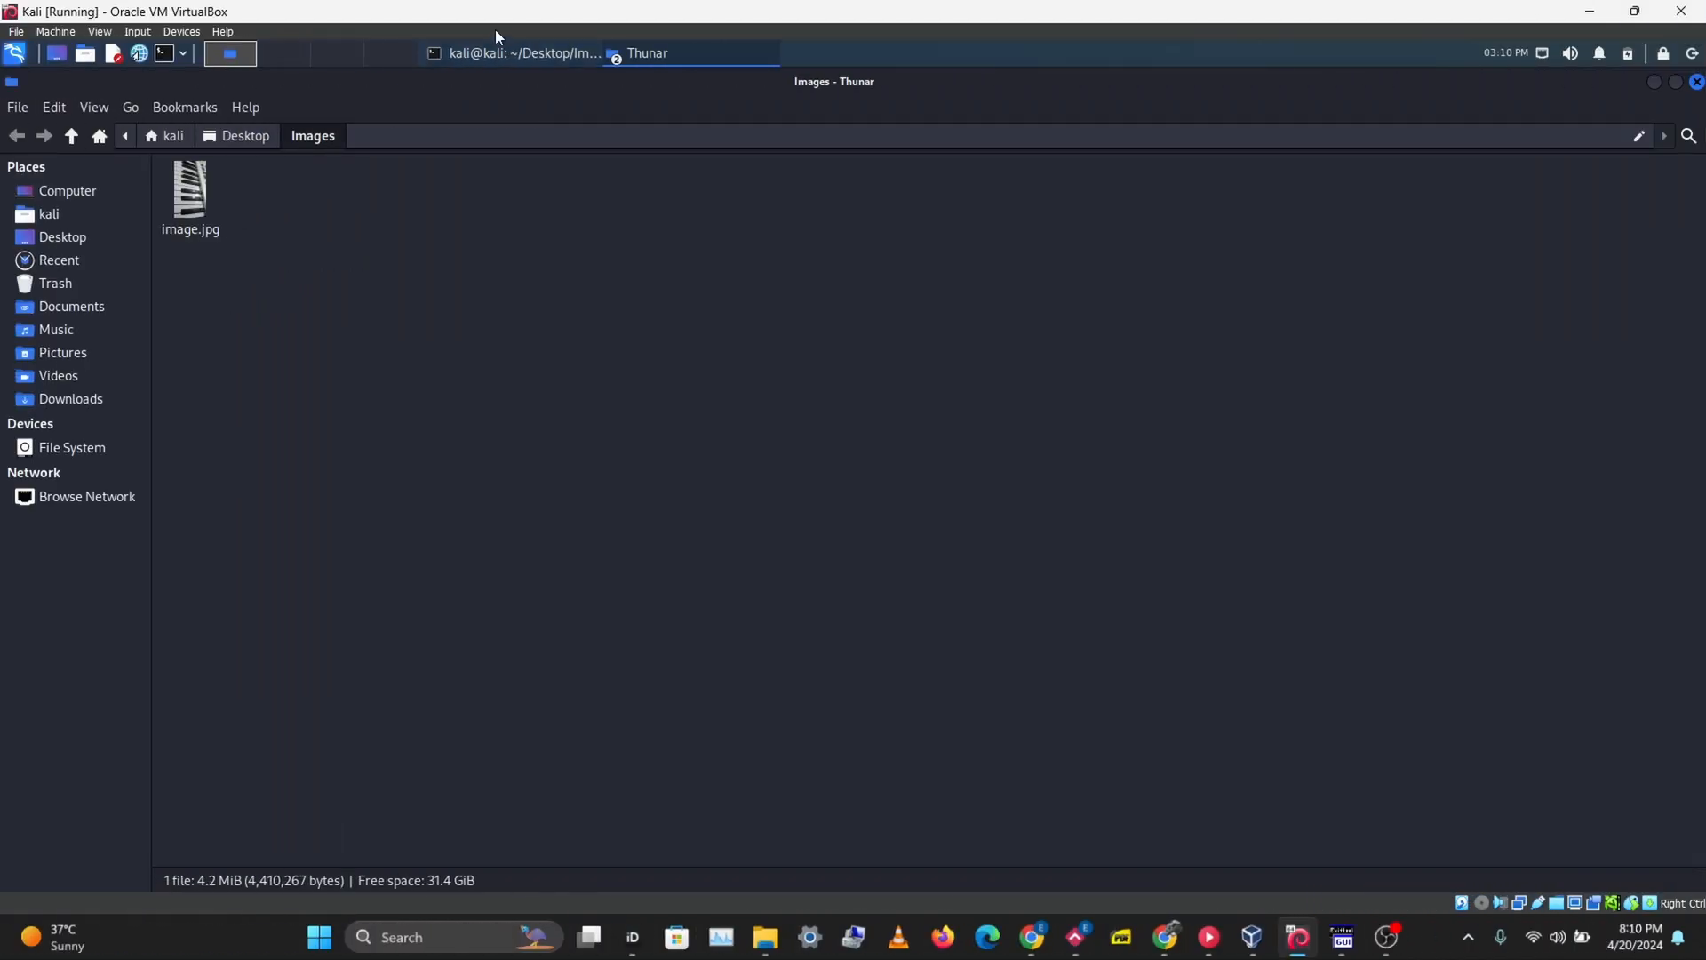
- Open image.jpg's Properties in Thunar and view the Image tab's camera details
right_click(190, 195)
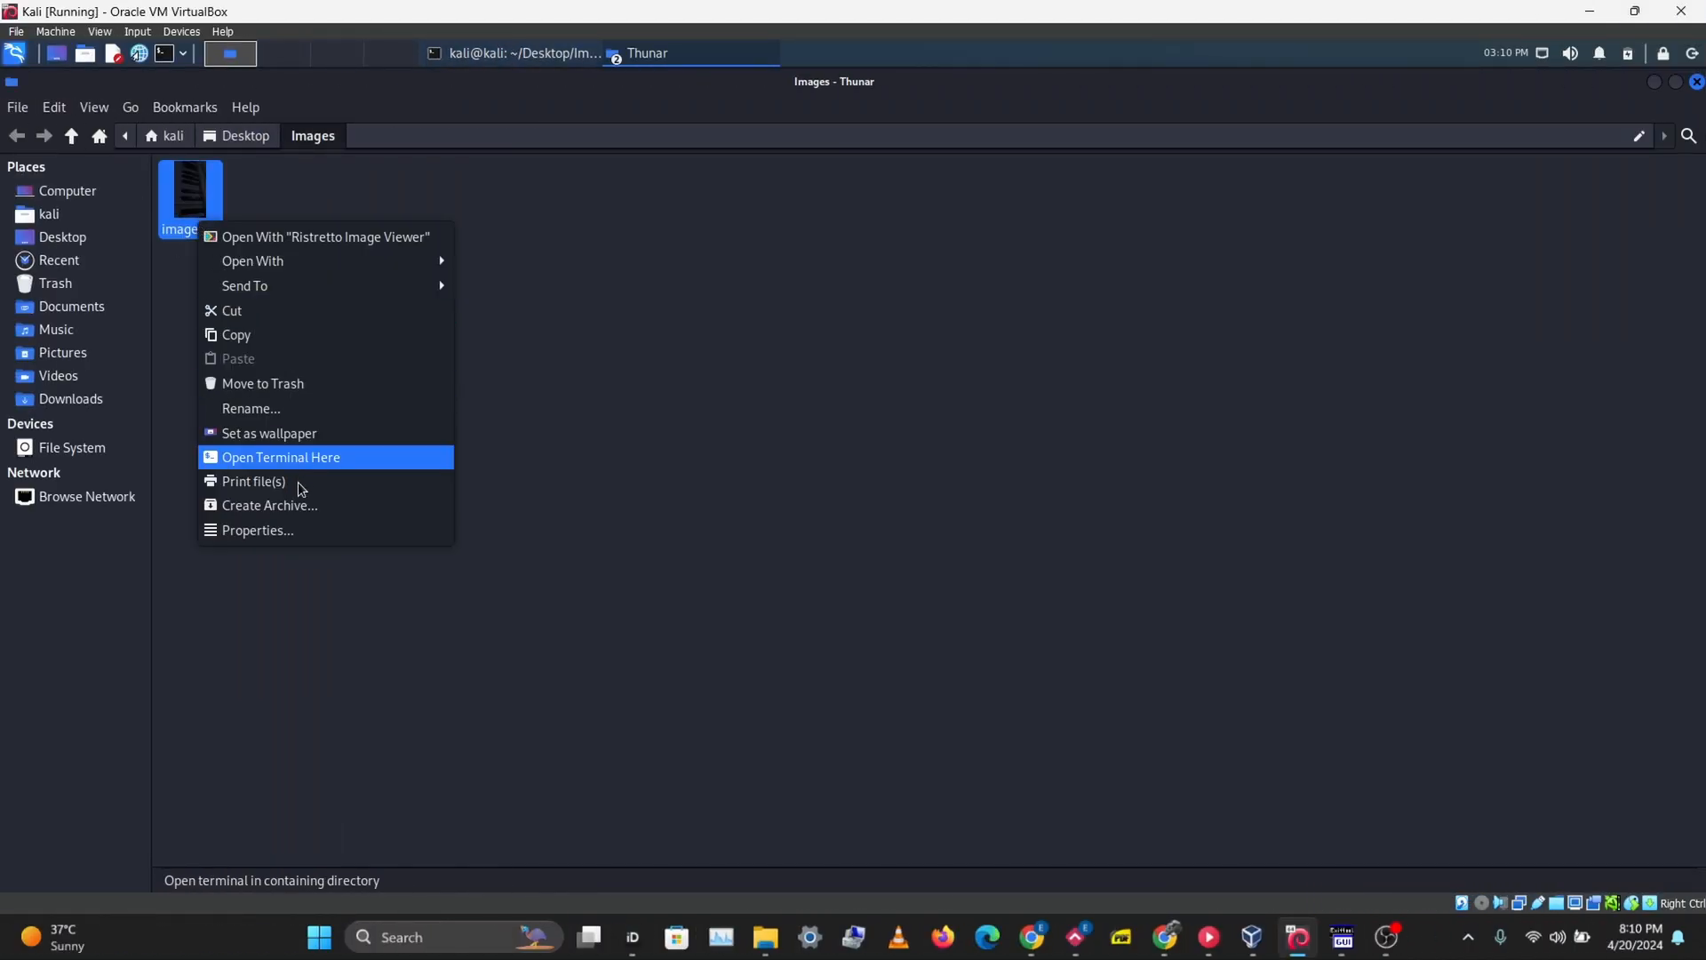
click(257, 534)
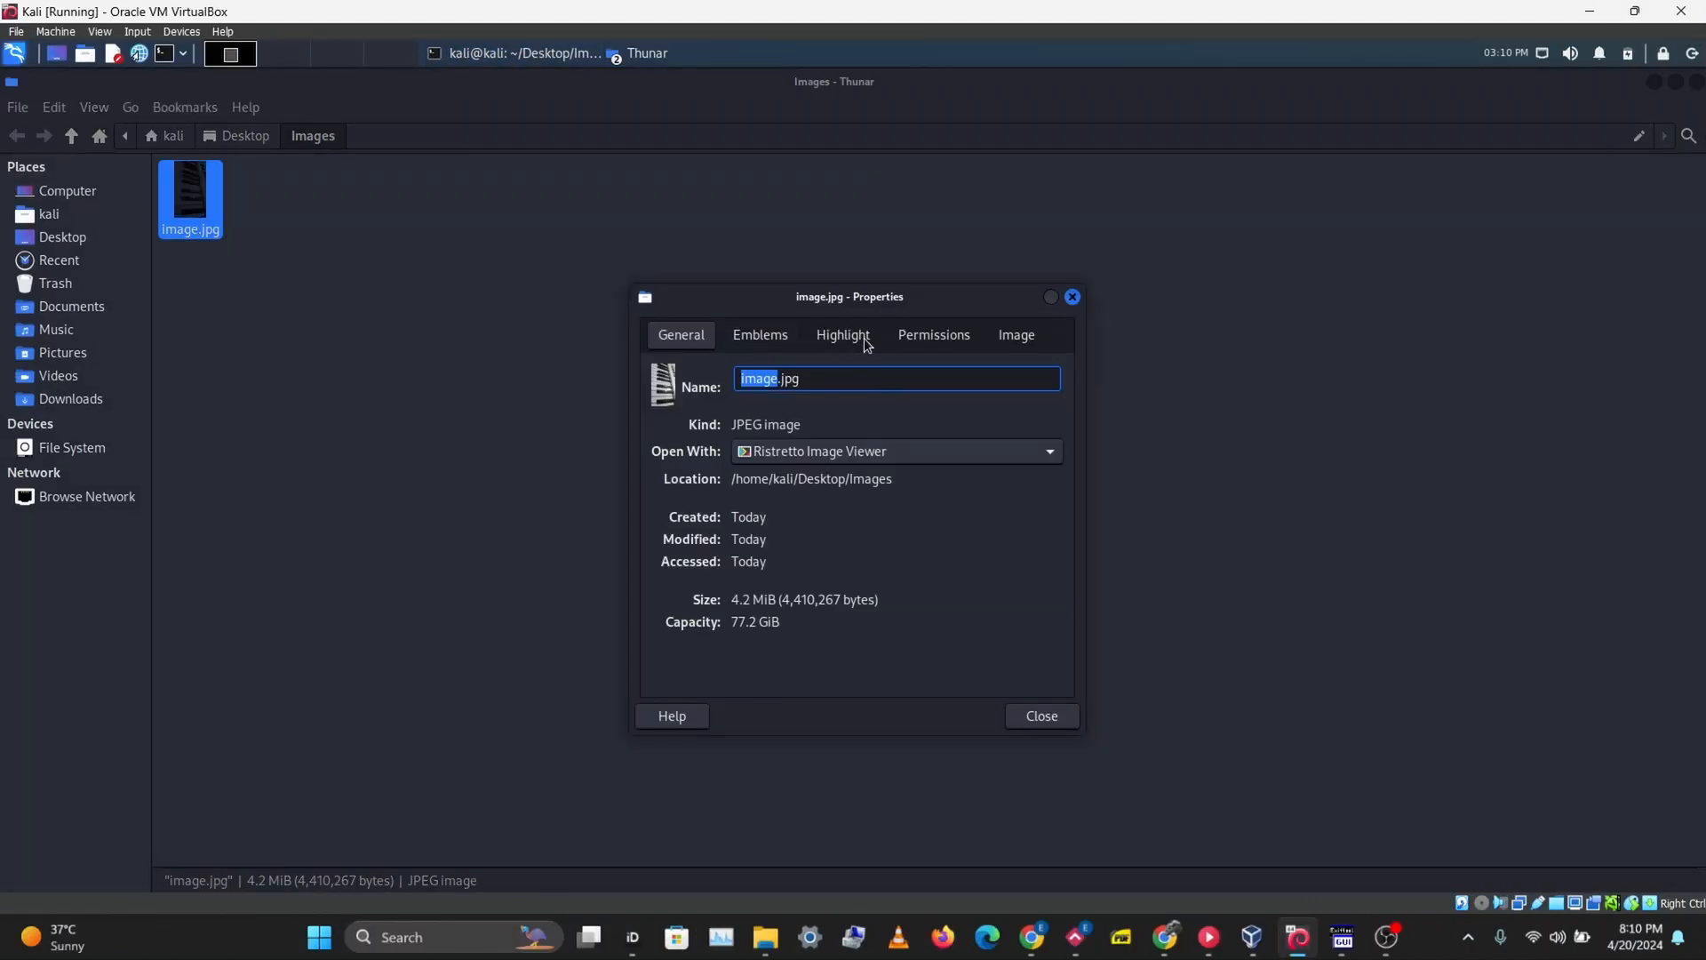
click(1014, 334)
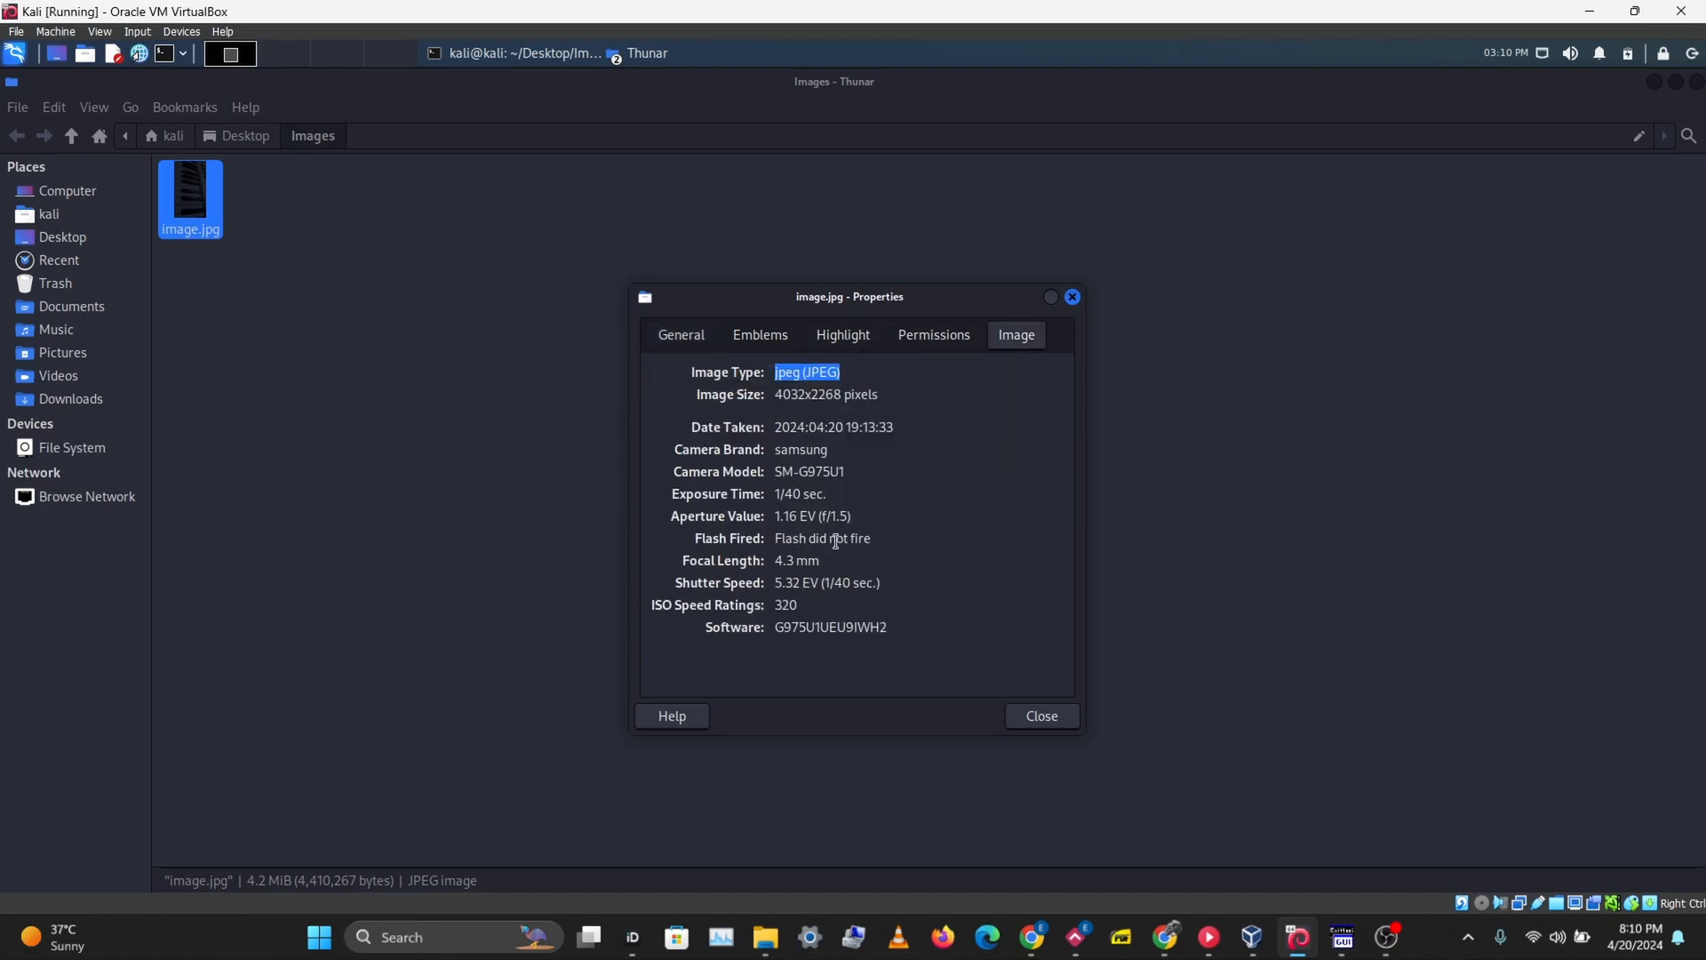
mouse_move(1071, 296)
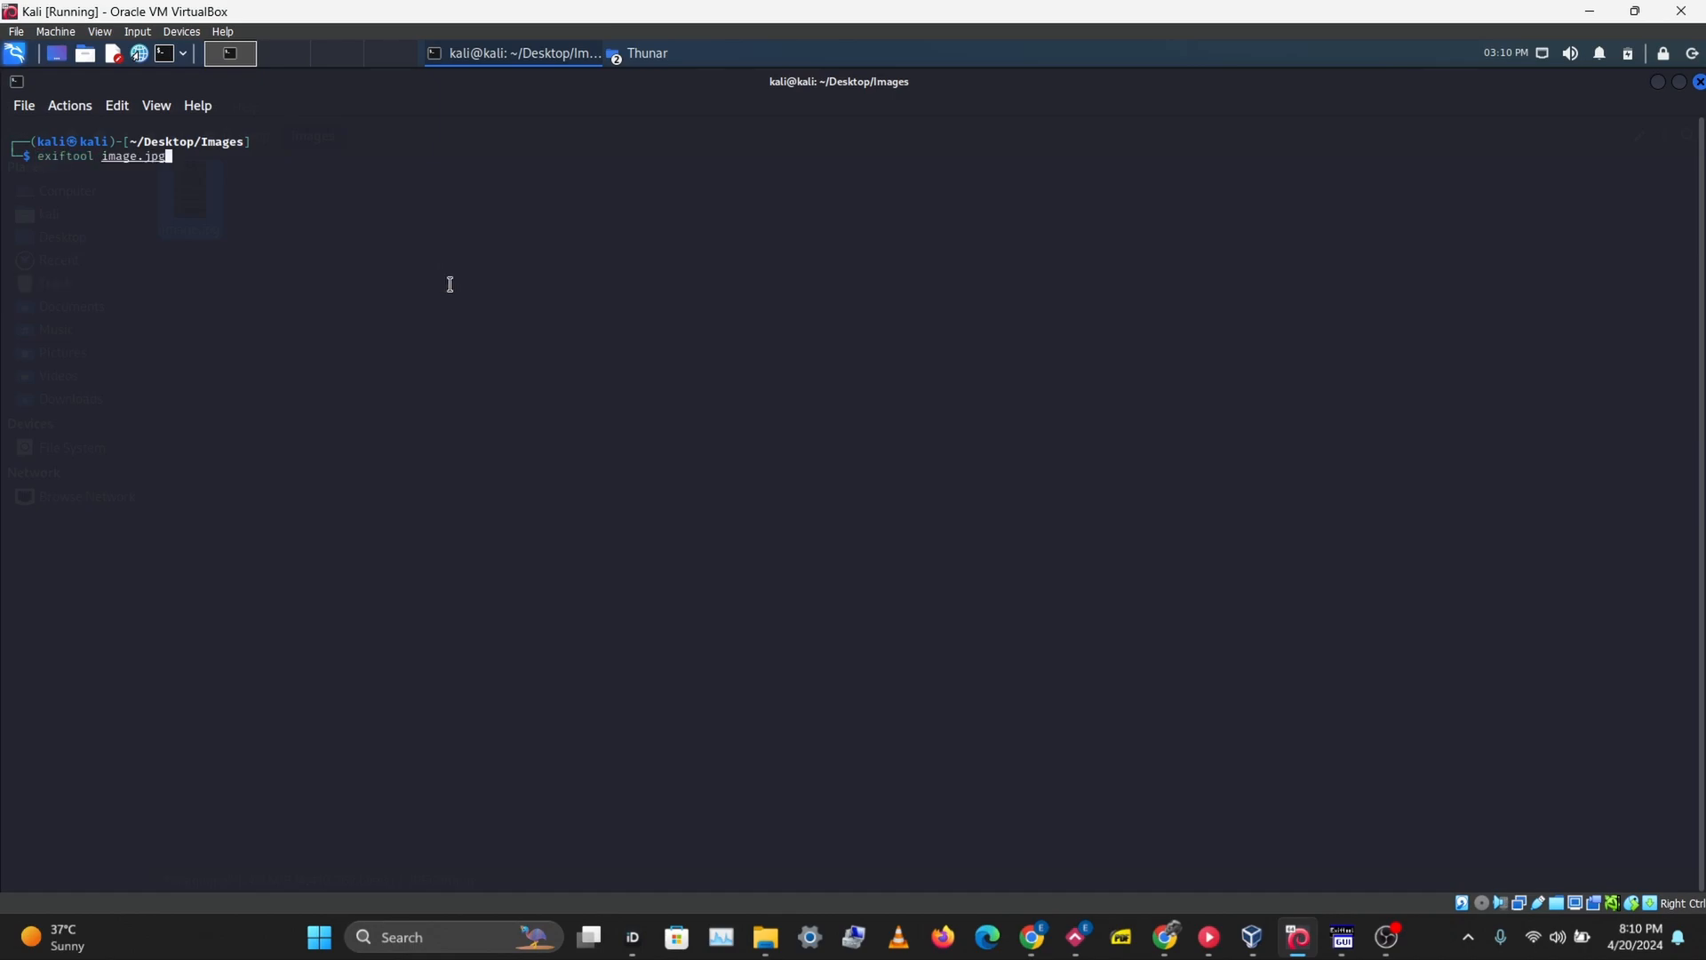
- Run 'exiftool image.jpg' and scroll through its make, GPS and date tags
key(Return)
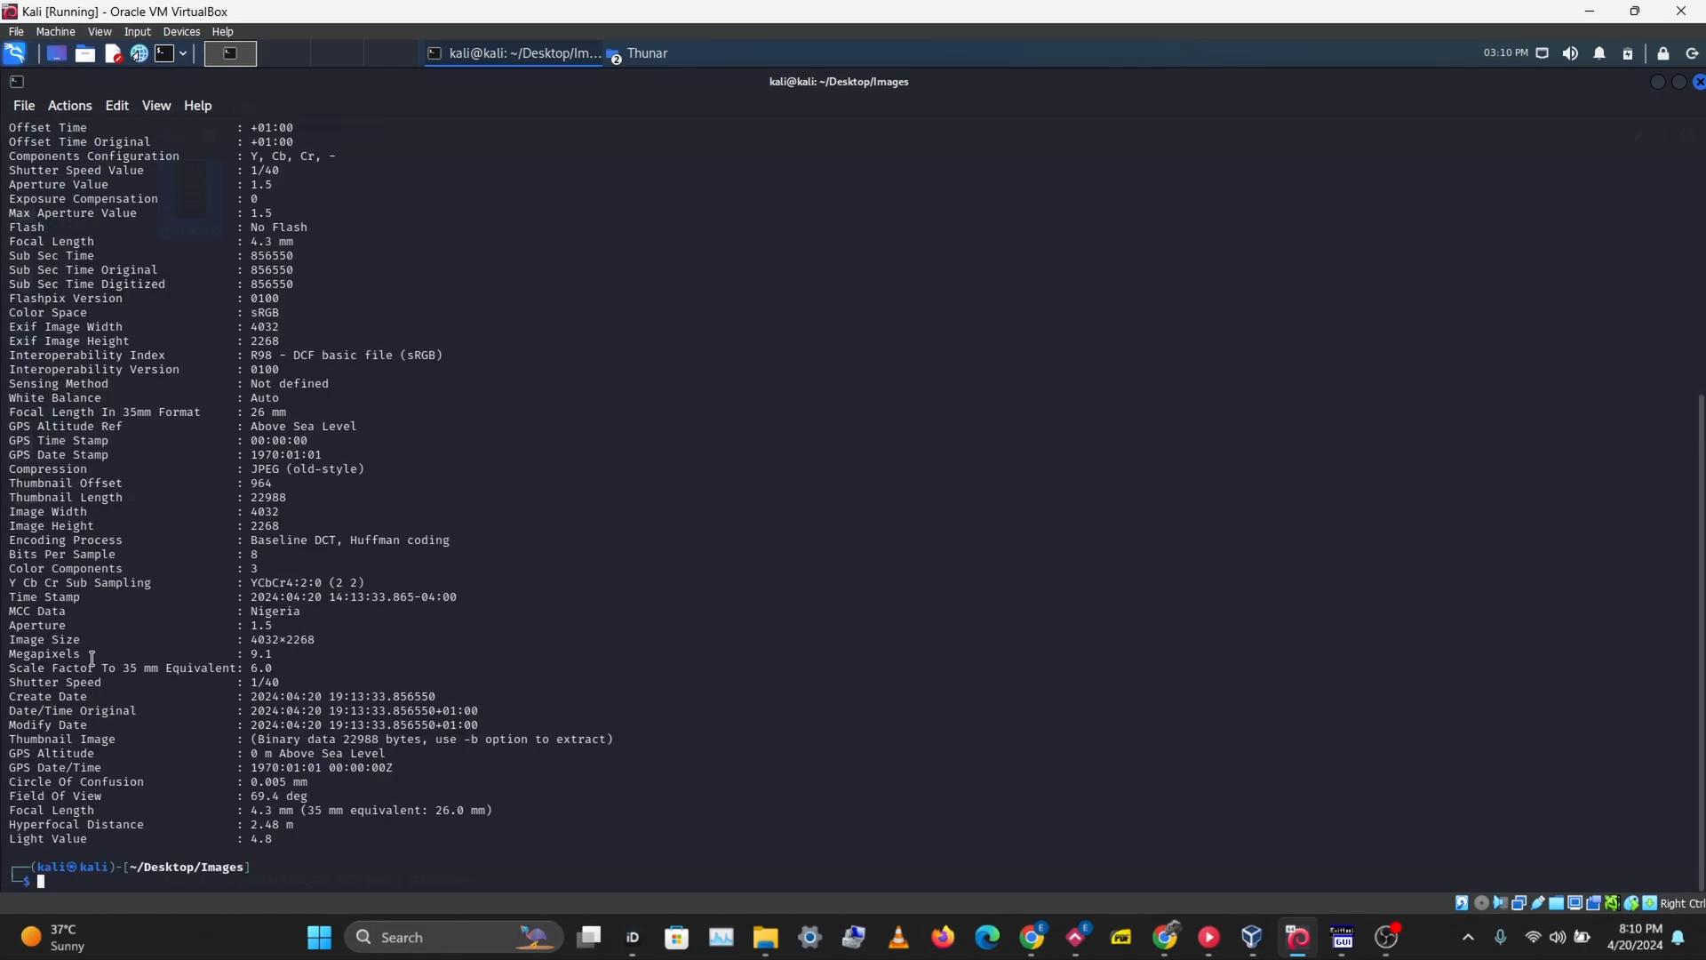
scroll(up, 3)
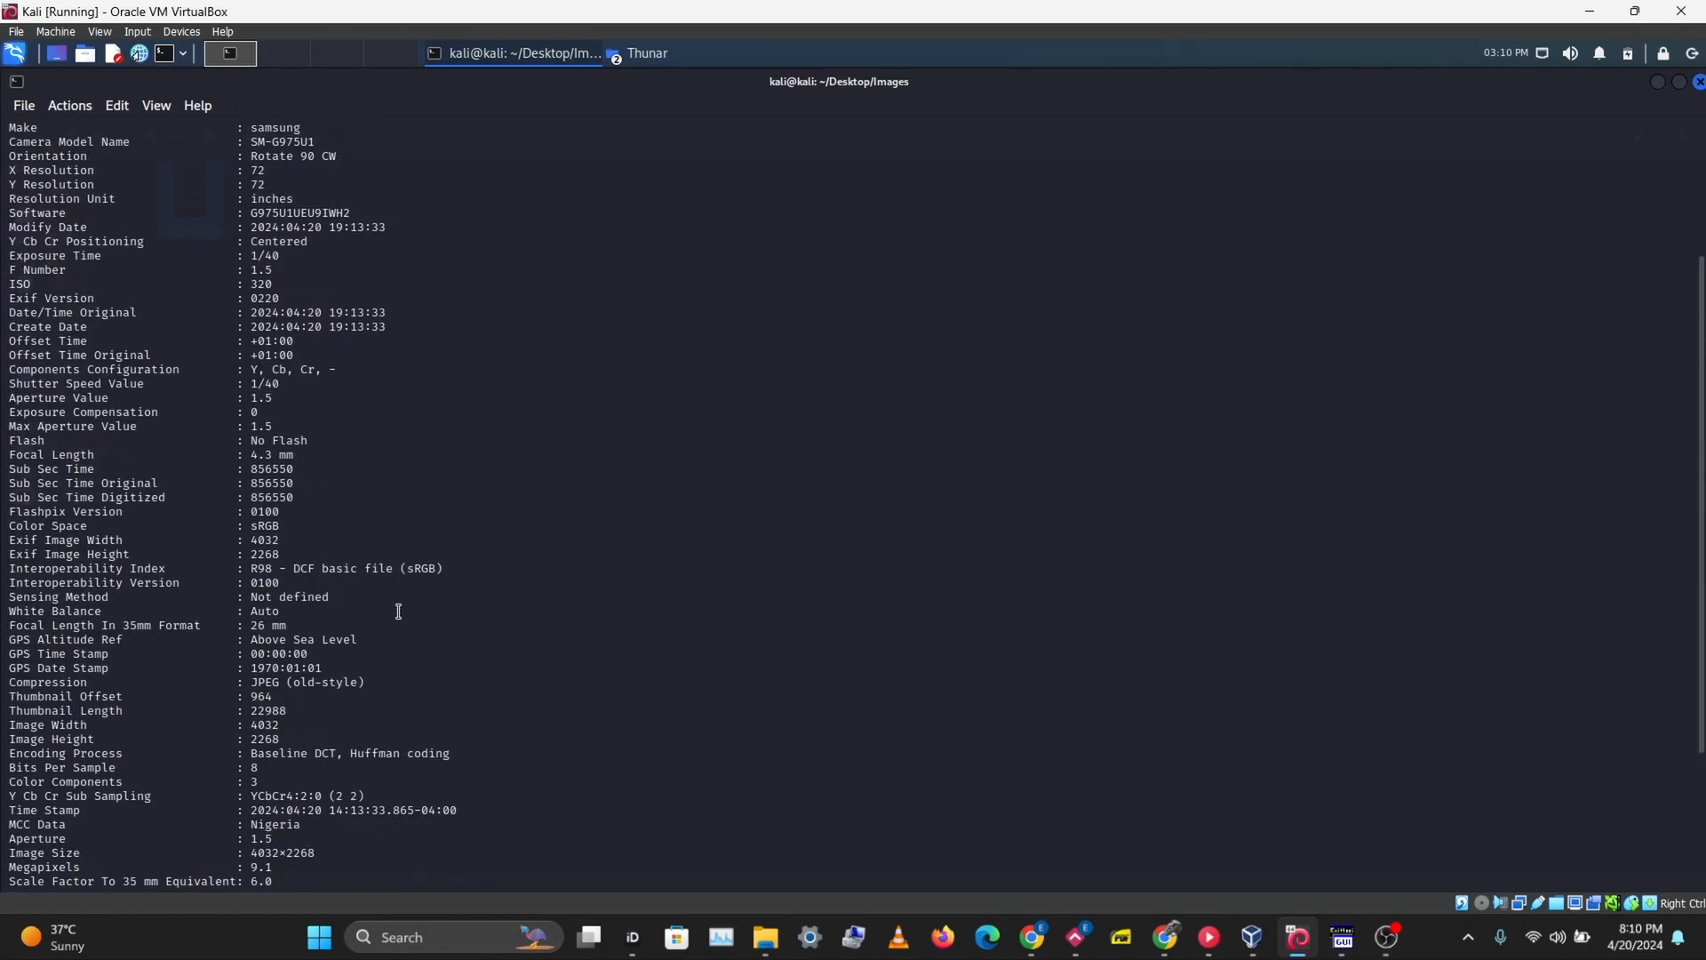
scroll(down, 3)
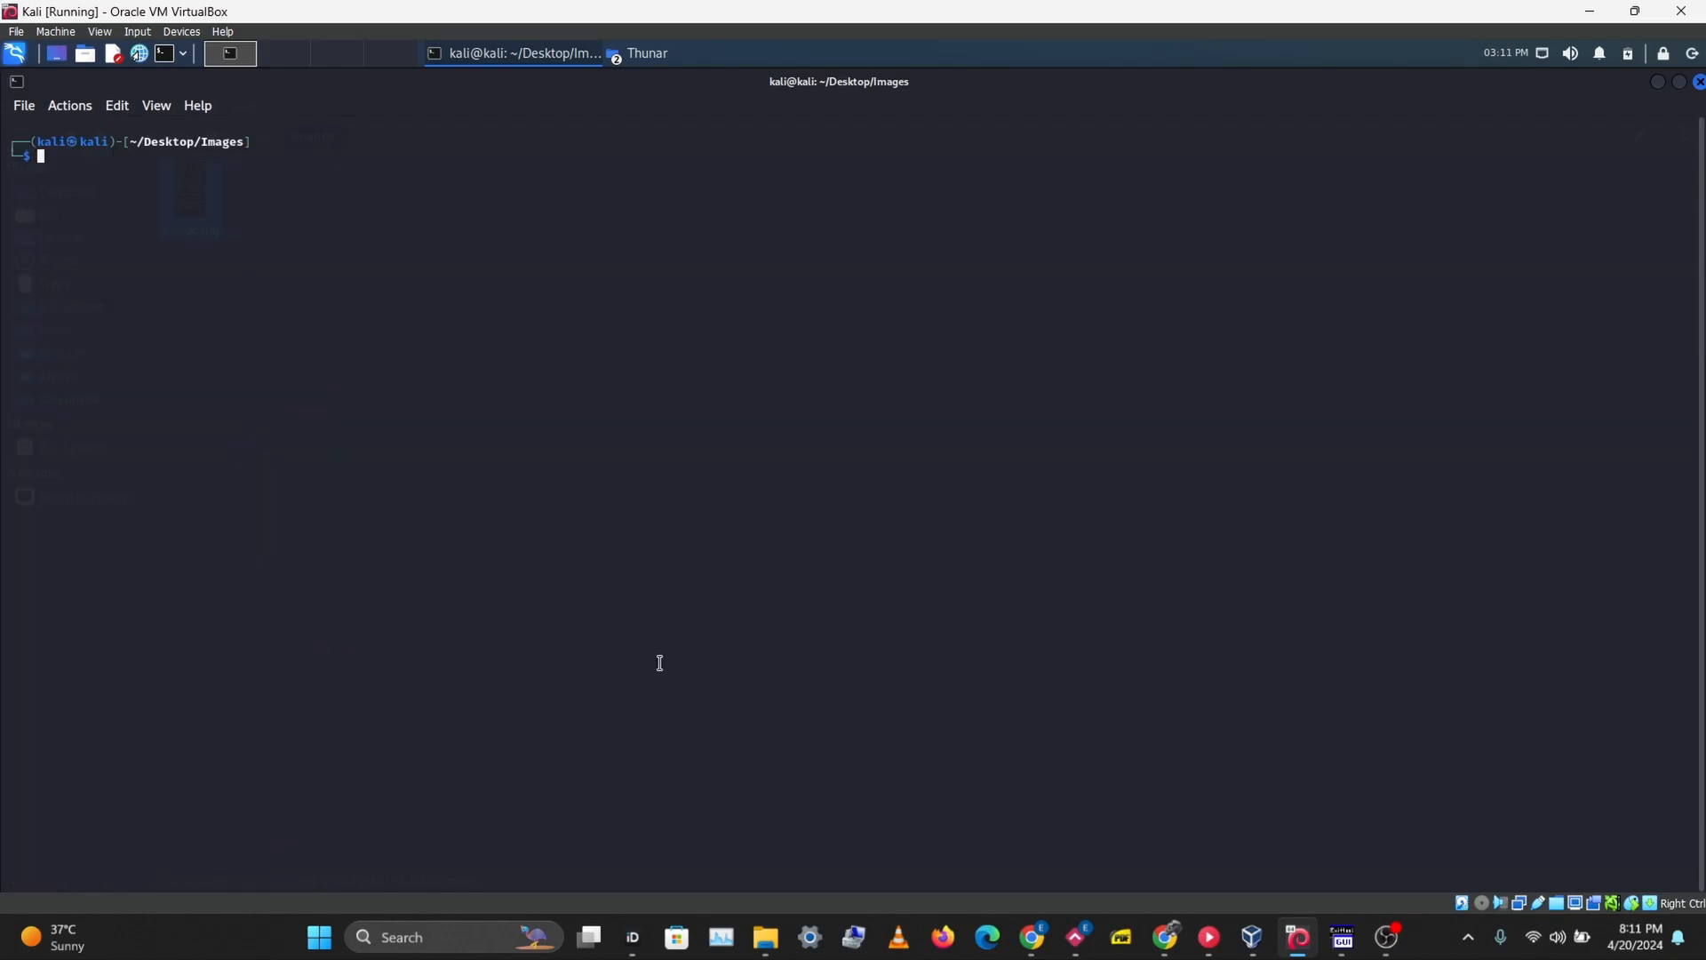
- Run 'exiftool -all= image.jpg' and check the Images folder for image.jpg_original
text(exiftool image.jpg)
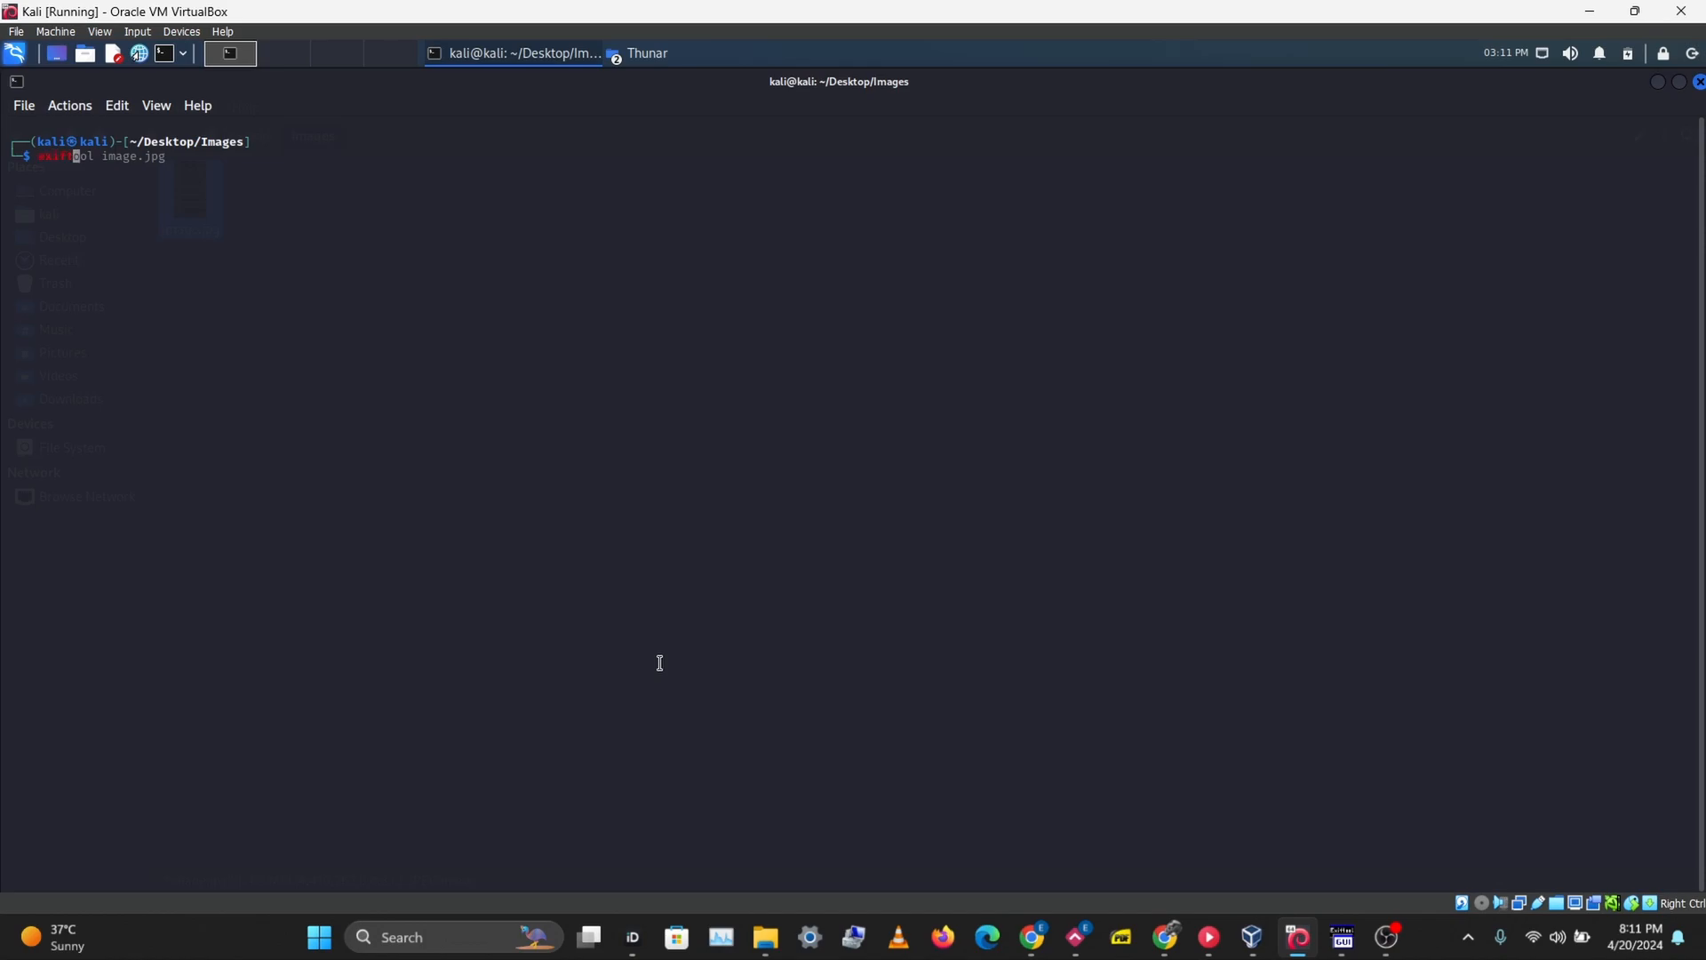
text(exiftool -all= image.jpg)
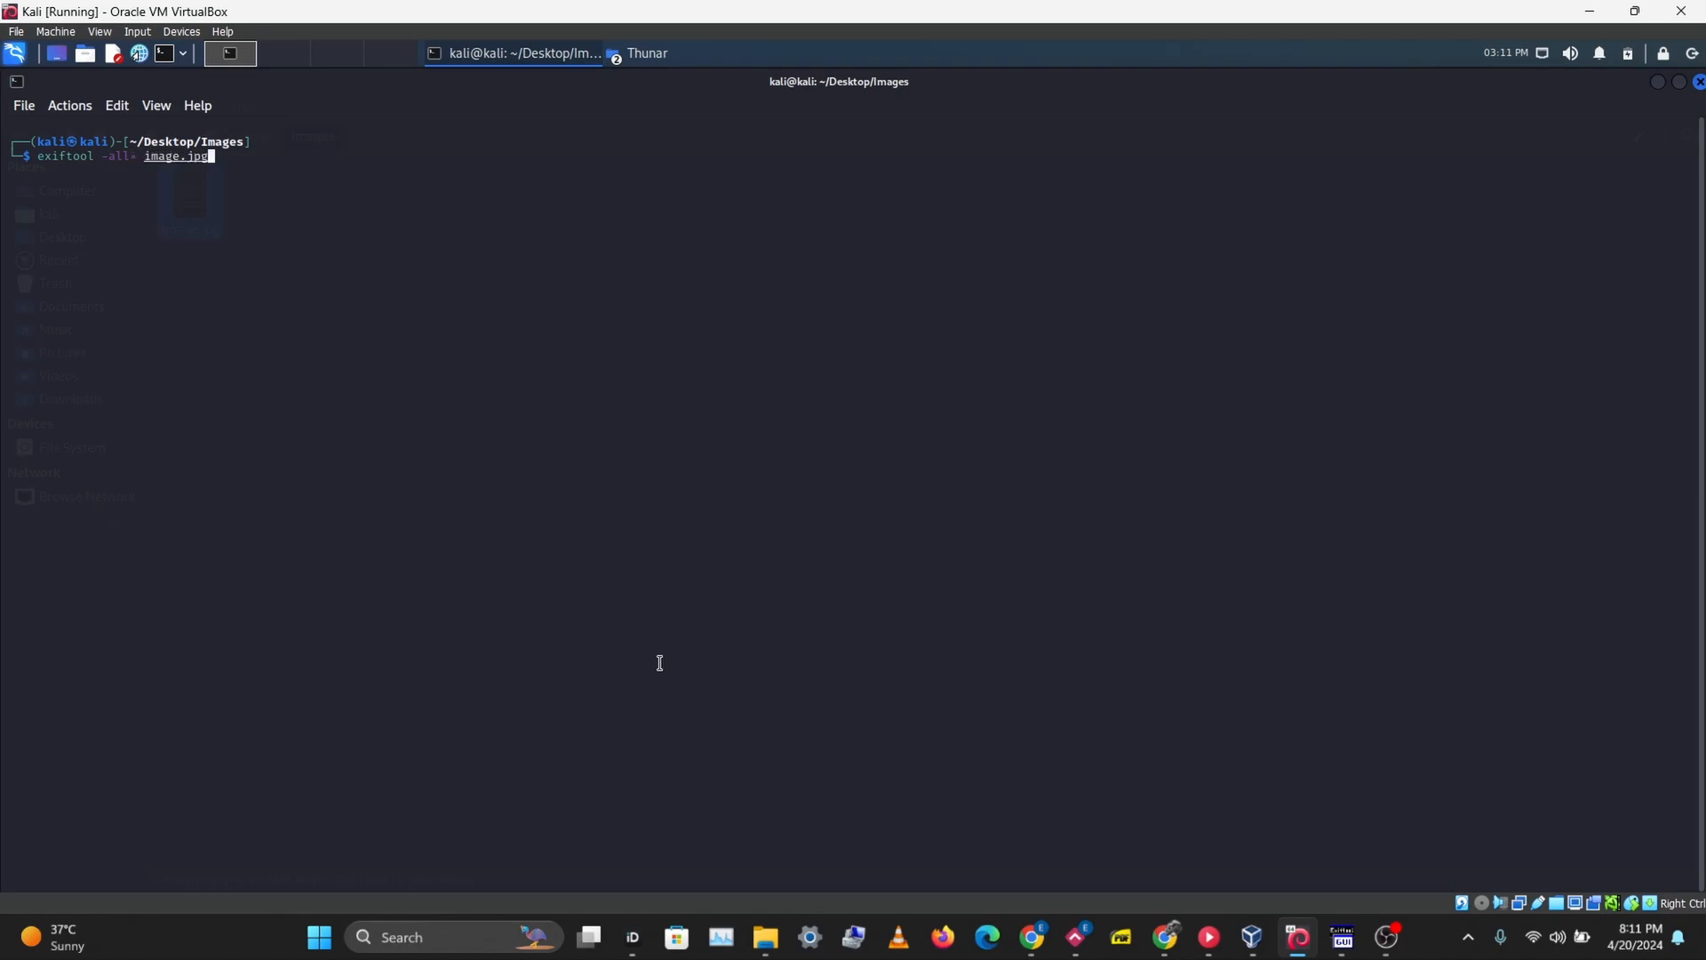
mouse_move(578, 530)
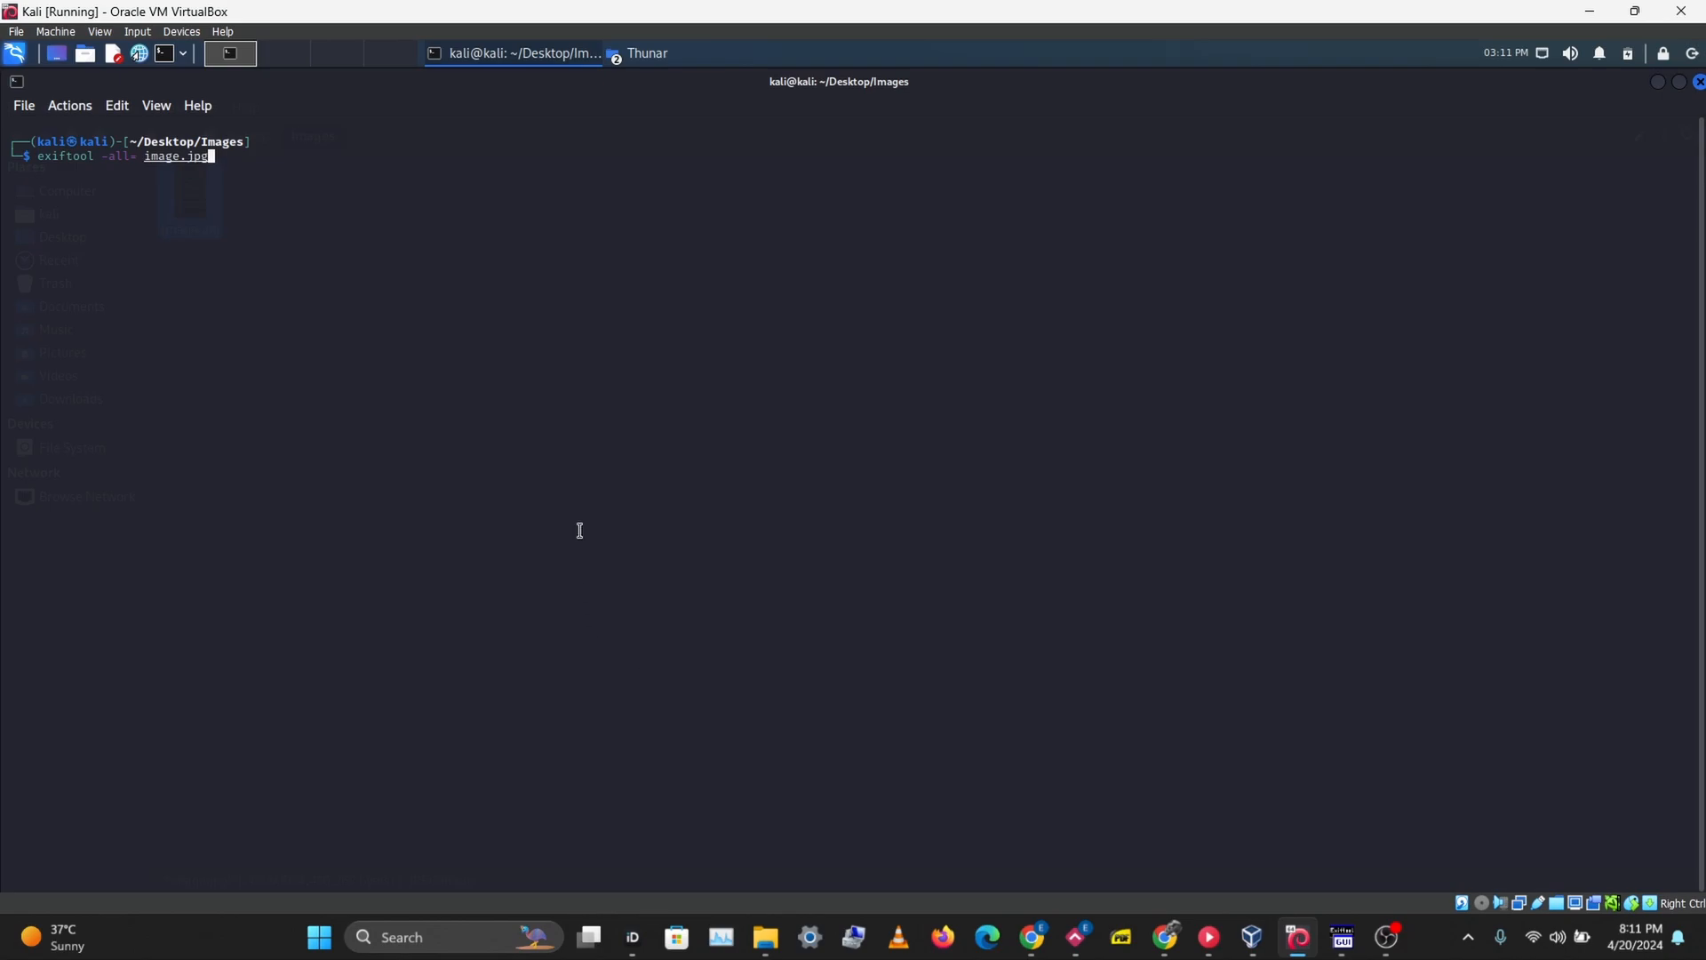
key(Return)
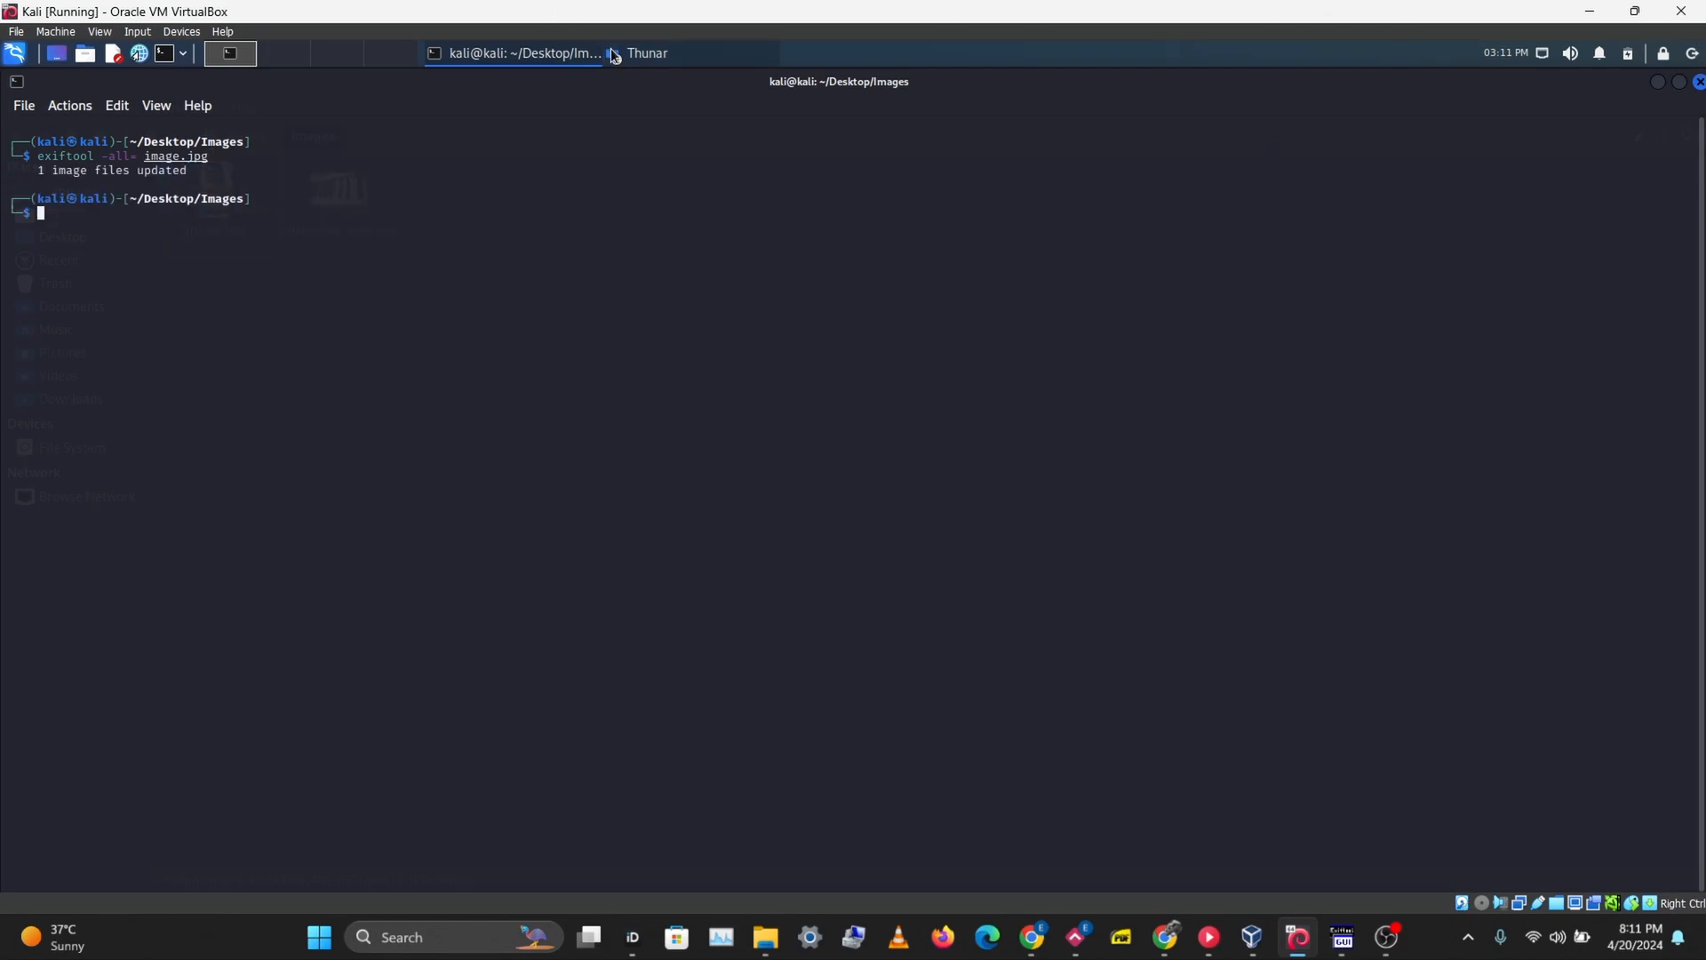
click(646, 52)
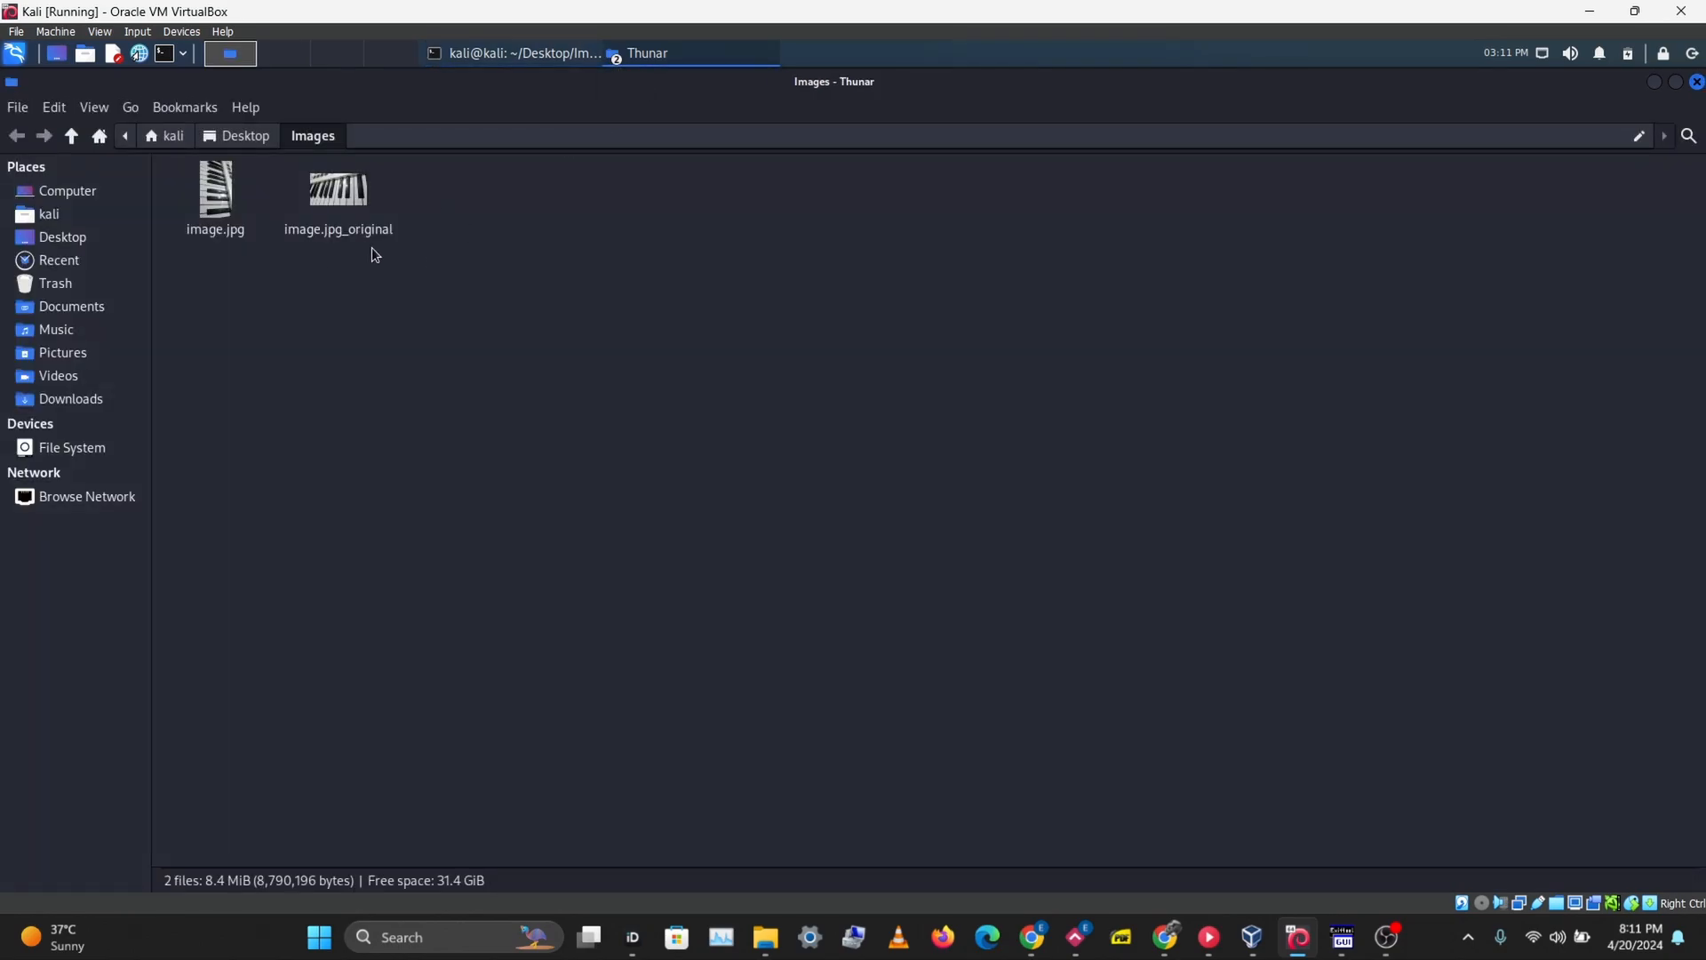
mouse_move(259, 256)
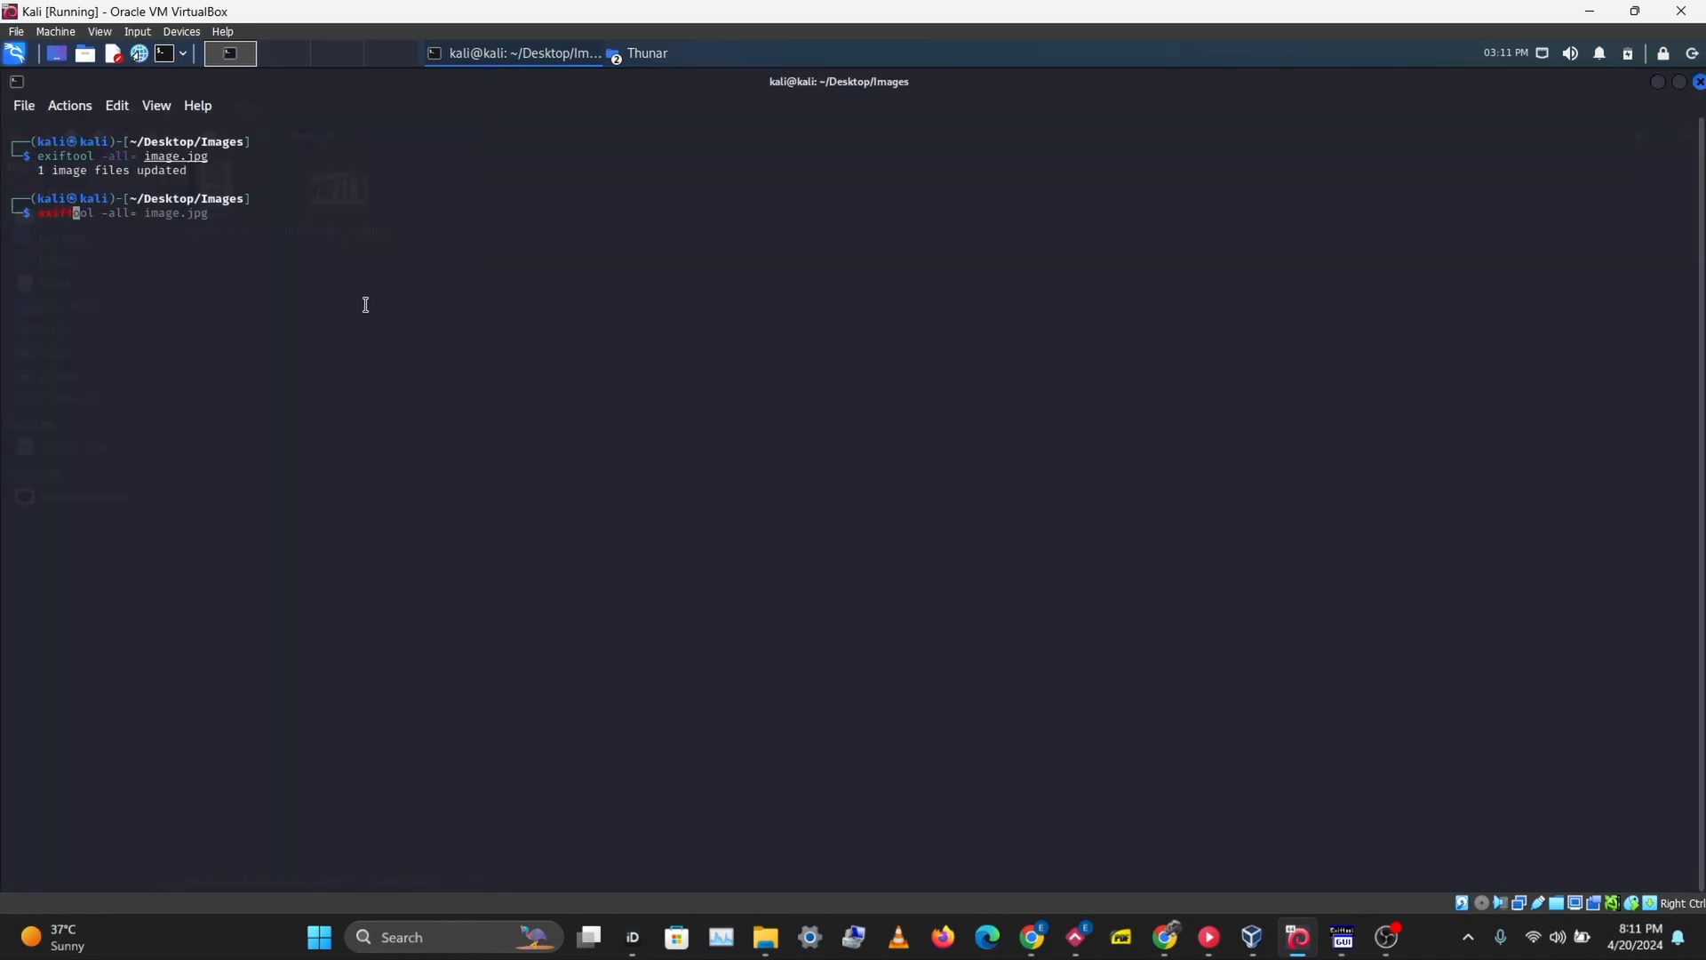
- Run exiftool on image.jpg, then on image.jpg_original via Tab completion
text(exiftool image.jpg)
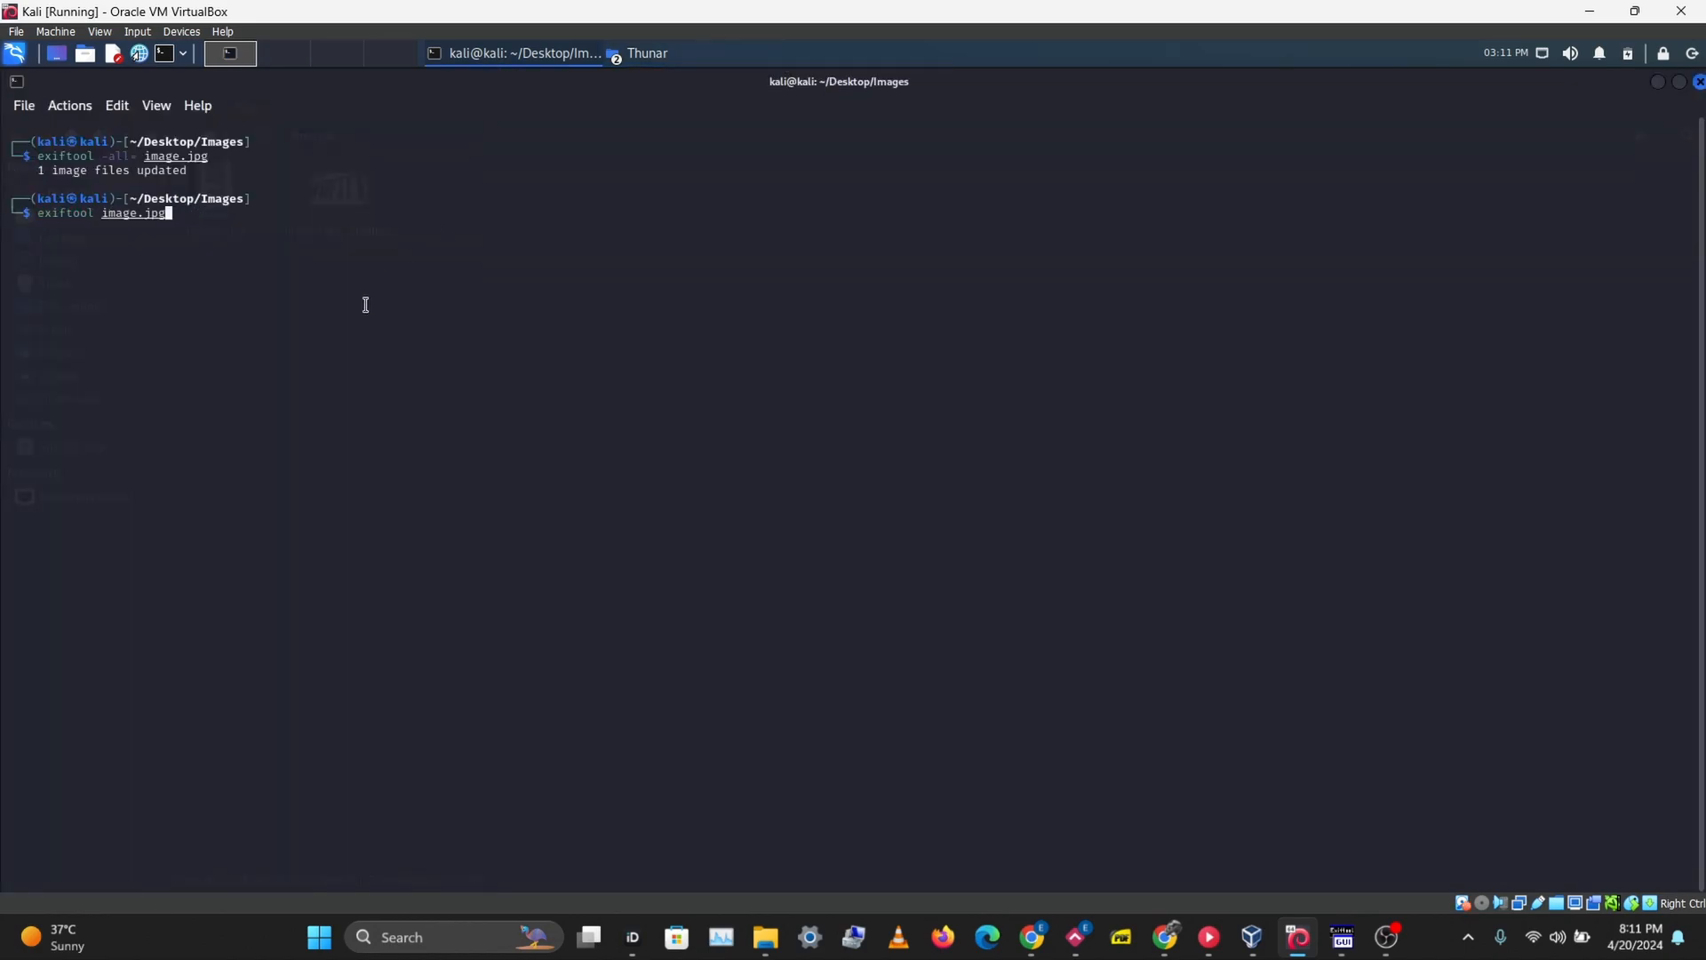
key(Return)
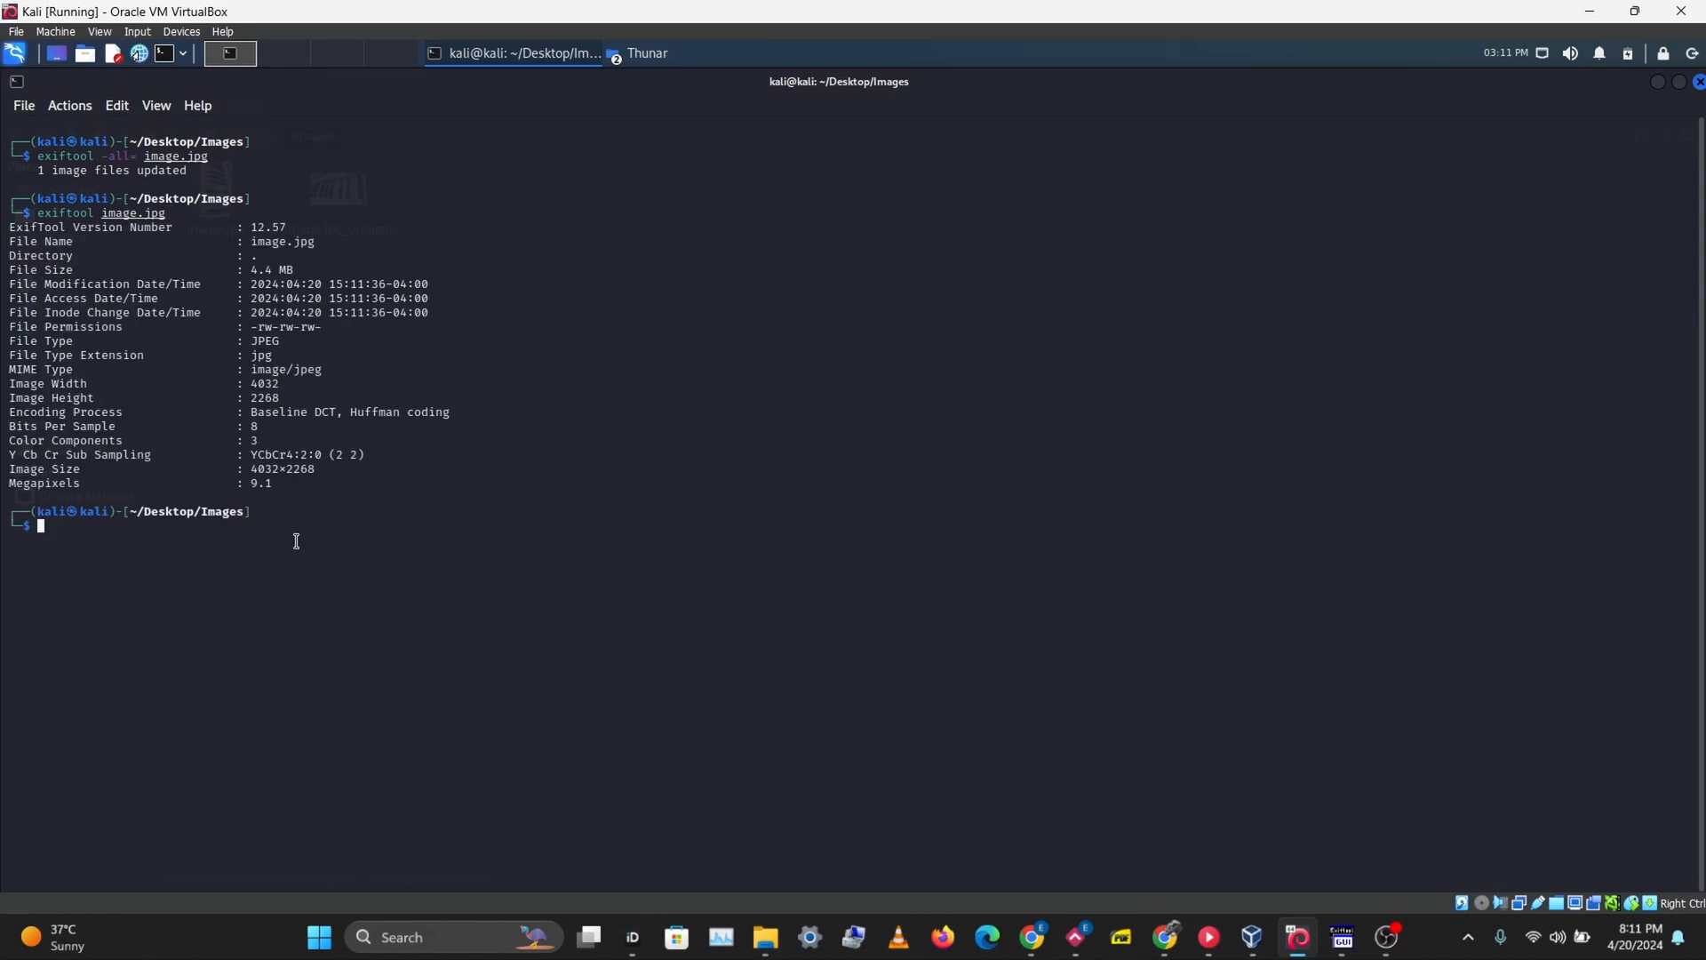
mouse_move(511, 611)
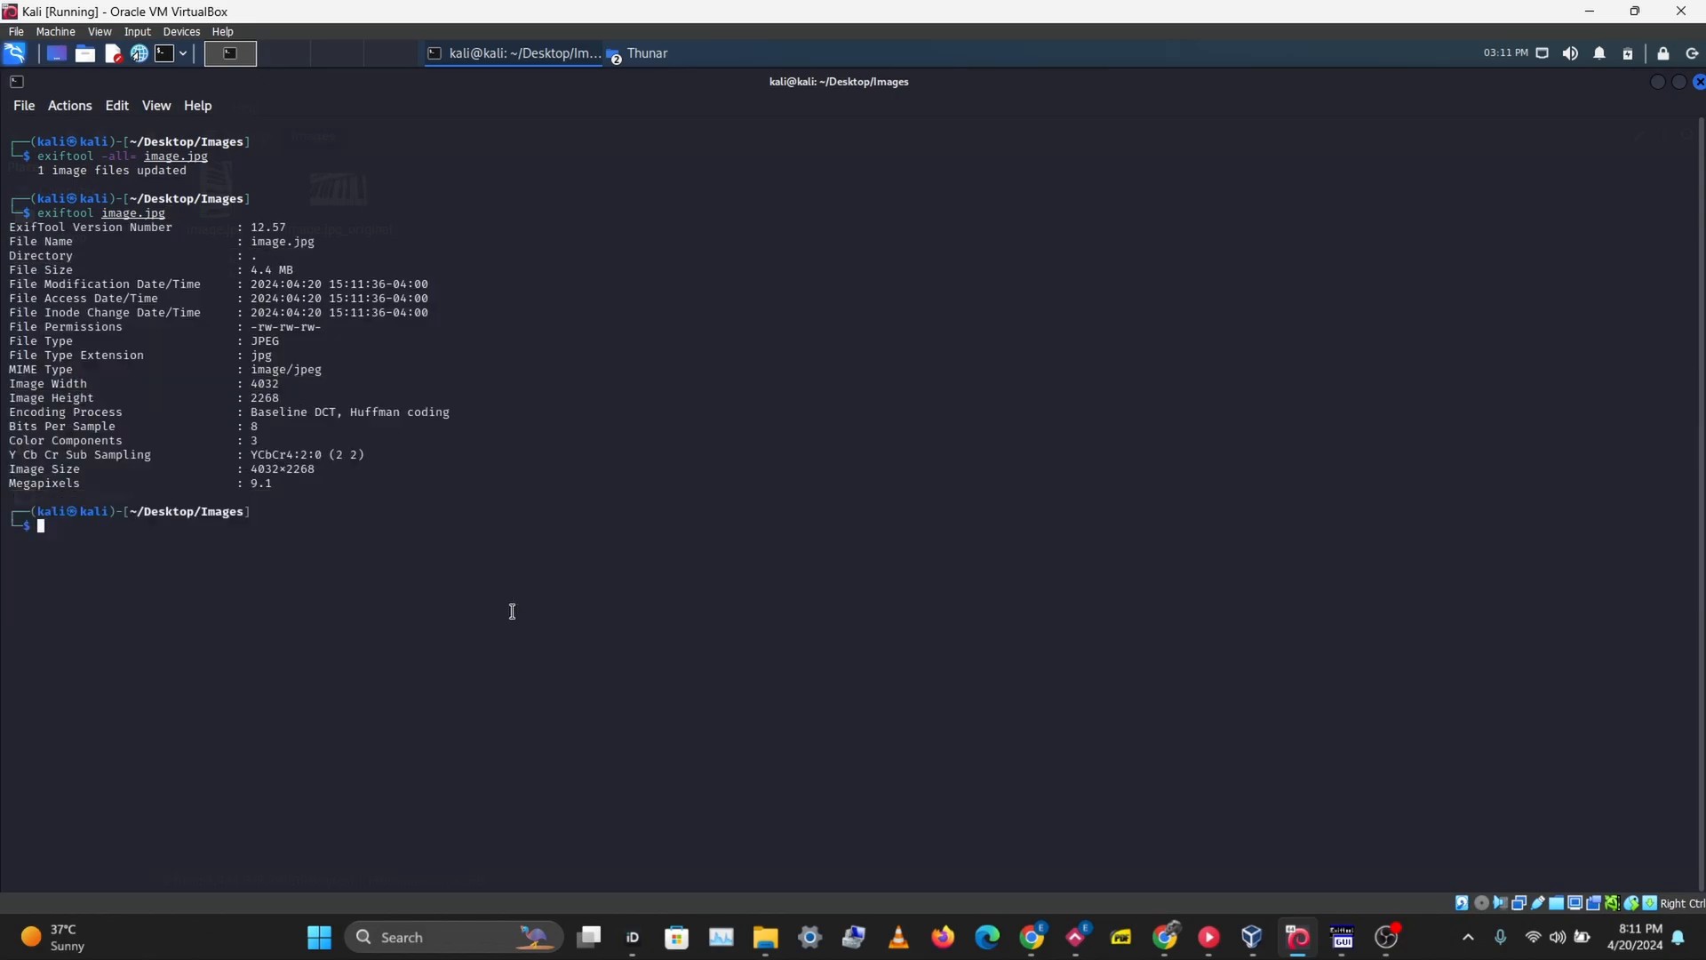
text(exiftool image.jpg)
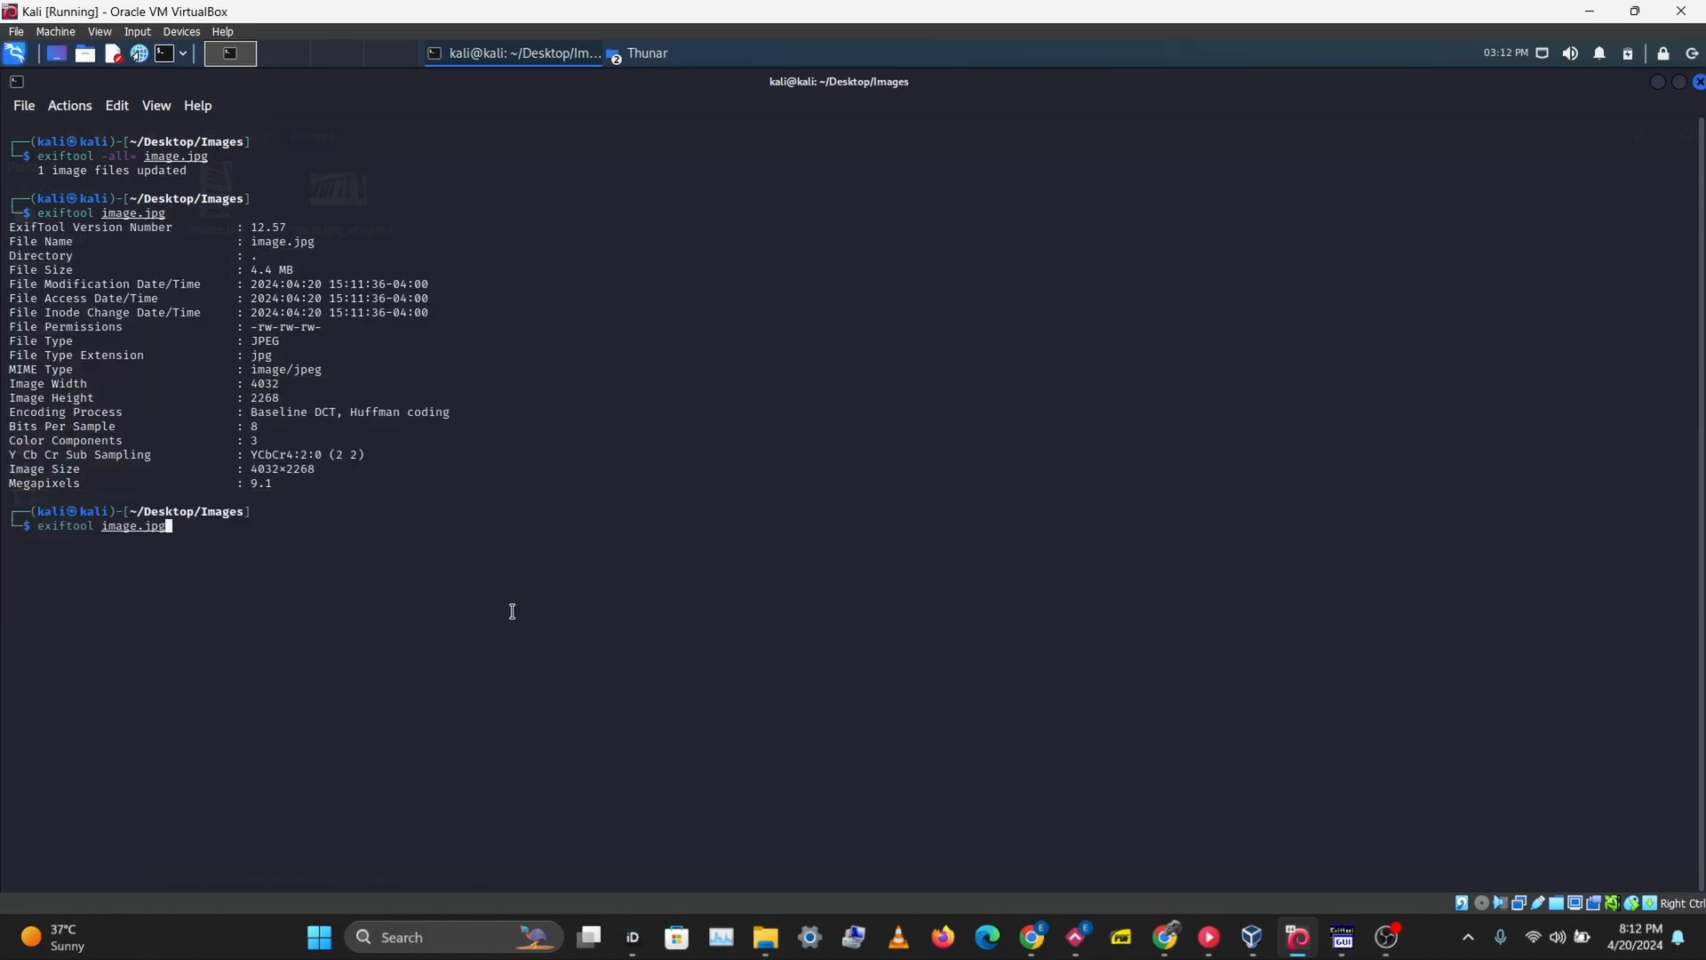
key(Tab)
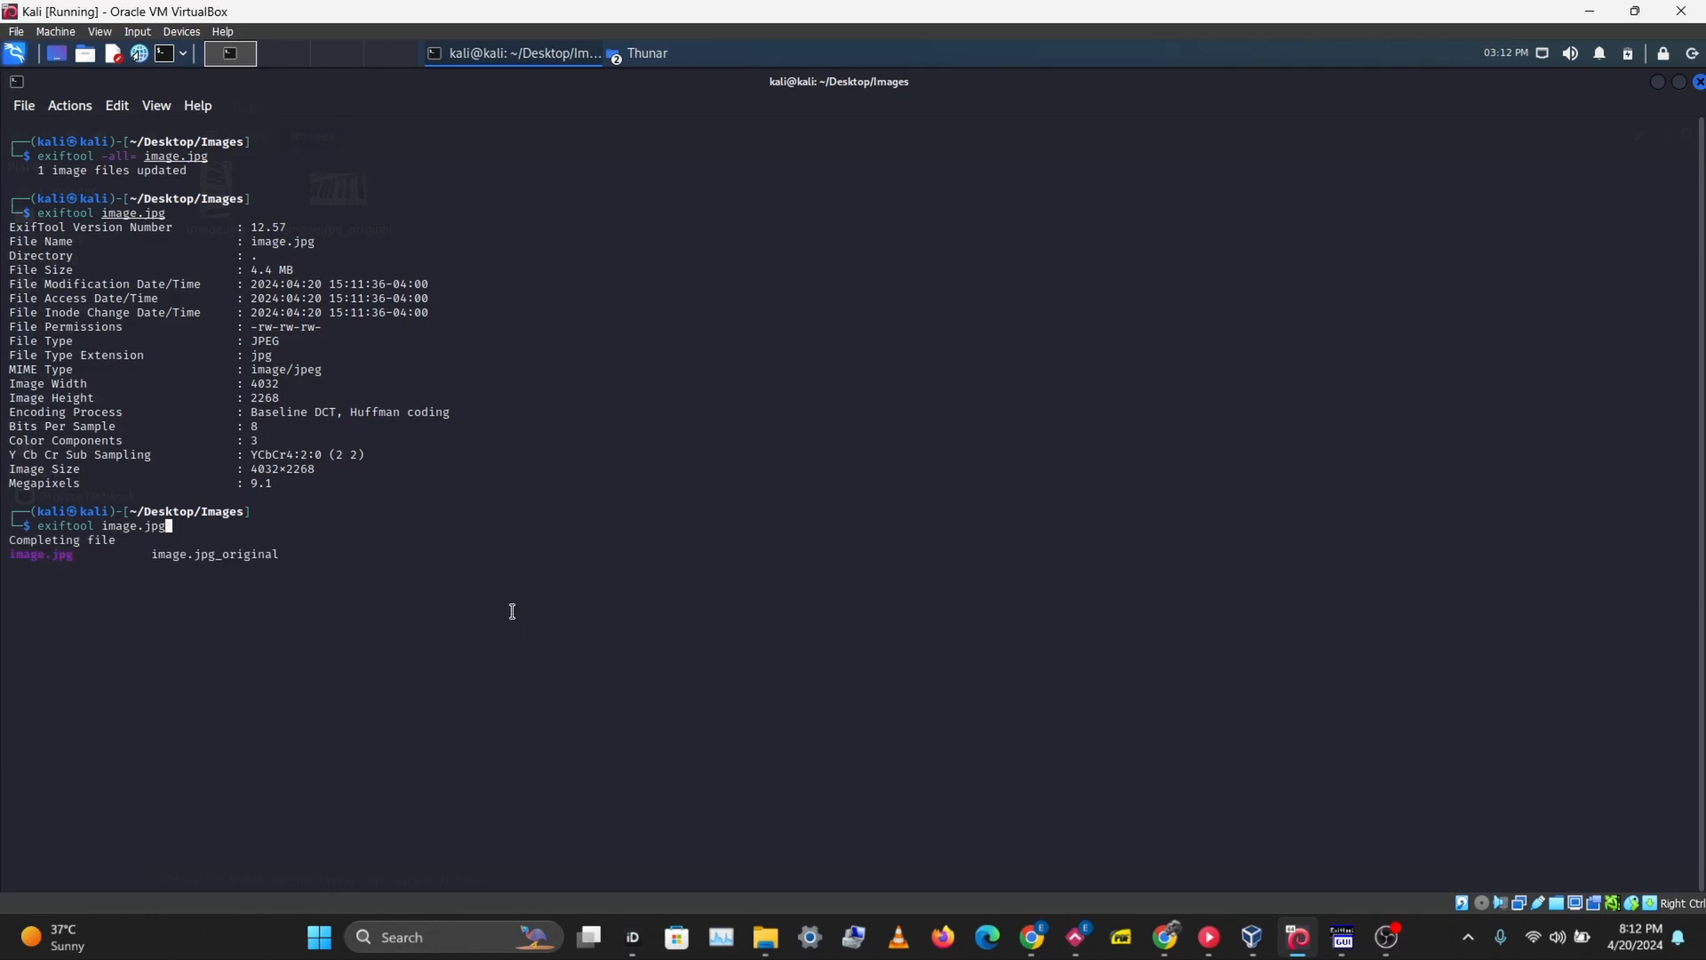
mouse_move(353, 661)
text(_original)
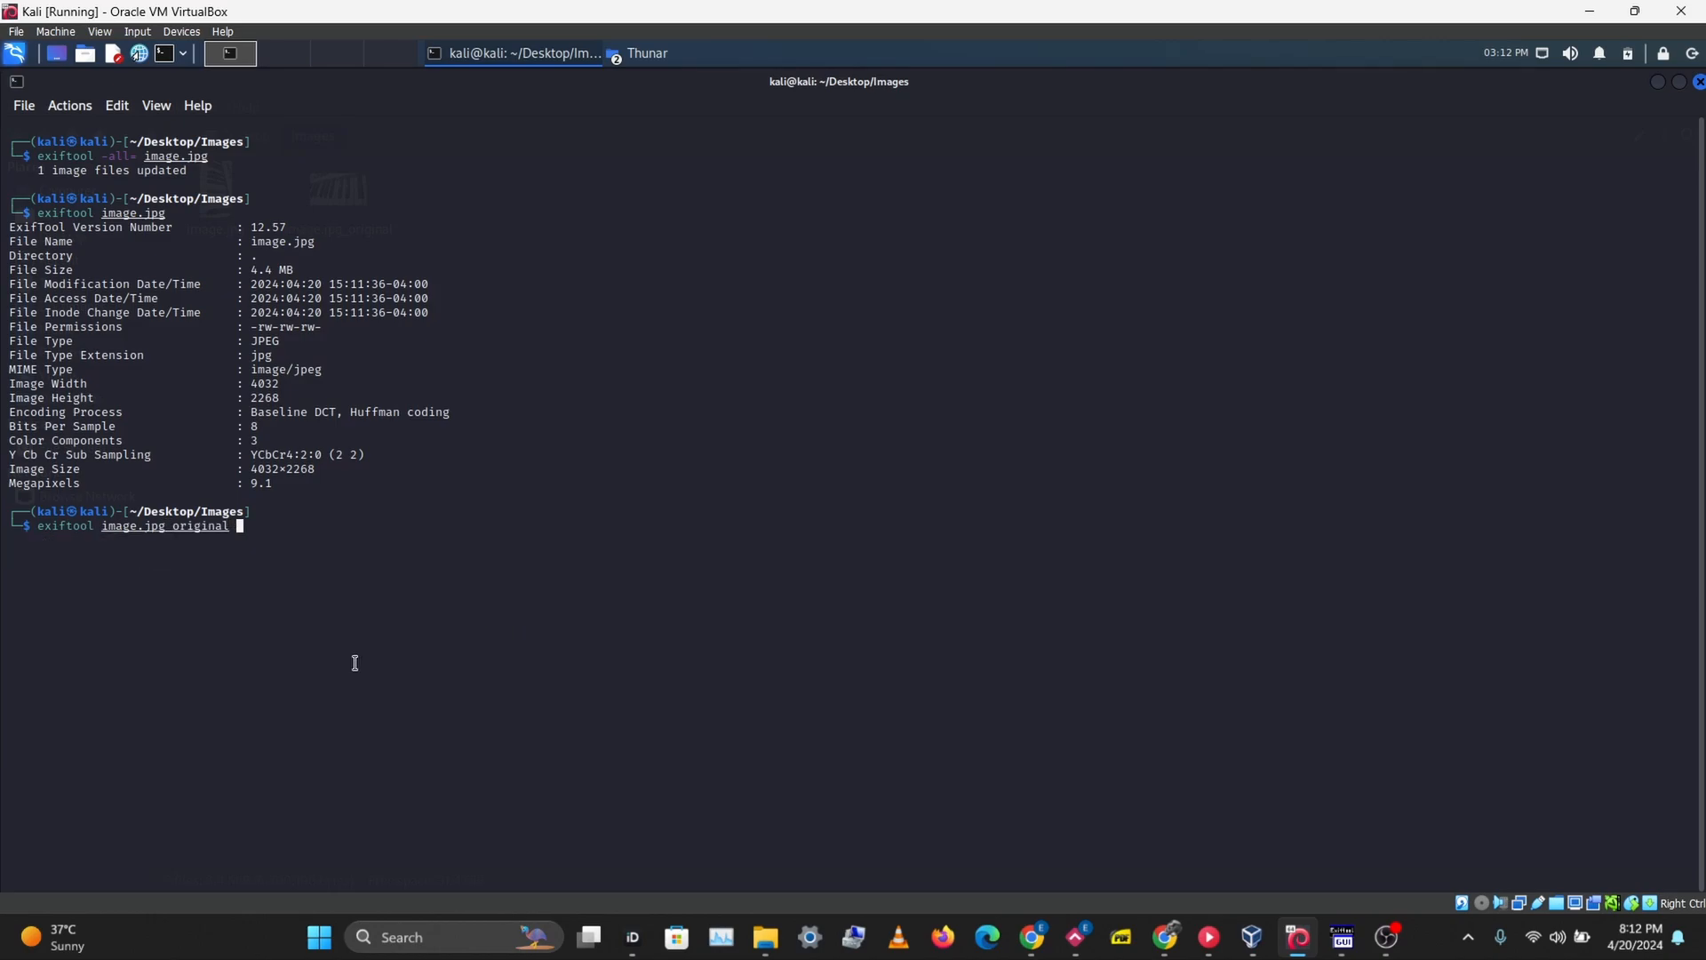
key(Return)
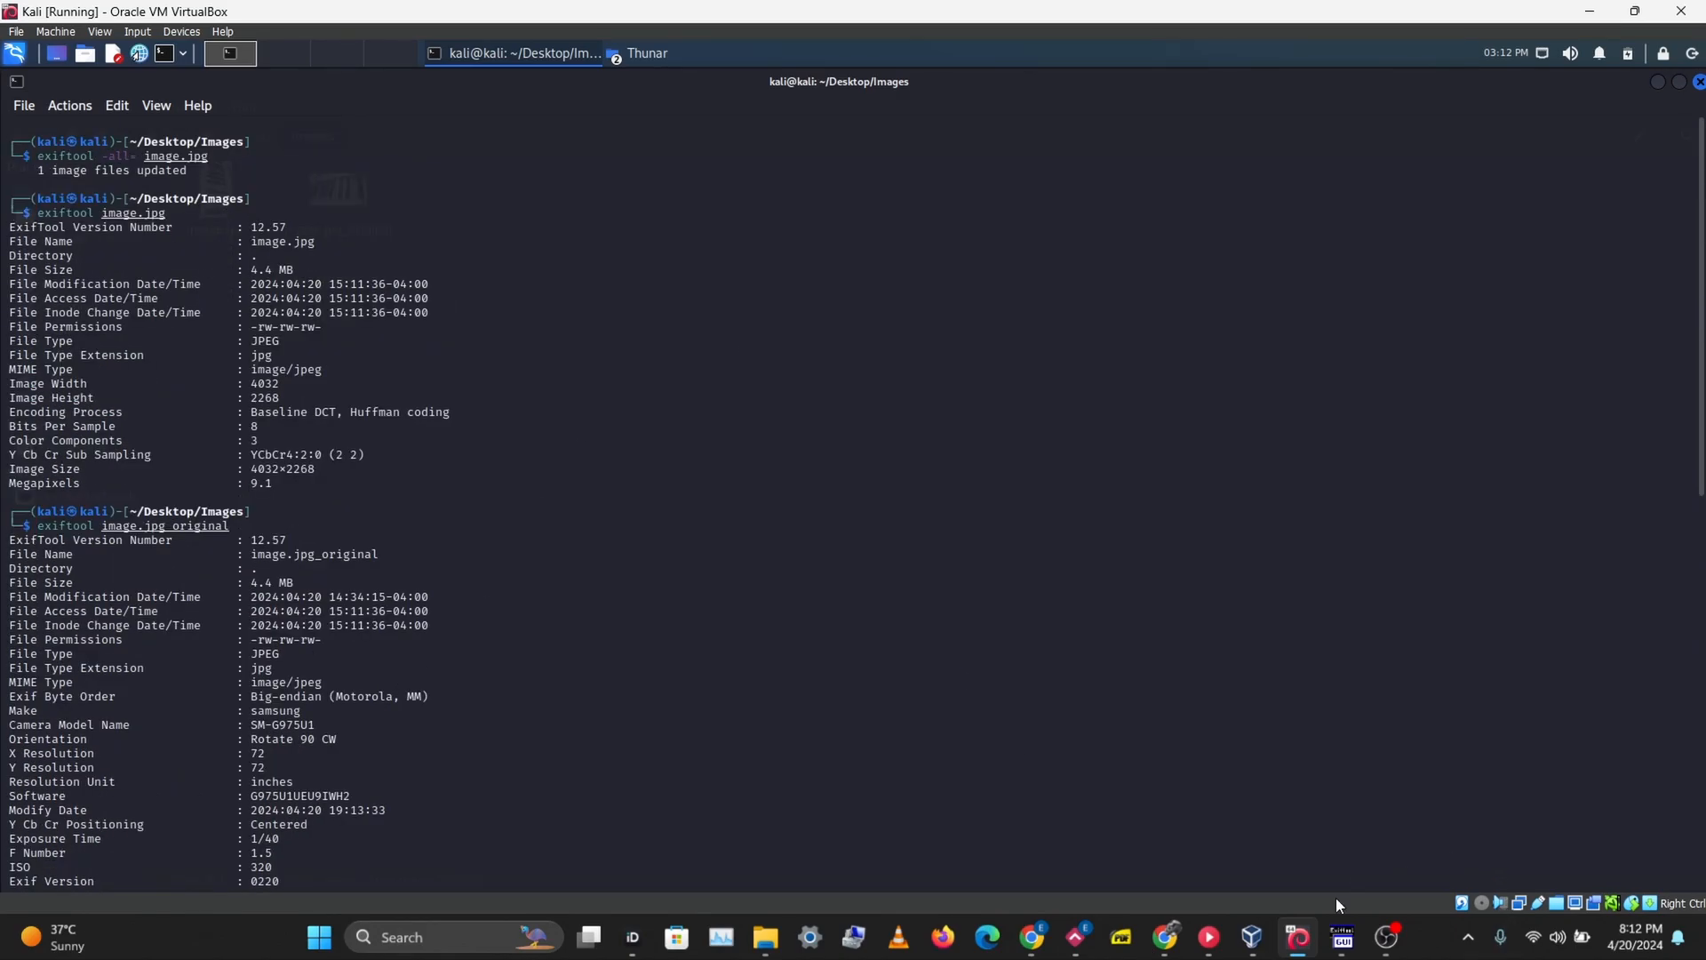
- Close the small ExifToolGui window and reopen the maximised one showing image's empty Exif panel
click(1296, 936)
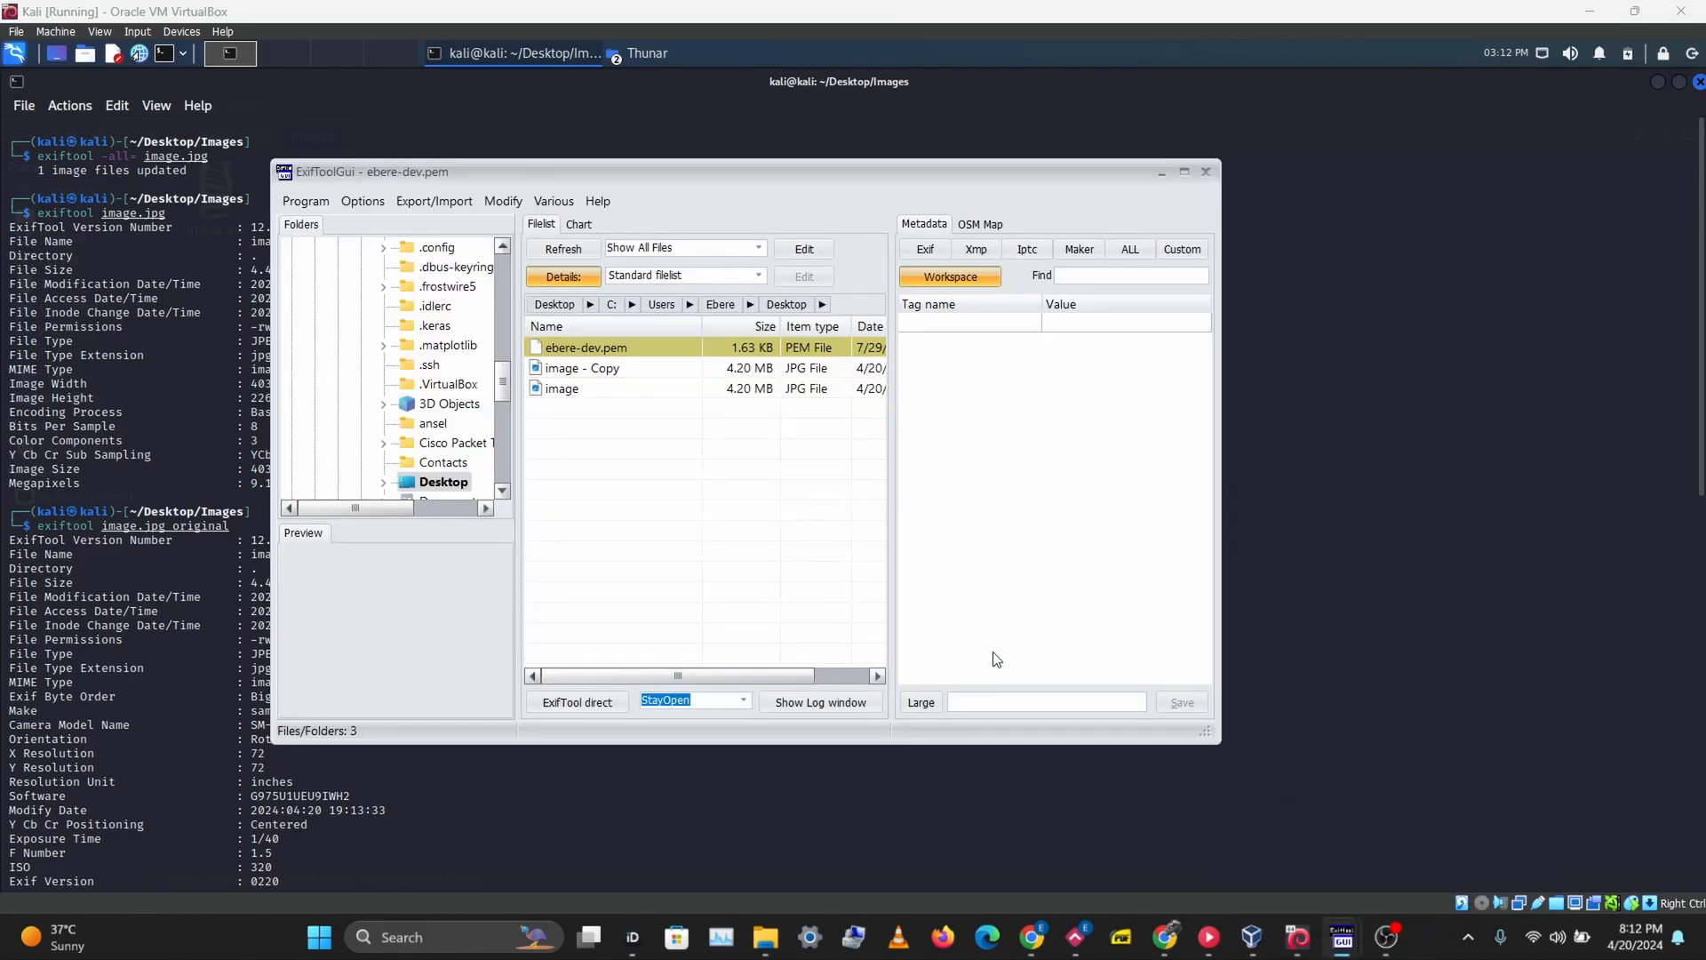
mouse_move(1205, 172)
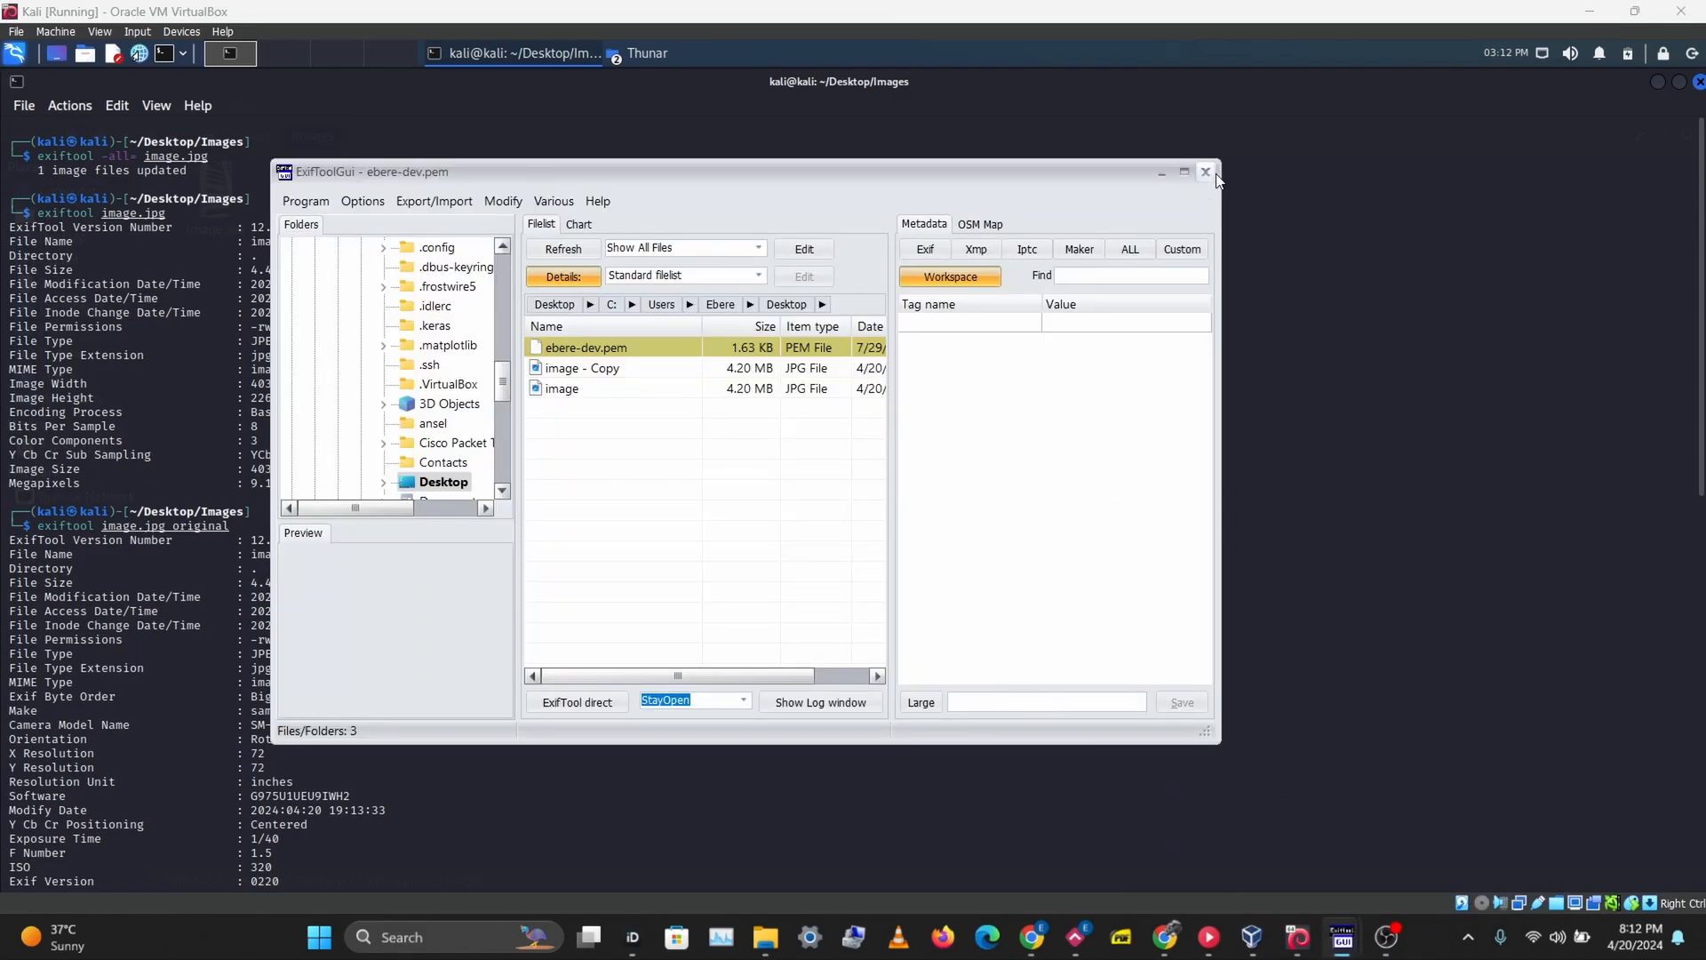
click(1203, 171)
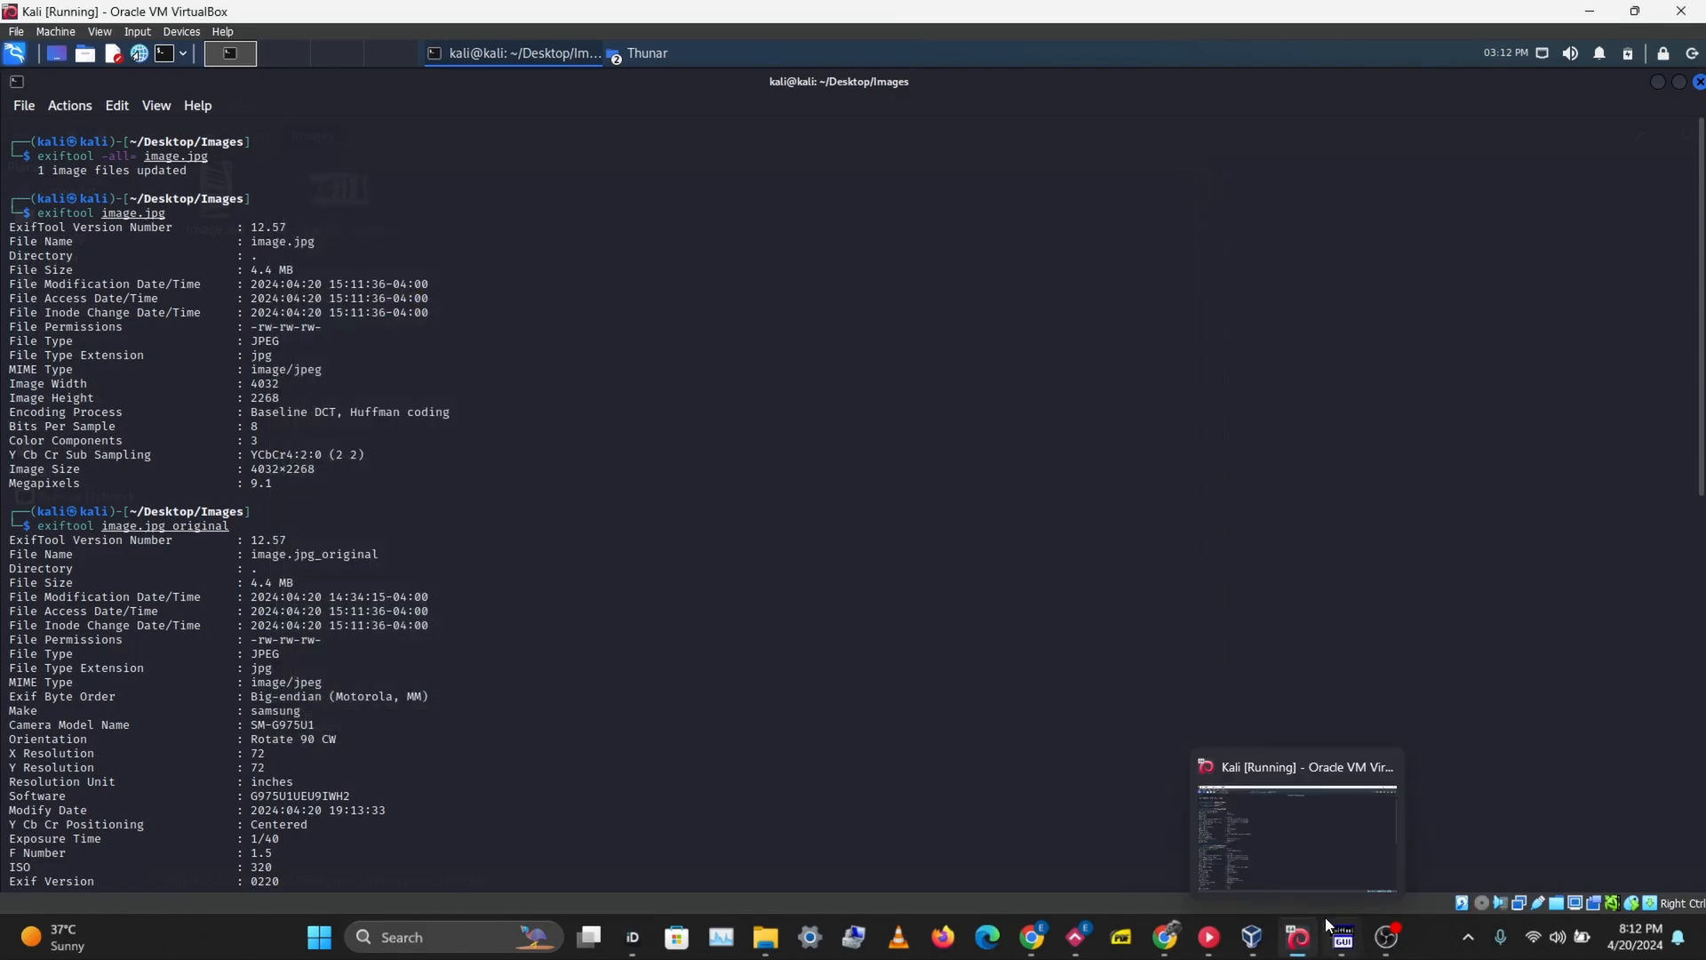
click(1339, 936)
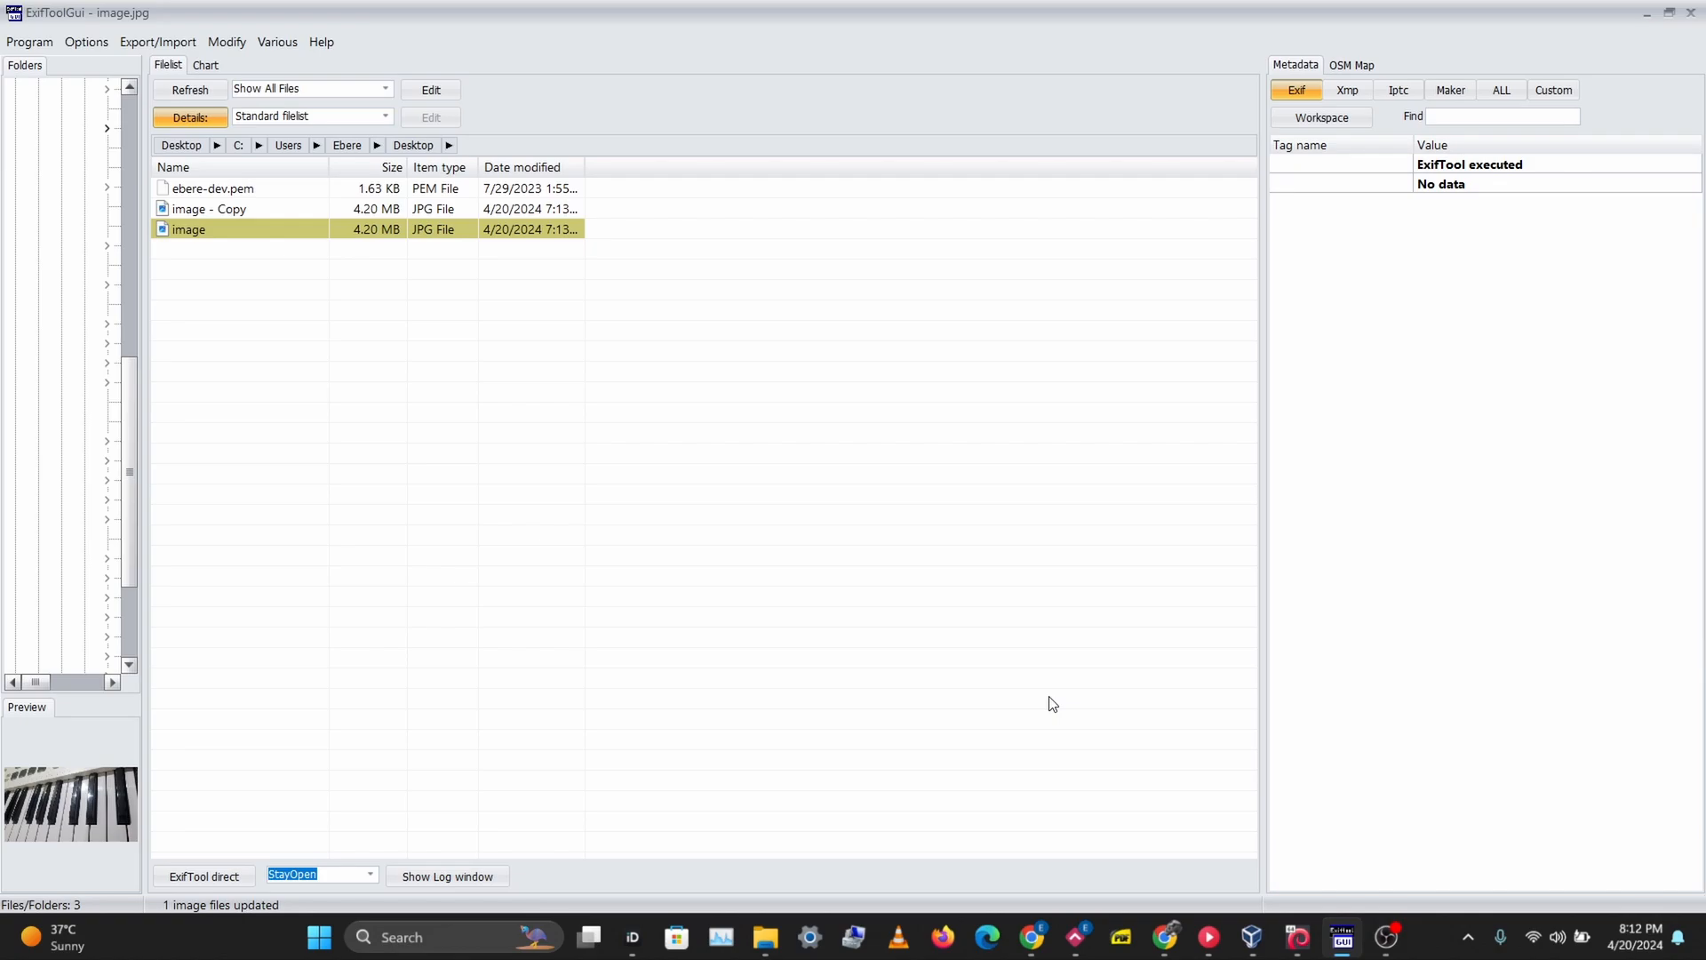
mouse_move(1104, 940)
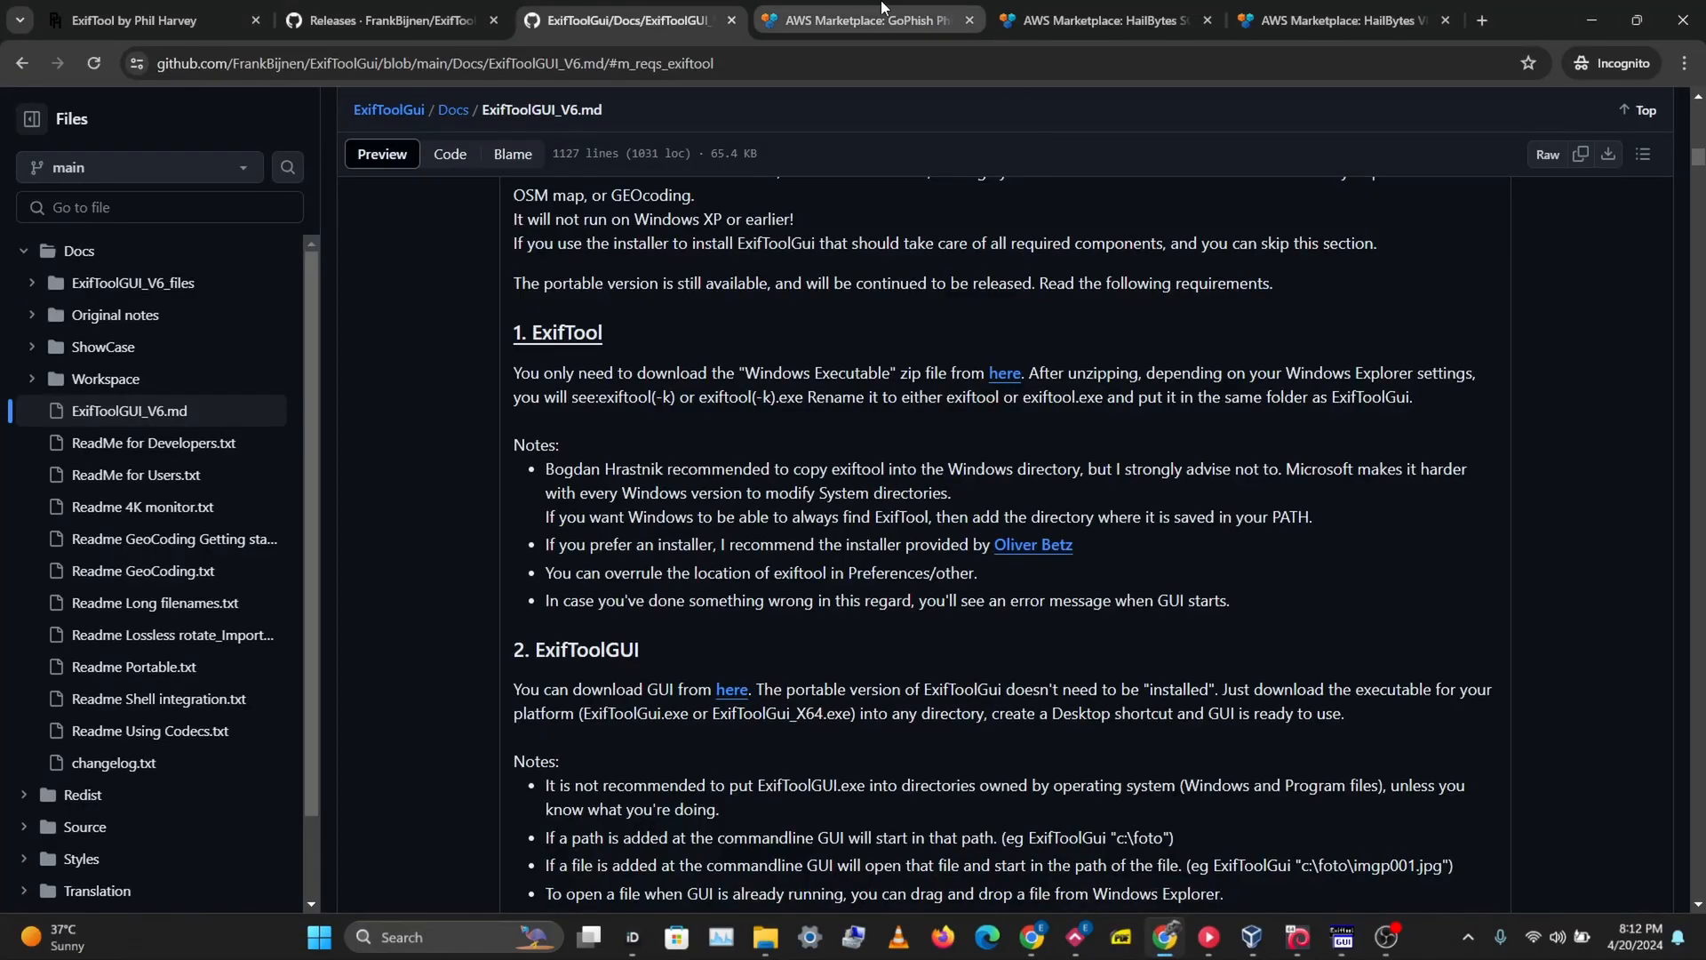
- View the HailBytes GoPhish, SOCKS5 Proxy and VPN with Firezone Dashboard listings
click(865, 19)
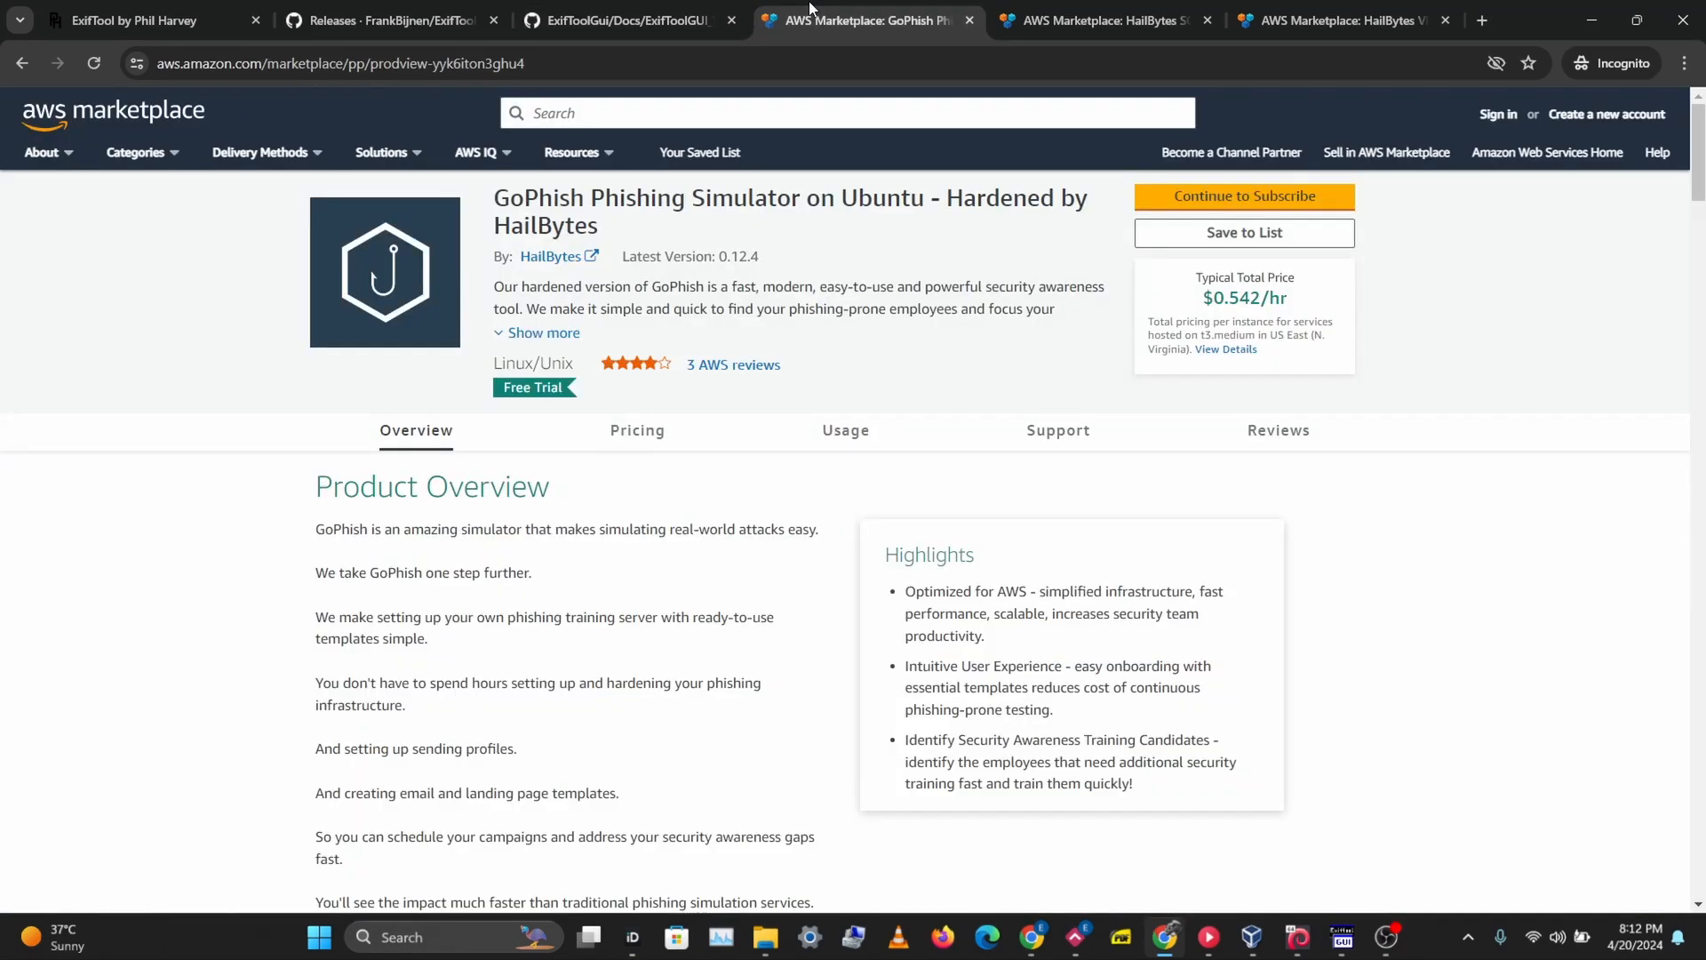
mouse_move(761, 203)
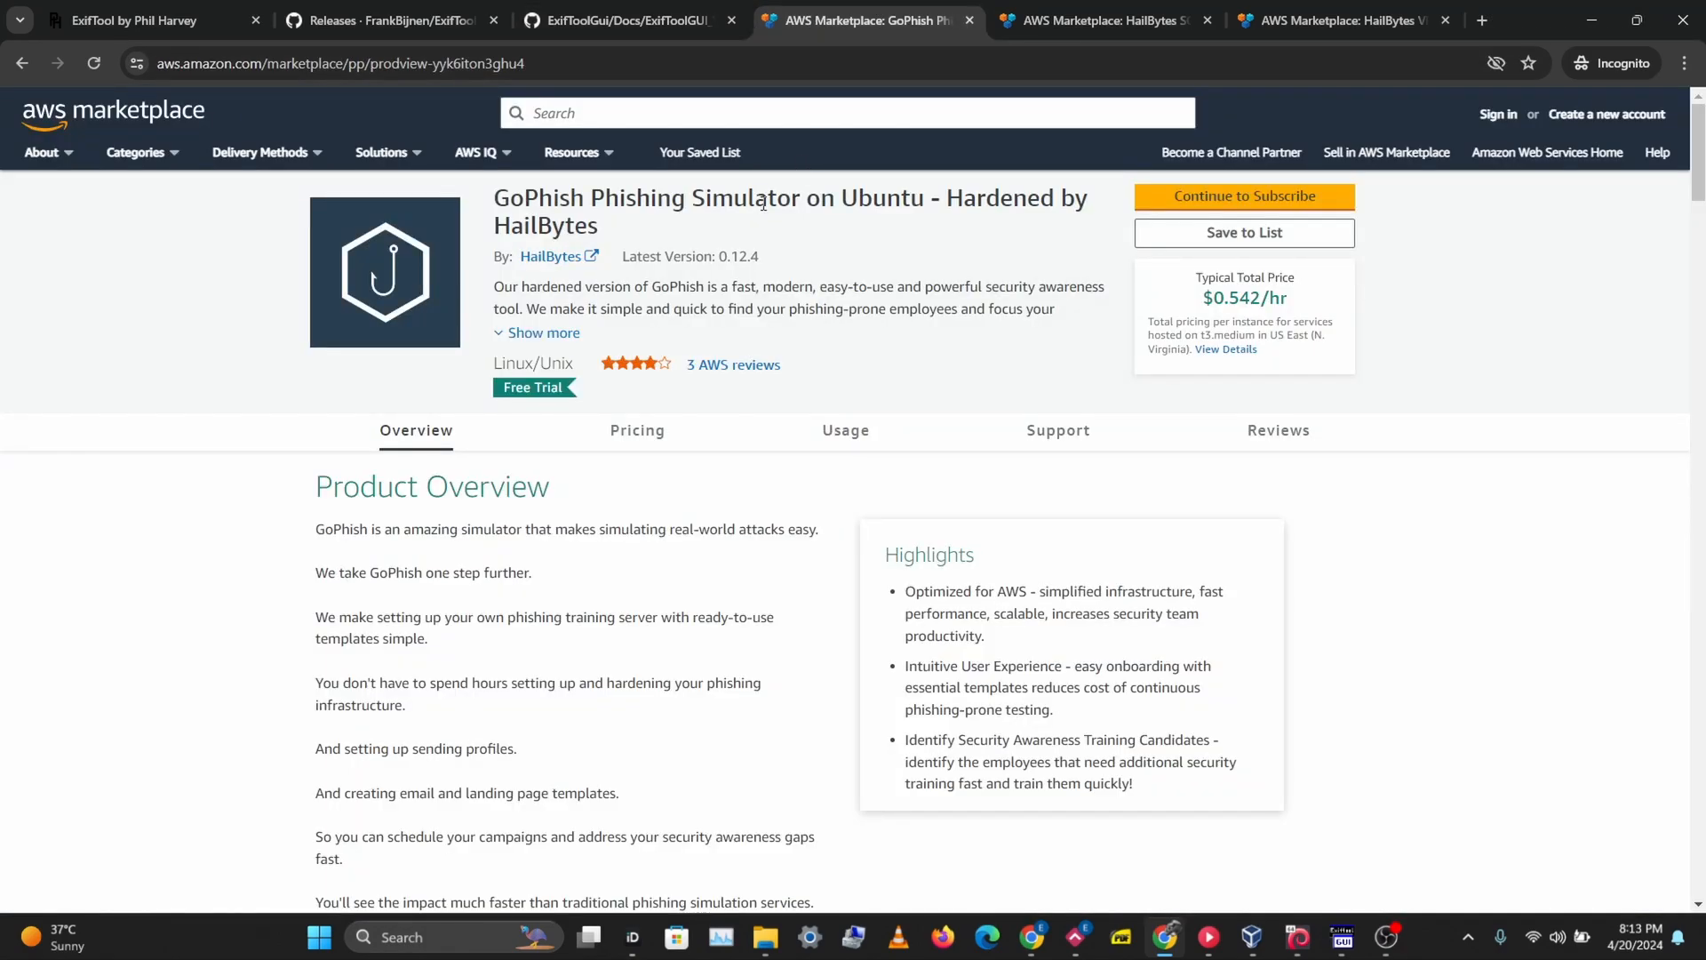
click(1099, 19)
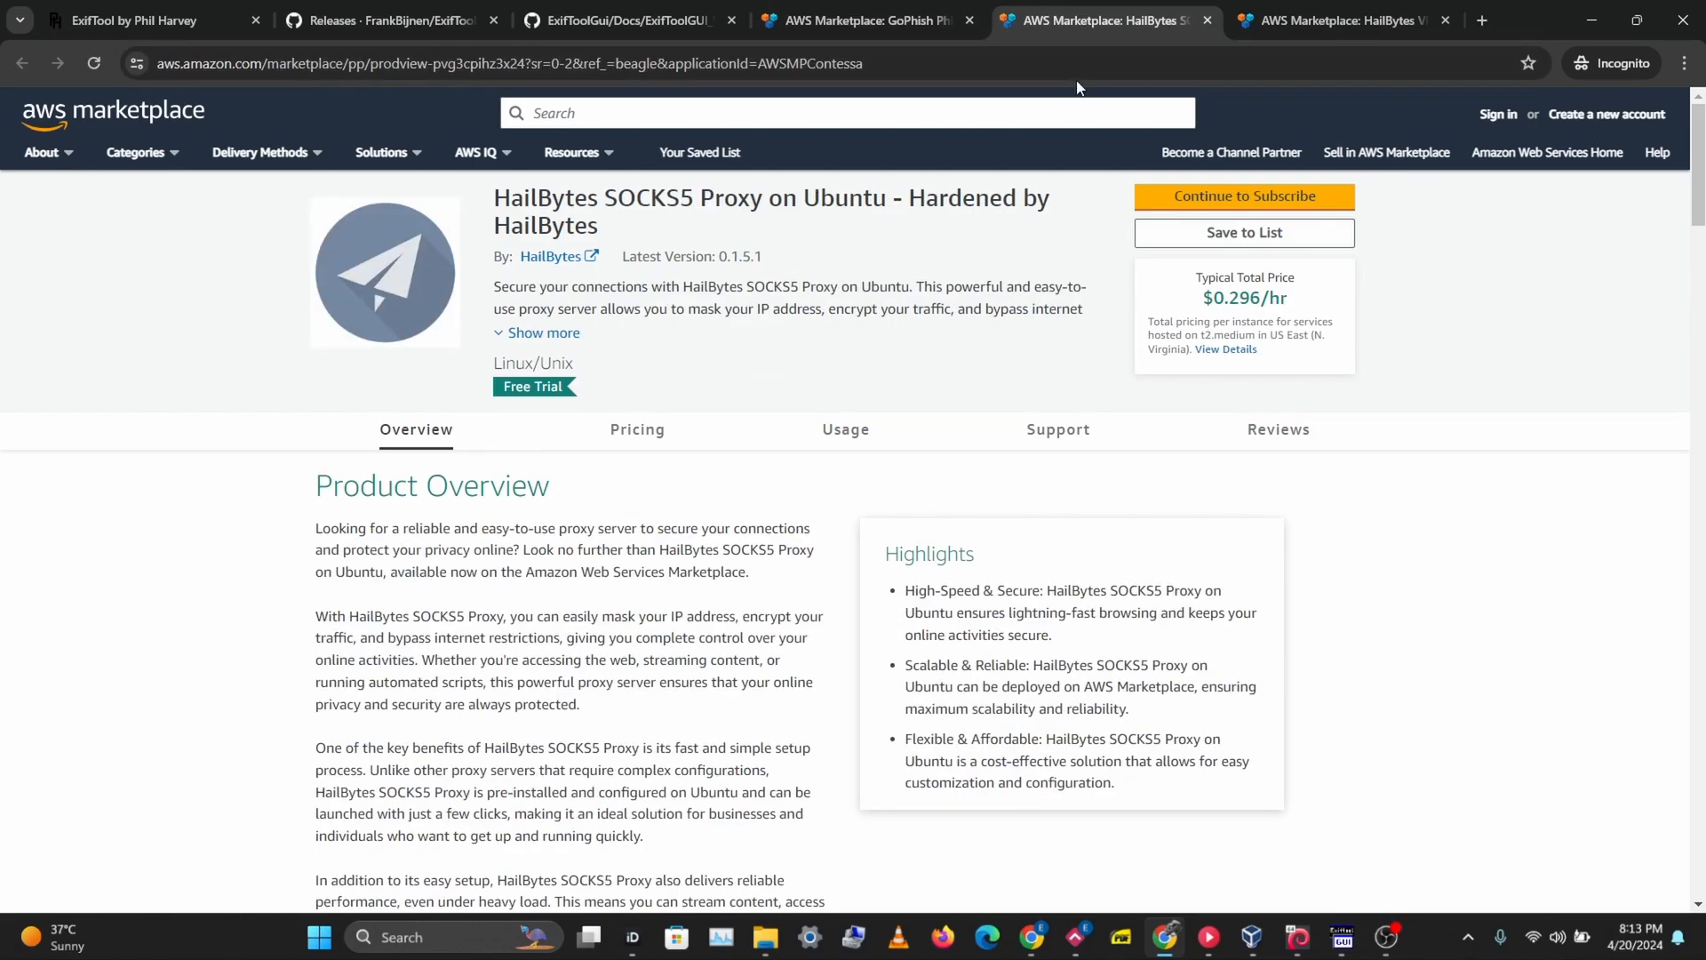
click(1344, 19)
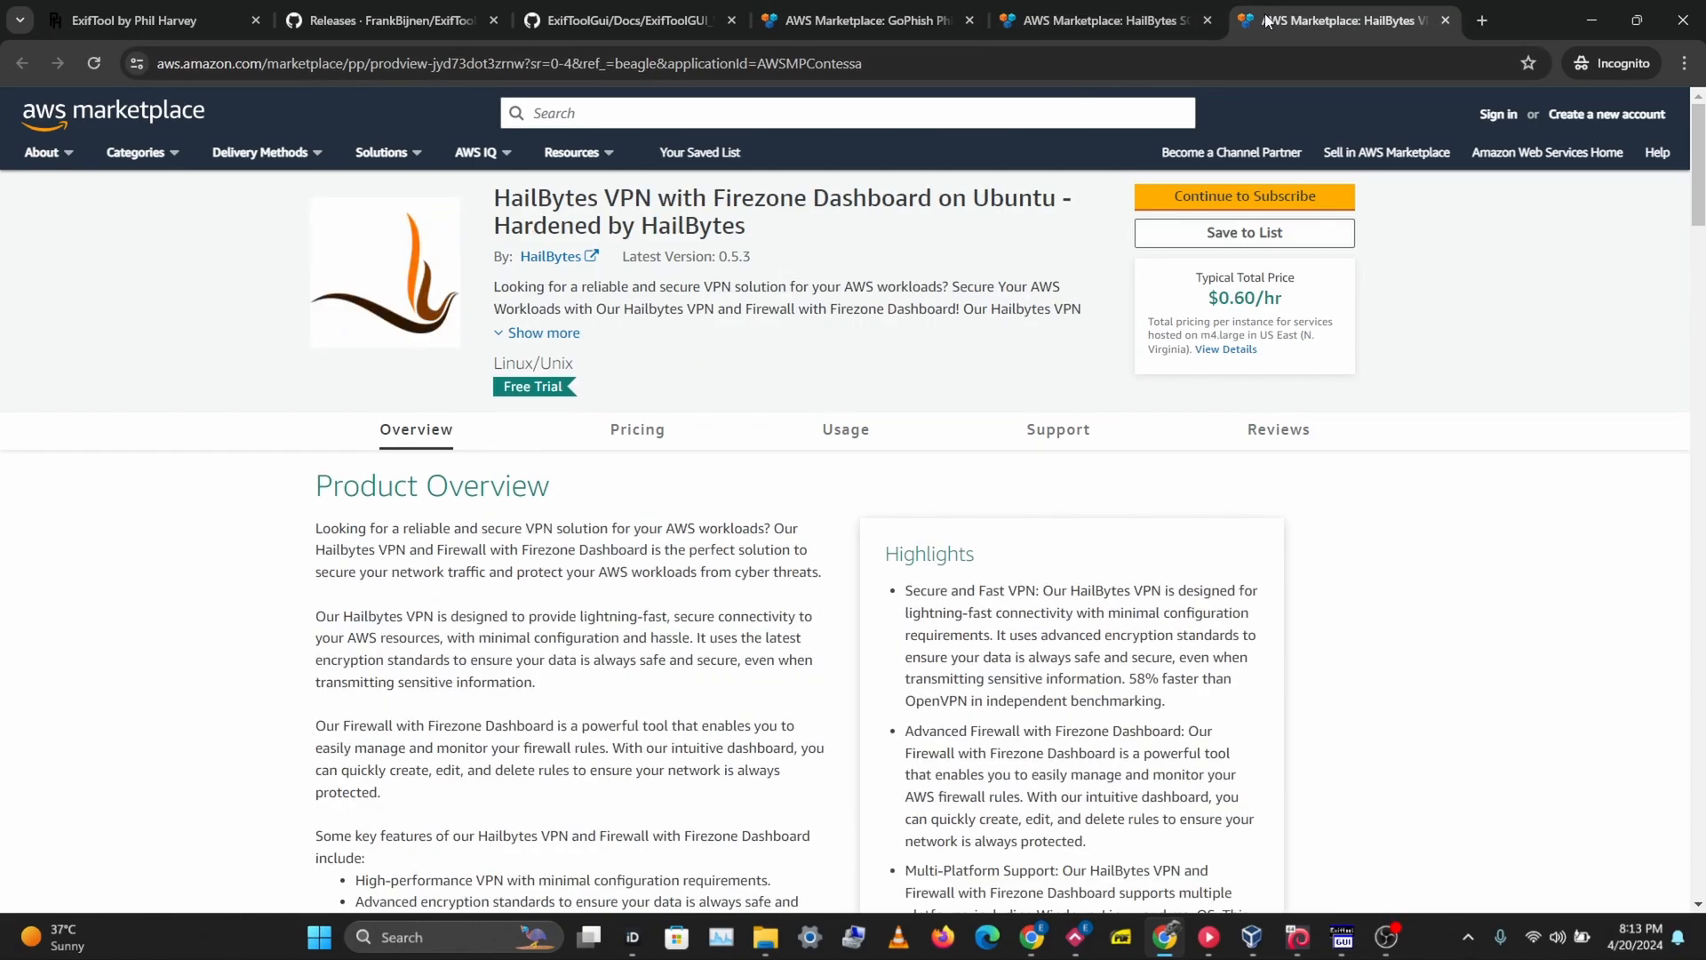